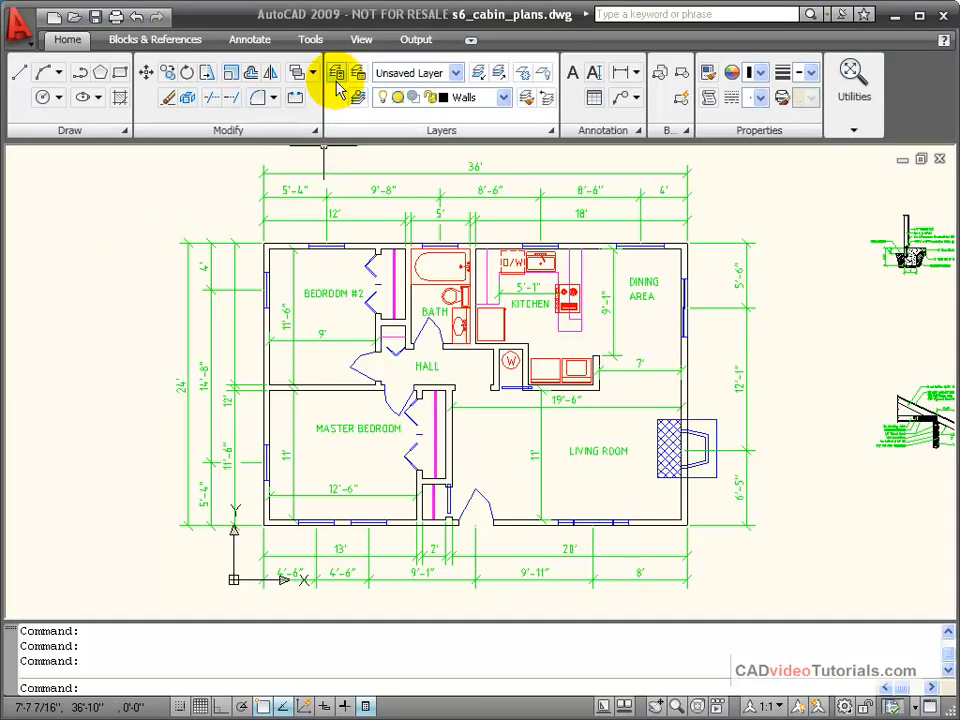
Bring up the Layer Properties Manager from the Layers panel.
click(336, 72)
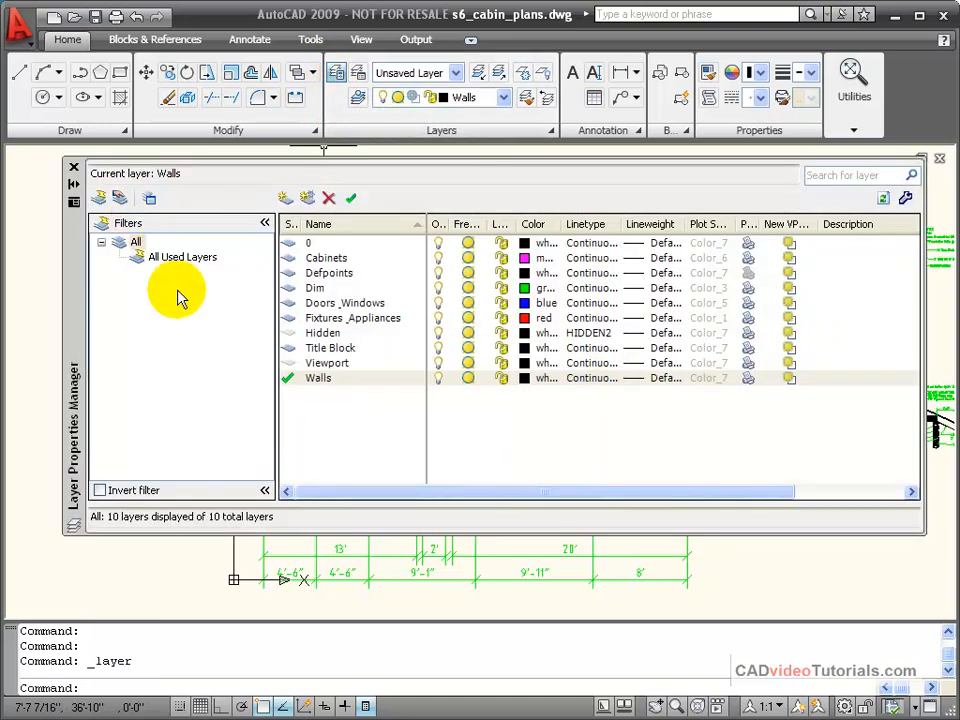
mouse_move(416, 190)
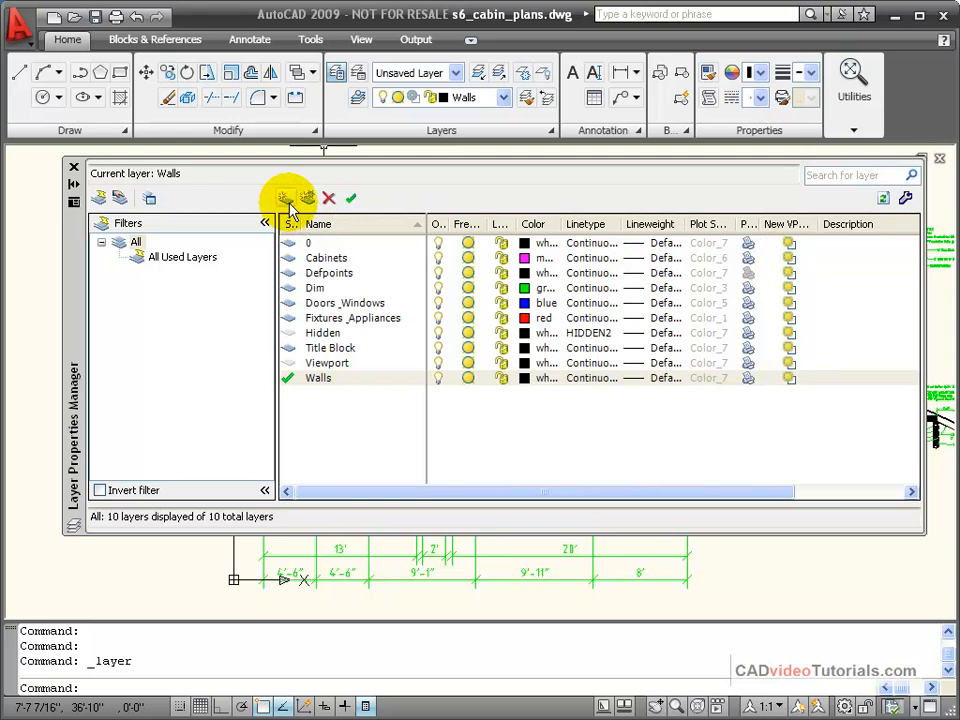
mouse_move(344, 198)
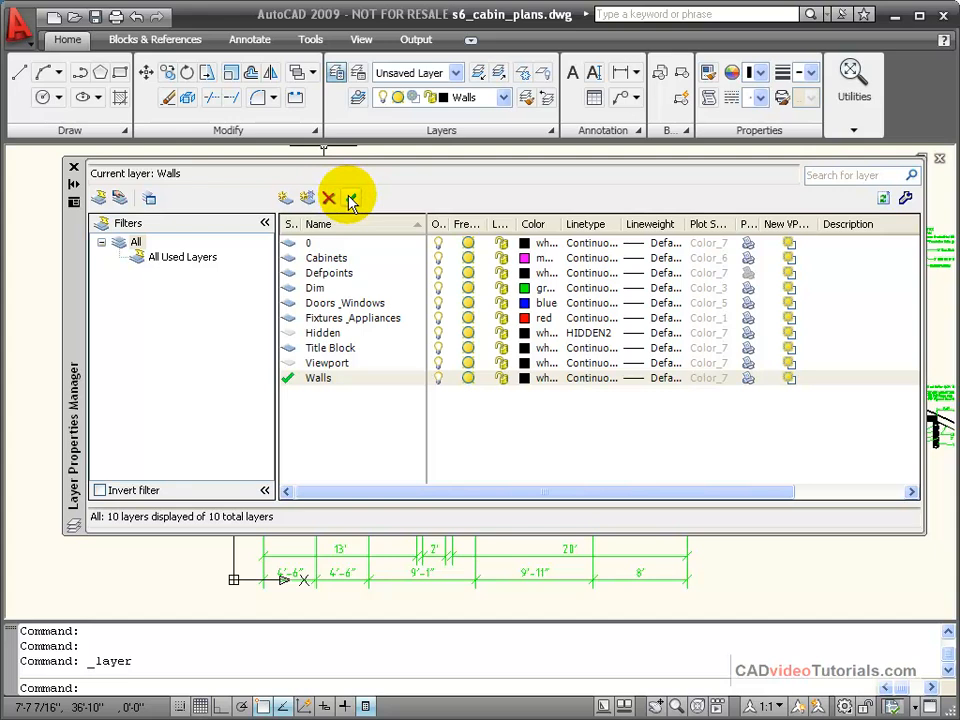
mouse_move(344, 390)
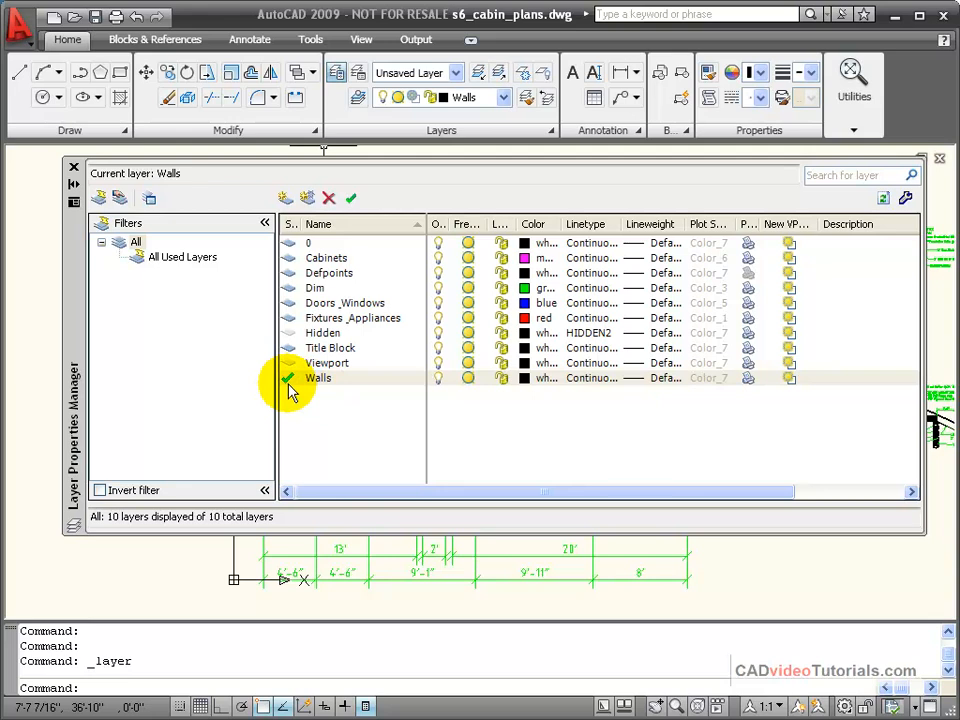
mouse_move(320, 390)
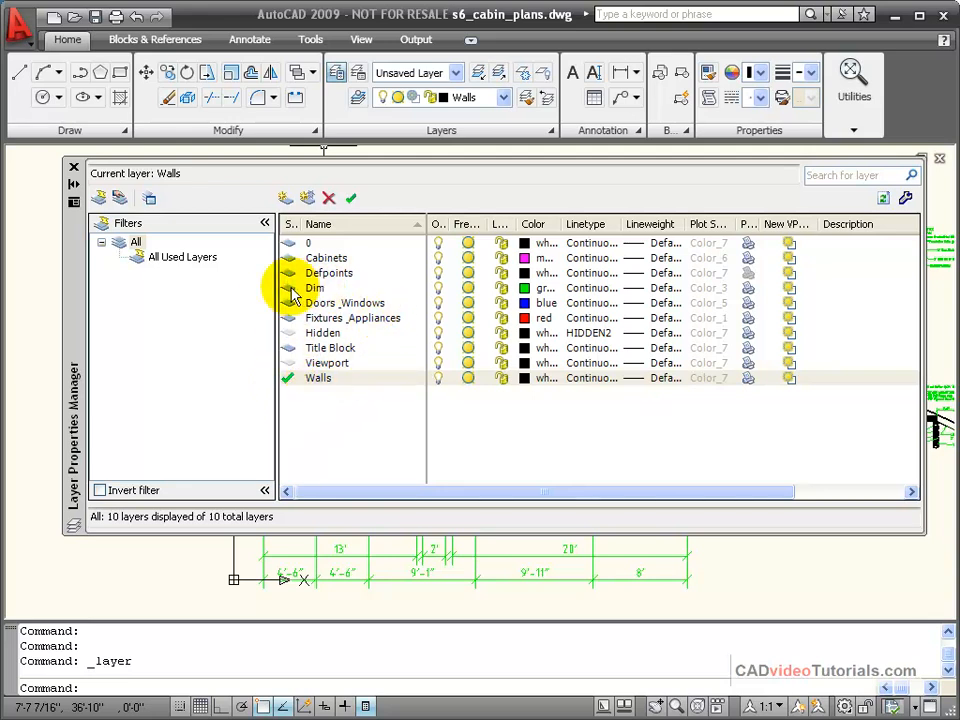
click(316, 288)
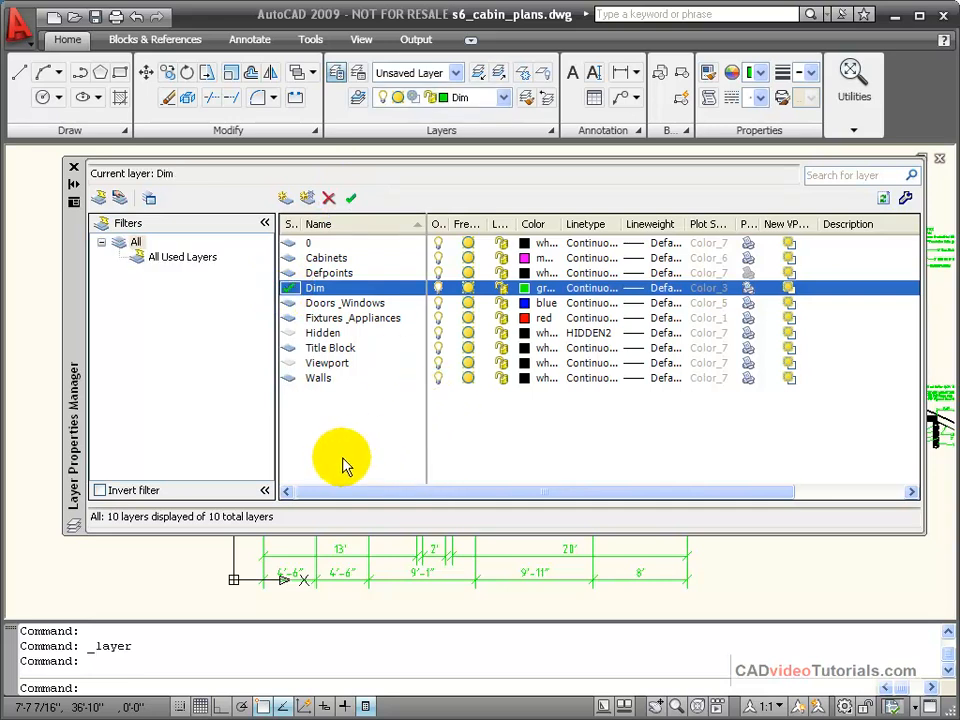
mouse_move(344, 456)
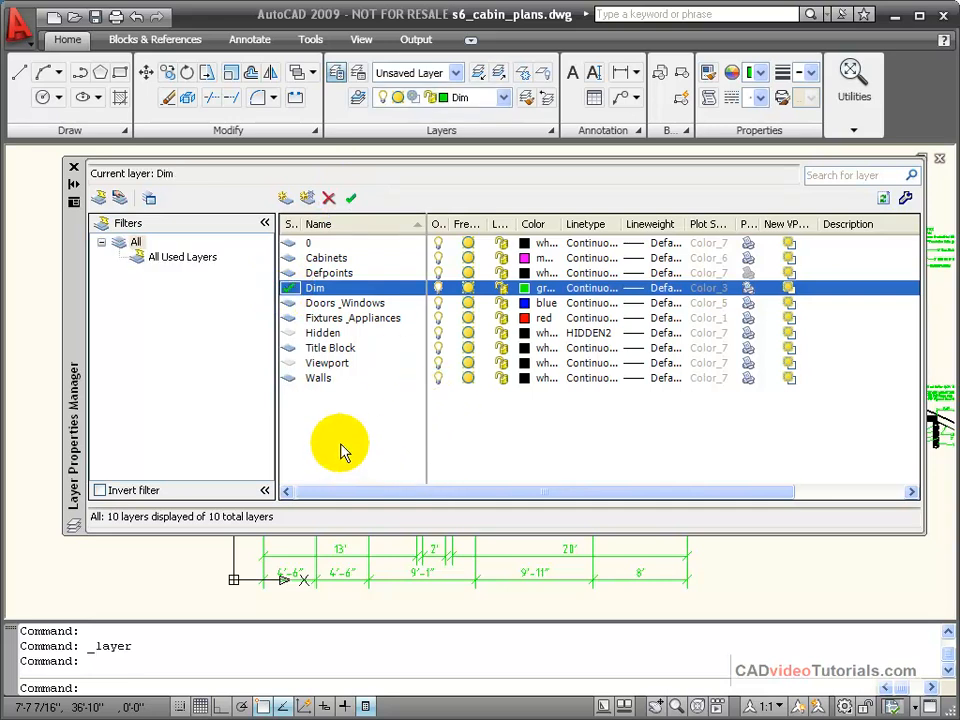
click(318, 378)
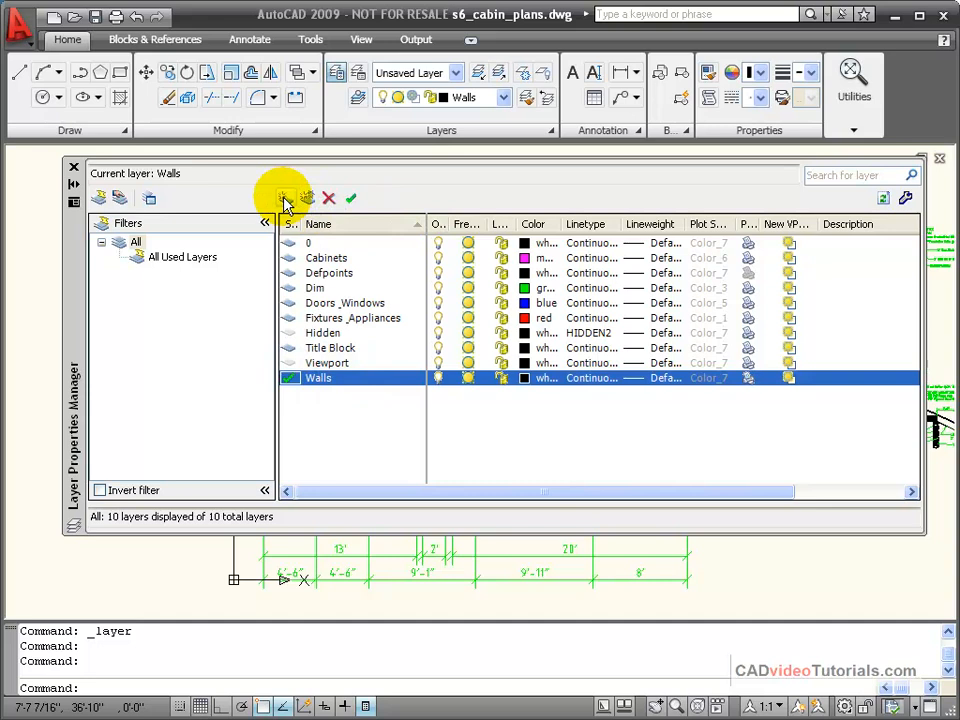
Create a new layer and rename it from Layer1 to Electrical.
click(284, 198)
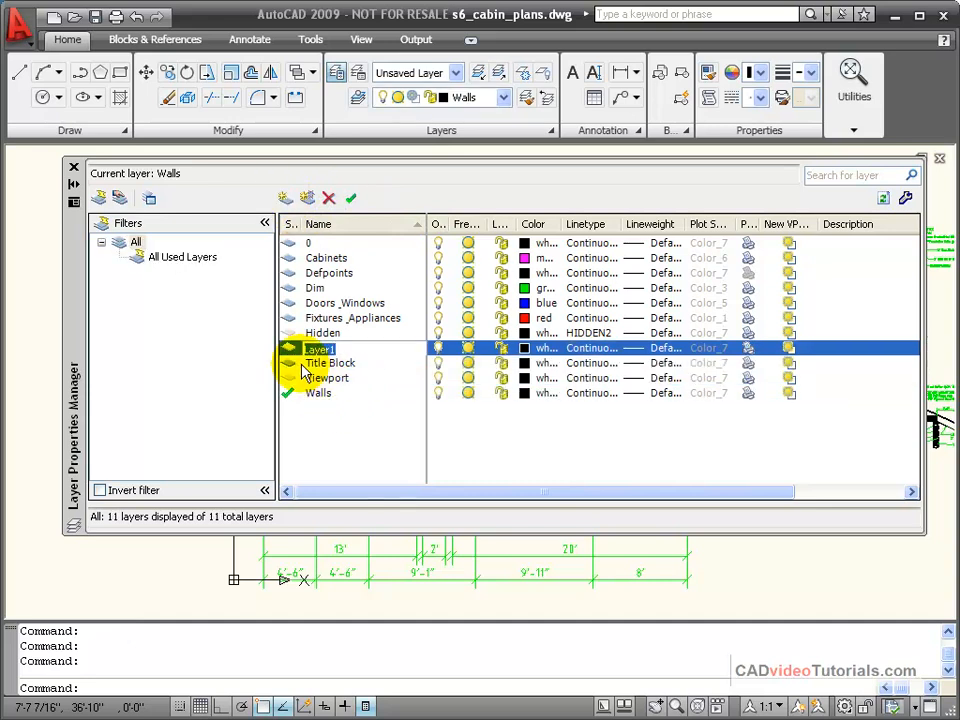
double_click(318, 348)
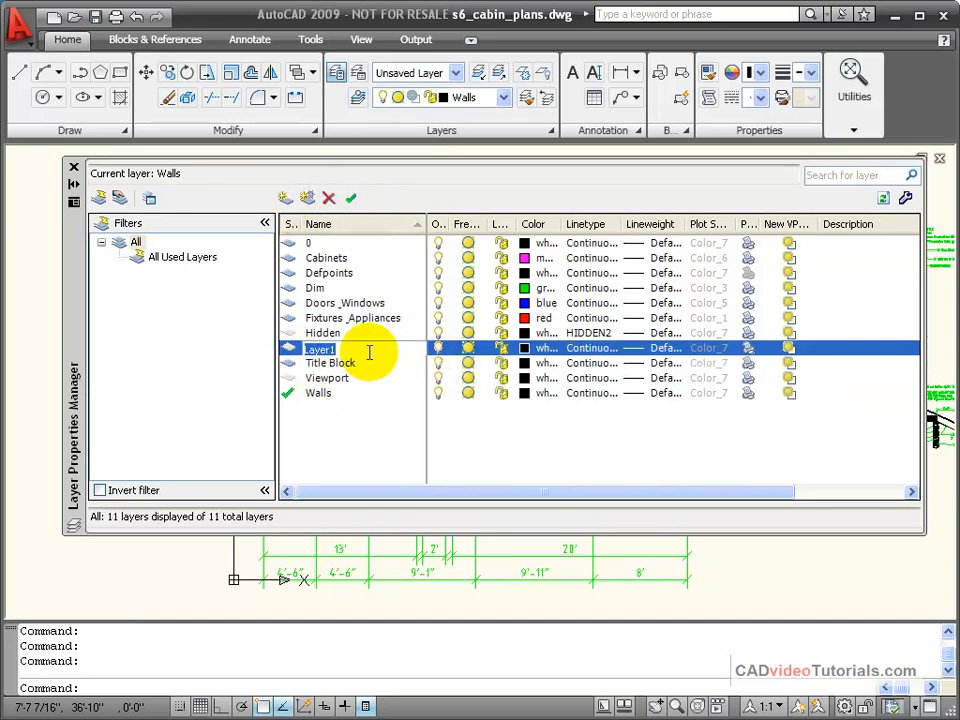
mouse_move(298, 398)
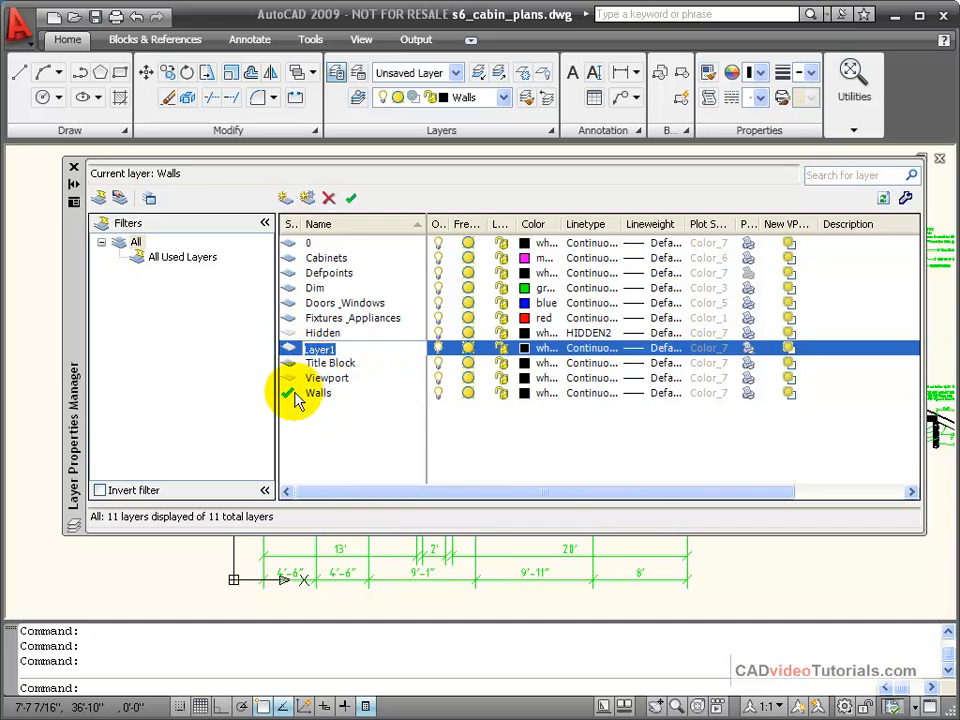
mouse_move(520, 404)
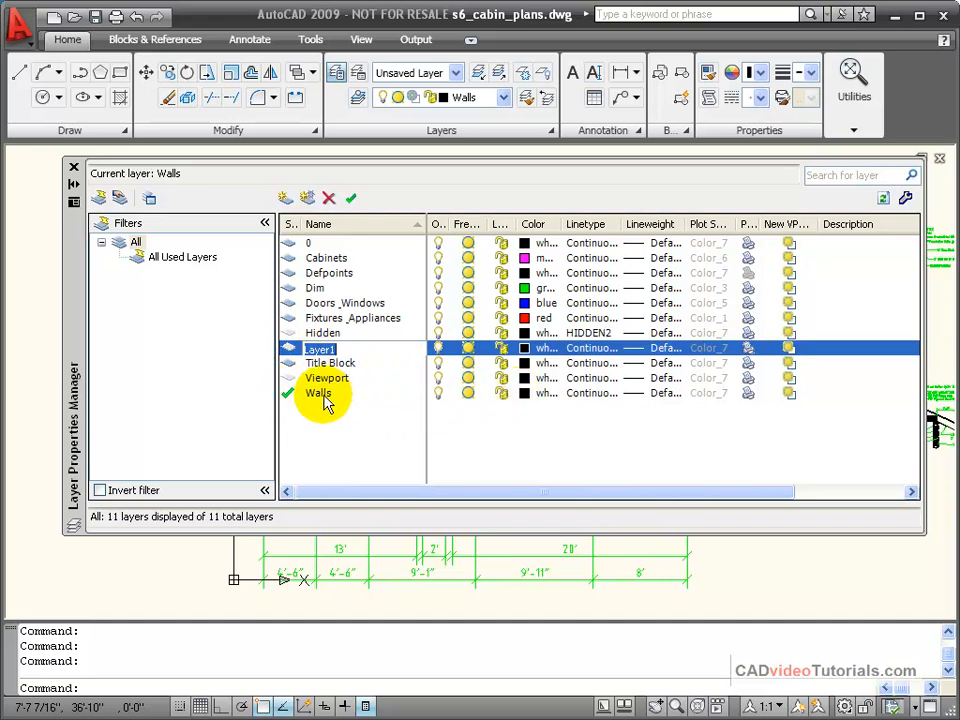
mouse_move(510, 408)
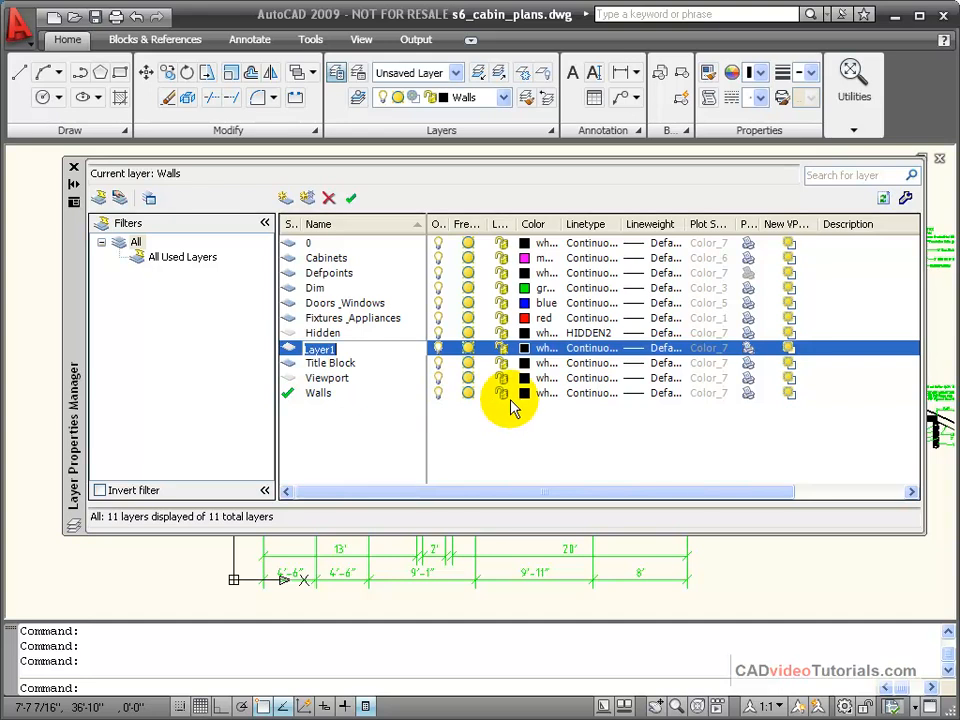
mouse_move(630, 408)
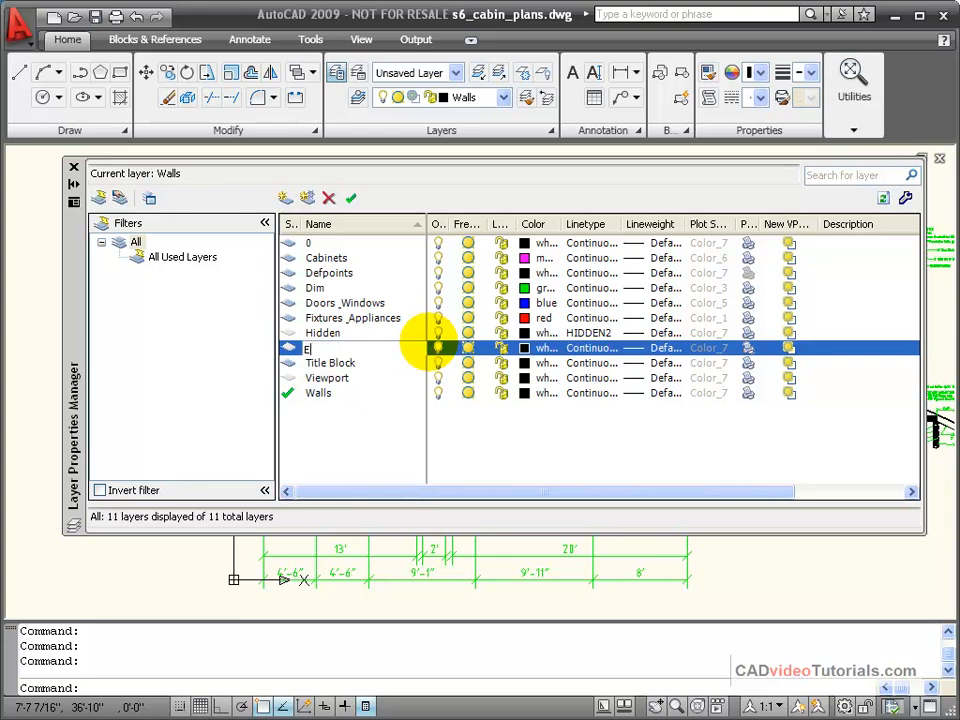
text(Electrical)
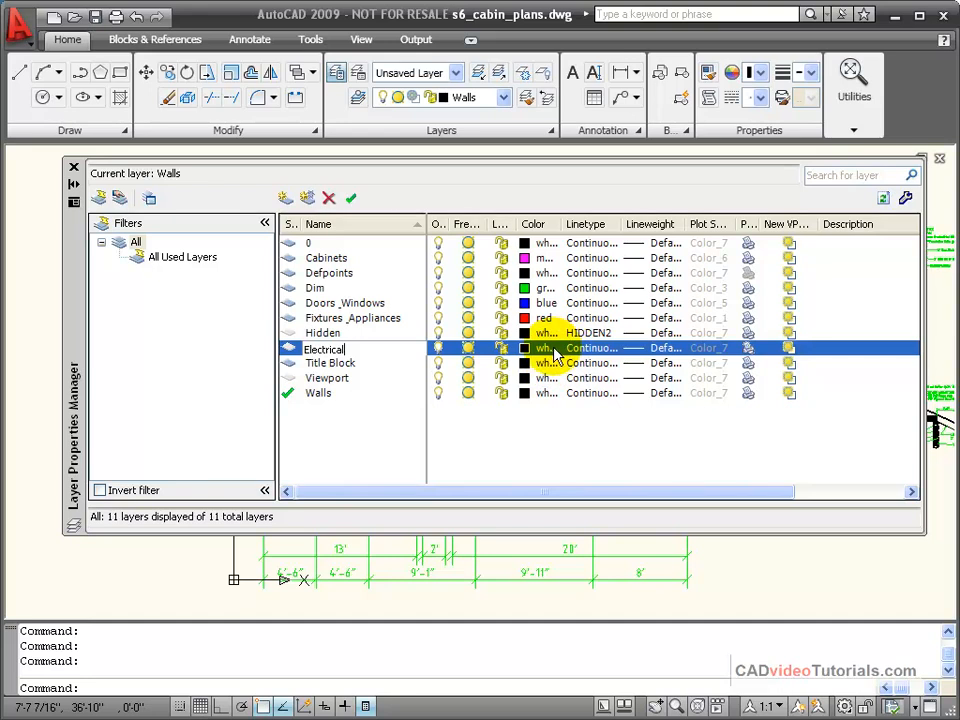
Give the Electrical layer a magenta colour and keep its Continuous linetype.
click(528, 348)
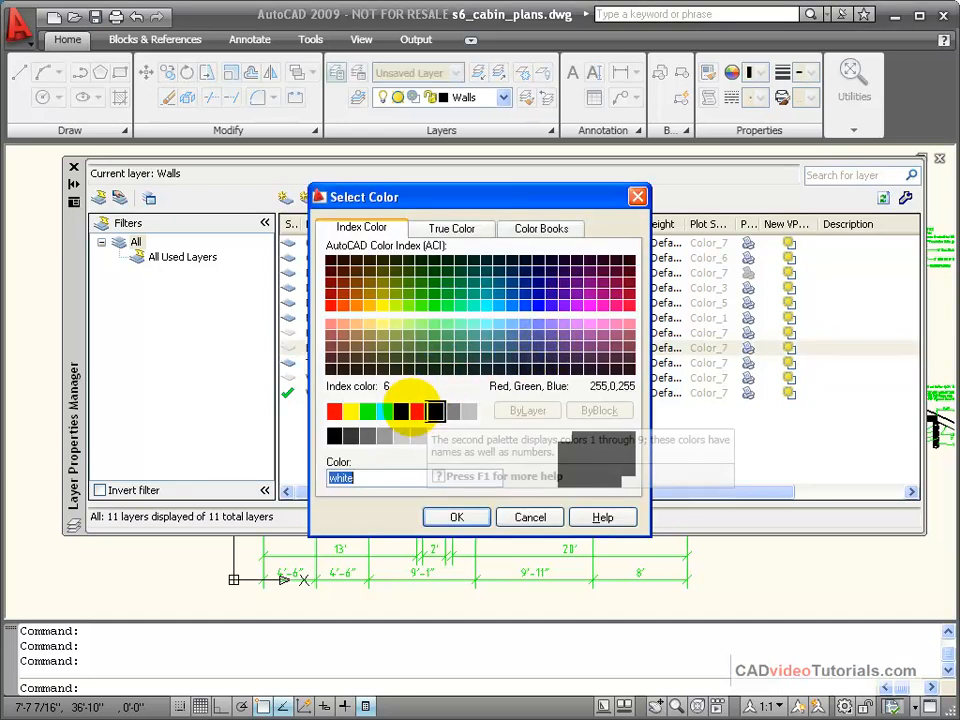
click(528, 516)
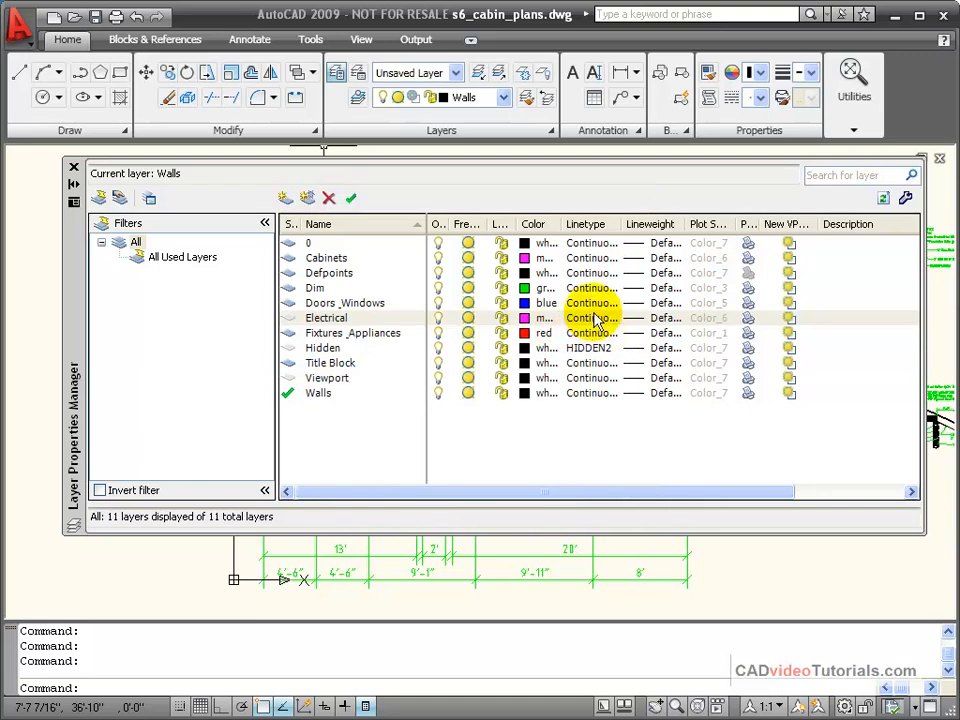
click(592, 316)
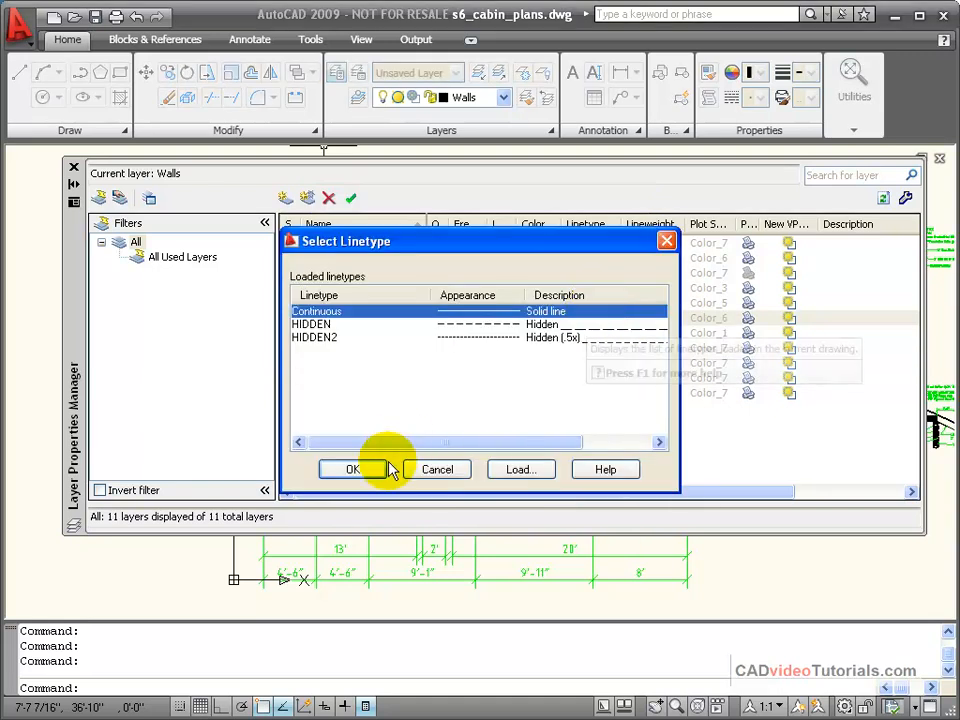
click(352, 468)
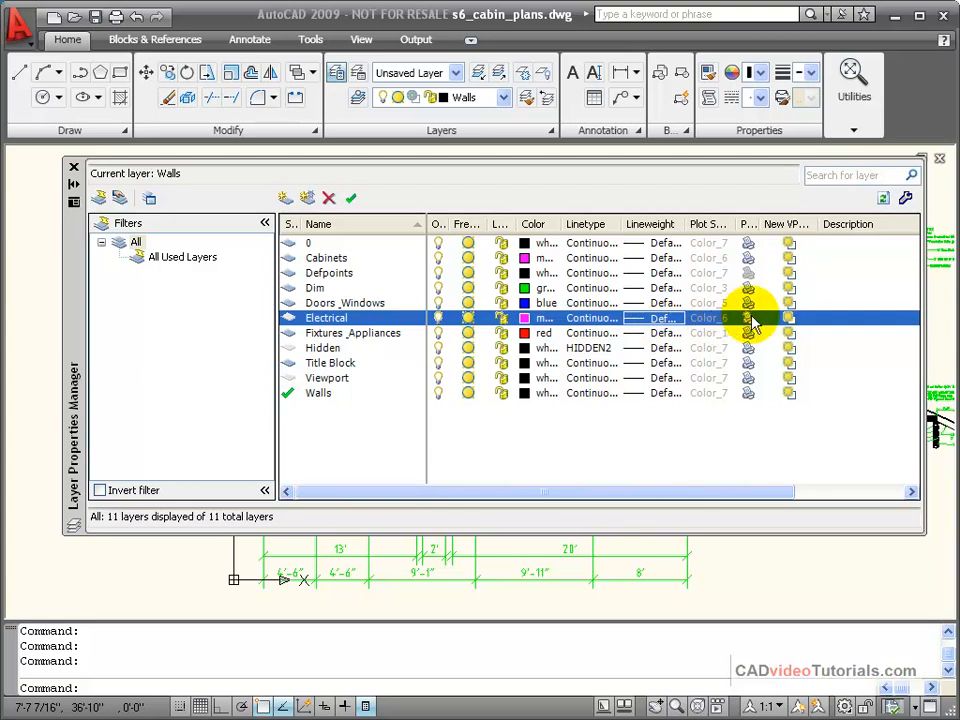
mouse_move(796, 320)
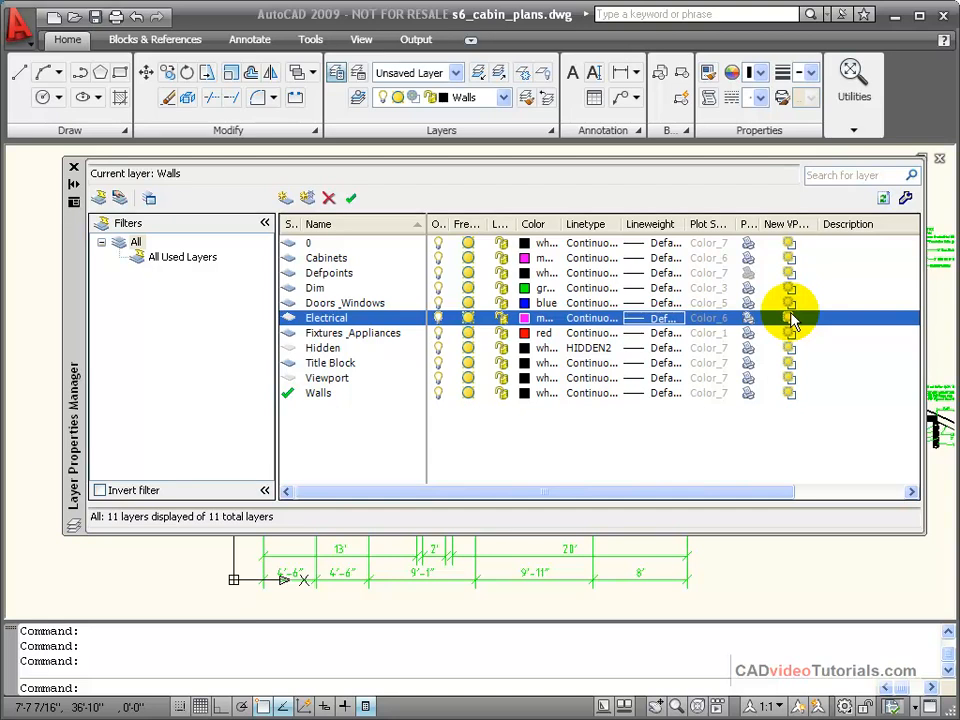
mouse_move(716, 388)
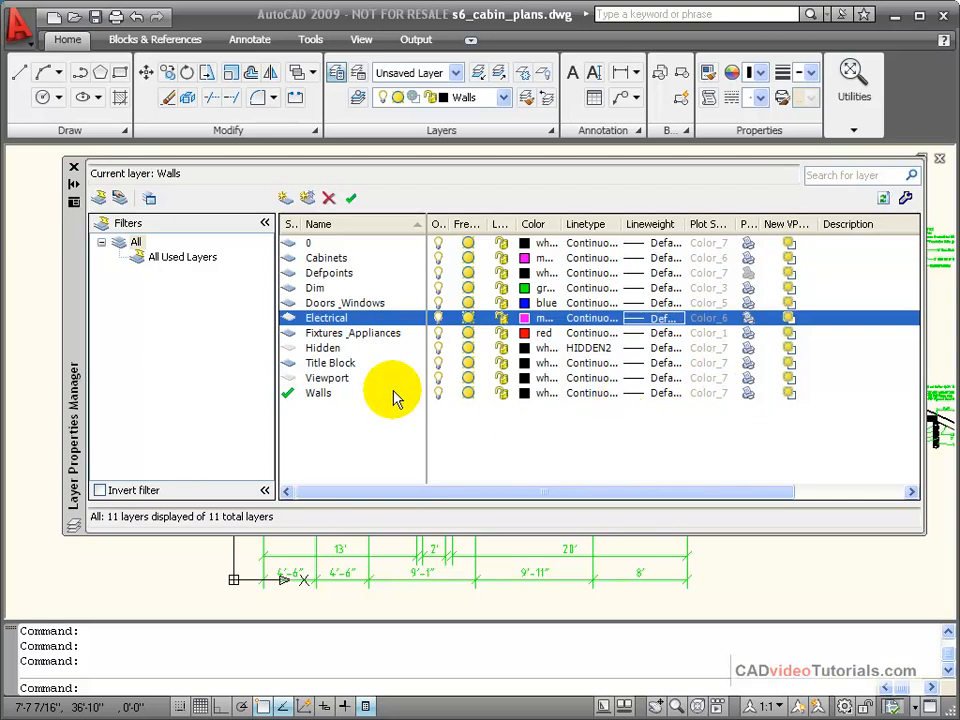
Make Electrical current, attempt to delete it, and dismiss the not-deleted warning.
click(328, 378)
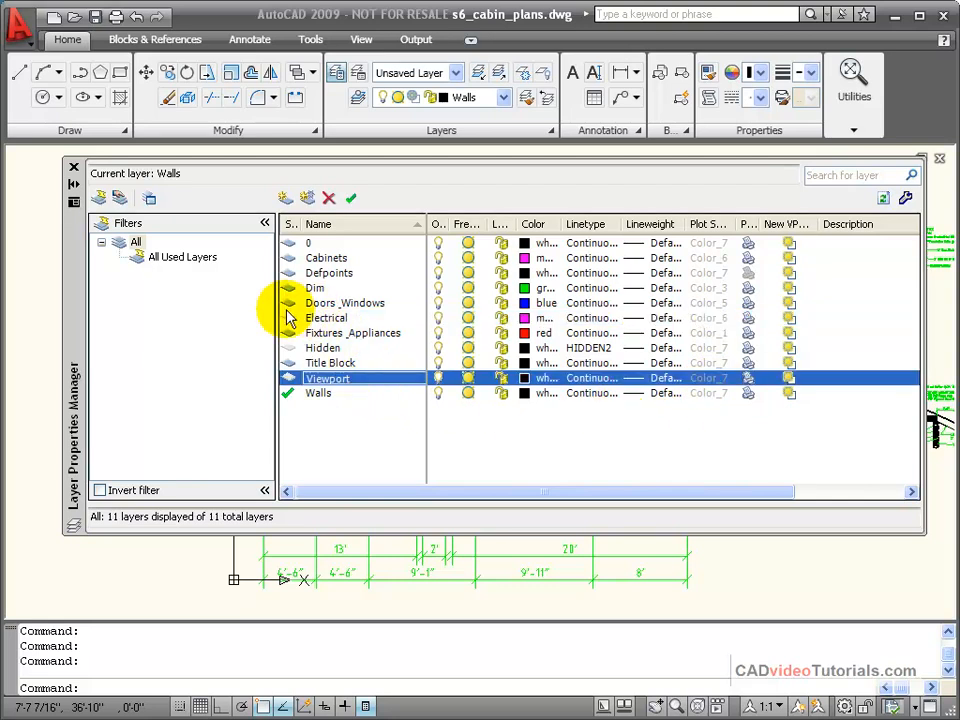
double_click(324, 318)
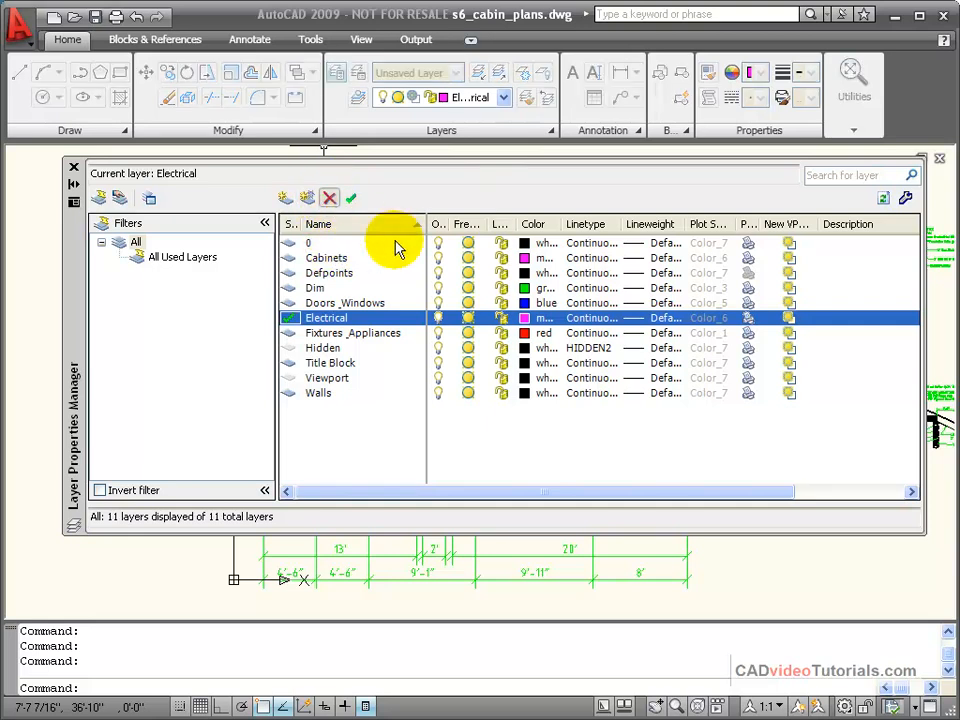
click(328, 198)
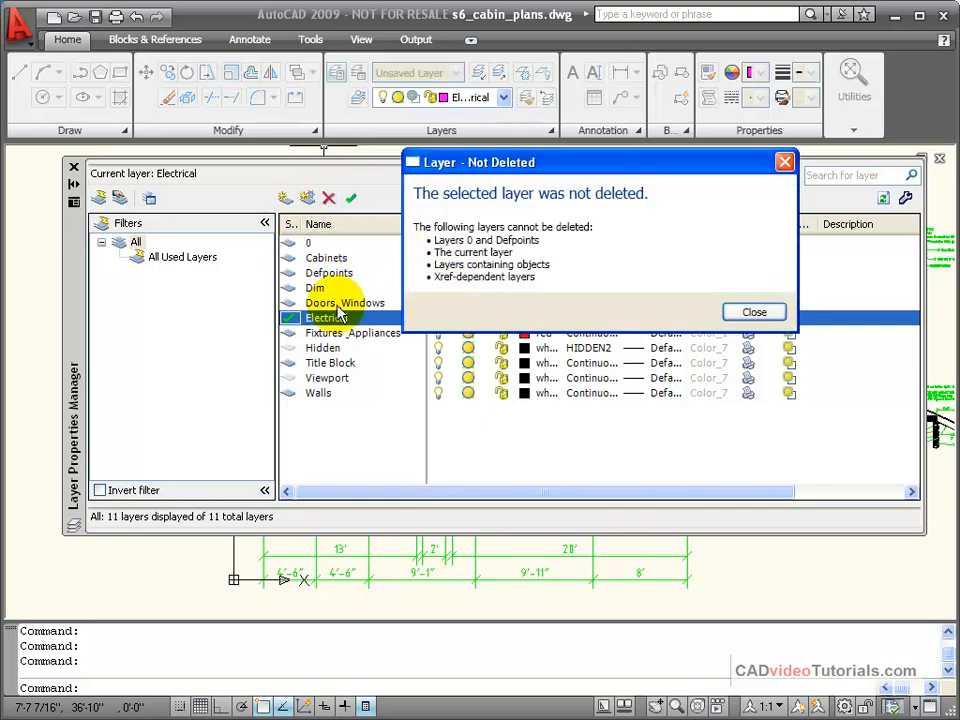
mouse_move(428, 252)
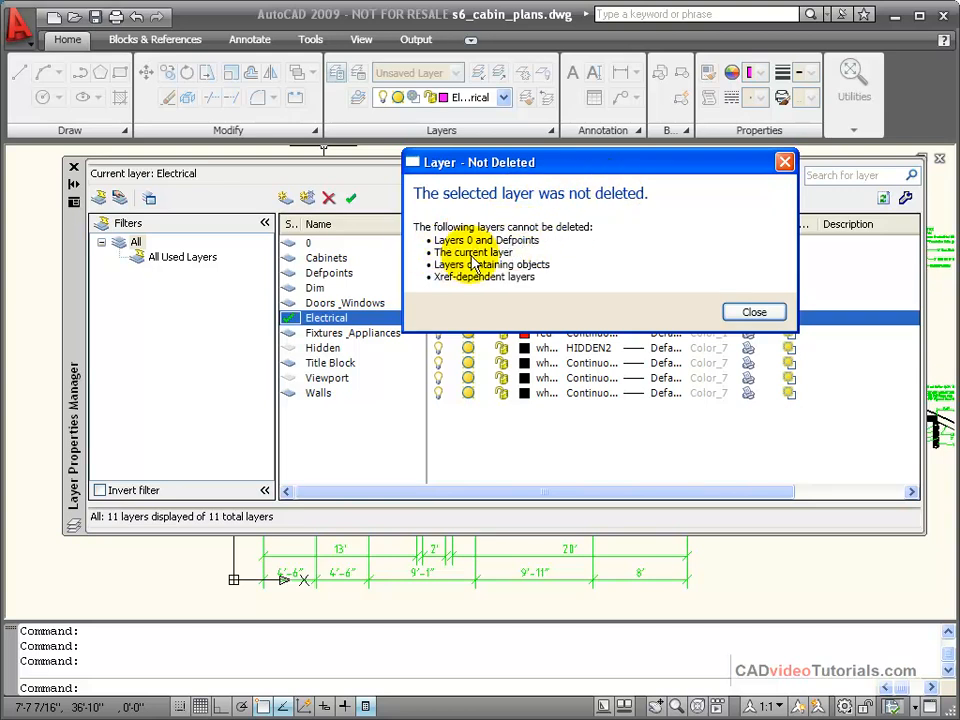
click(752, 312)
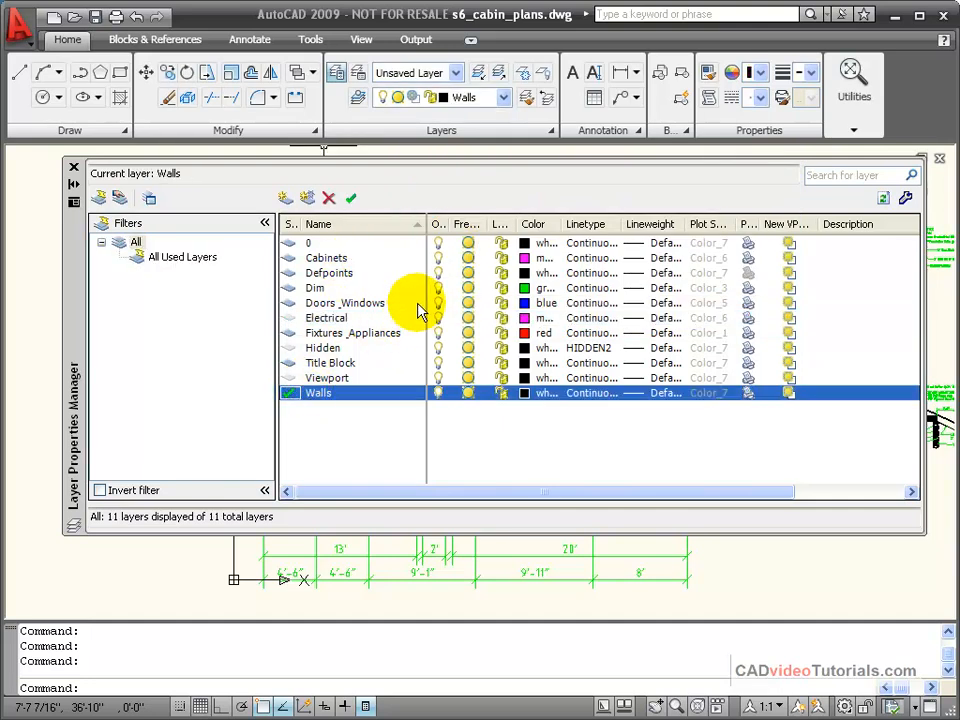
mouse_move(290, 320)
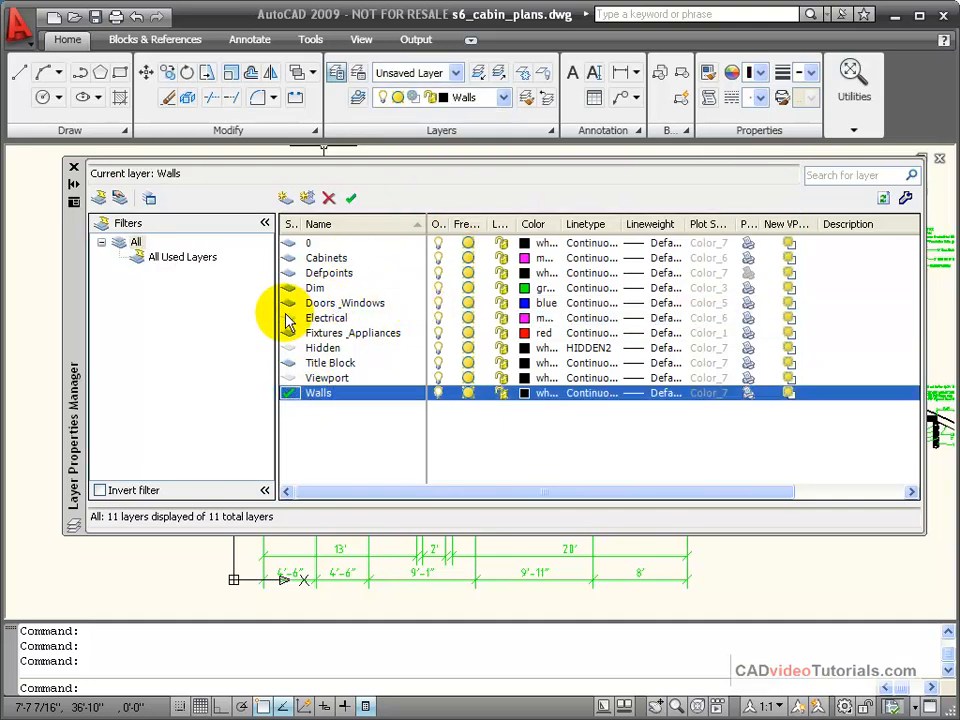
Delete the Electrical layer, then attempt to delete Dim and dismiss the refusal message.
click(326, 316)
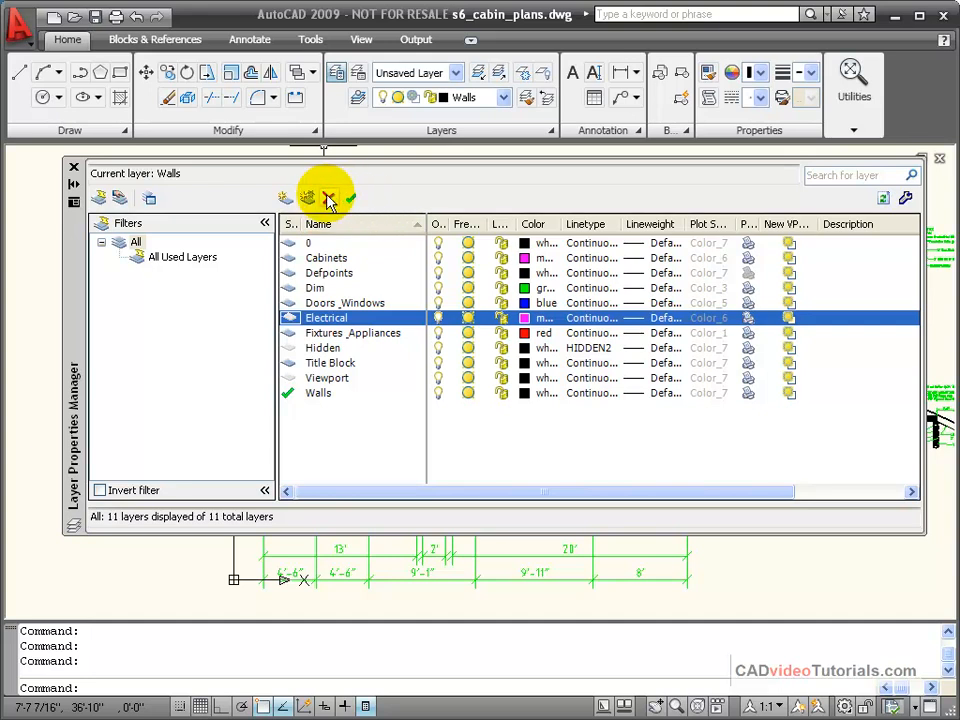
click(328, 198)
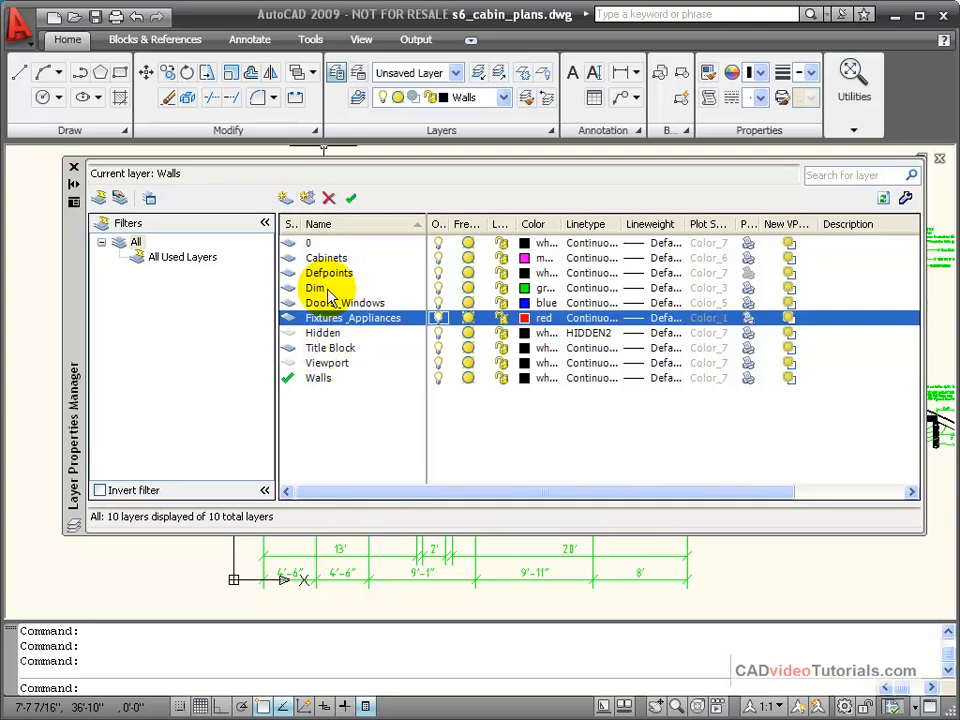
click(316, 288)
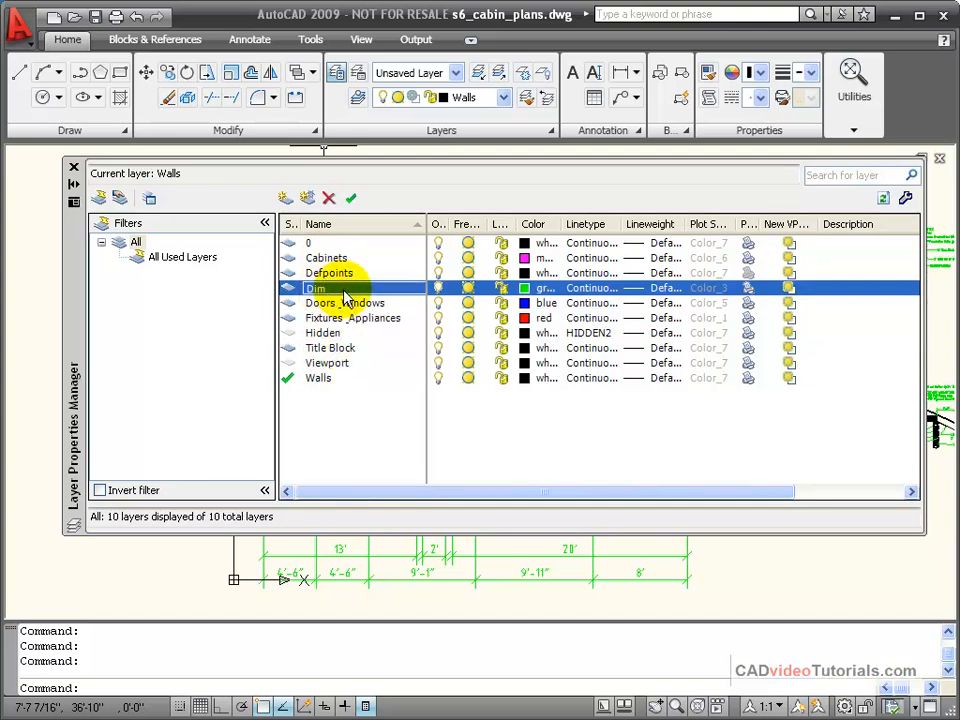
mouse_move(336, 296)
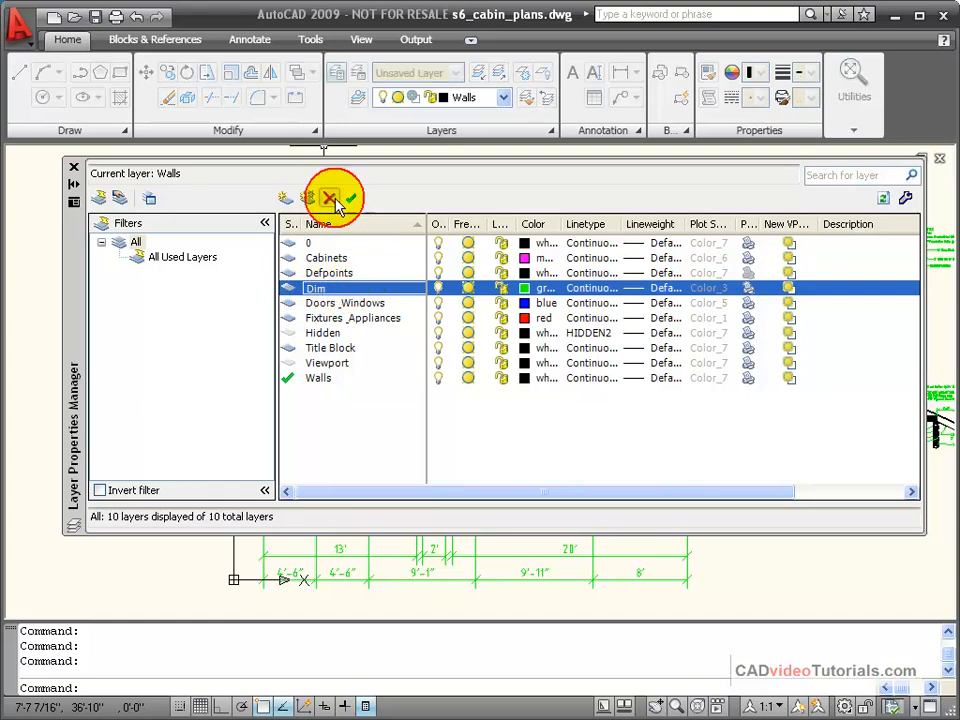
click(330, 198)
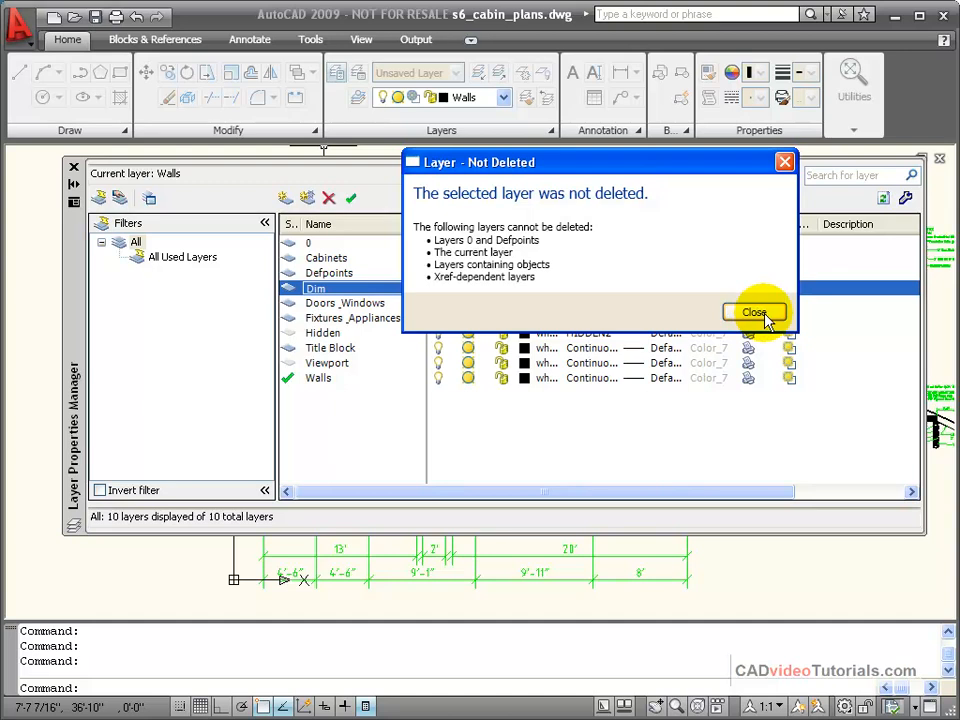
click(756, 312)
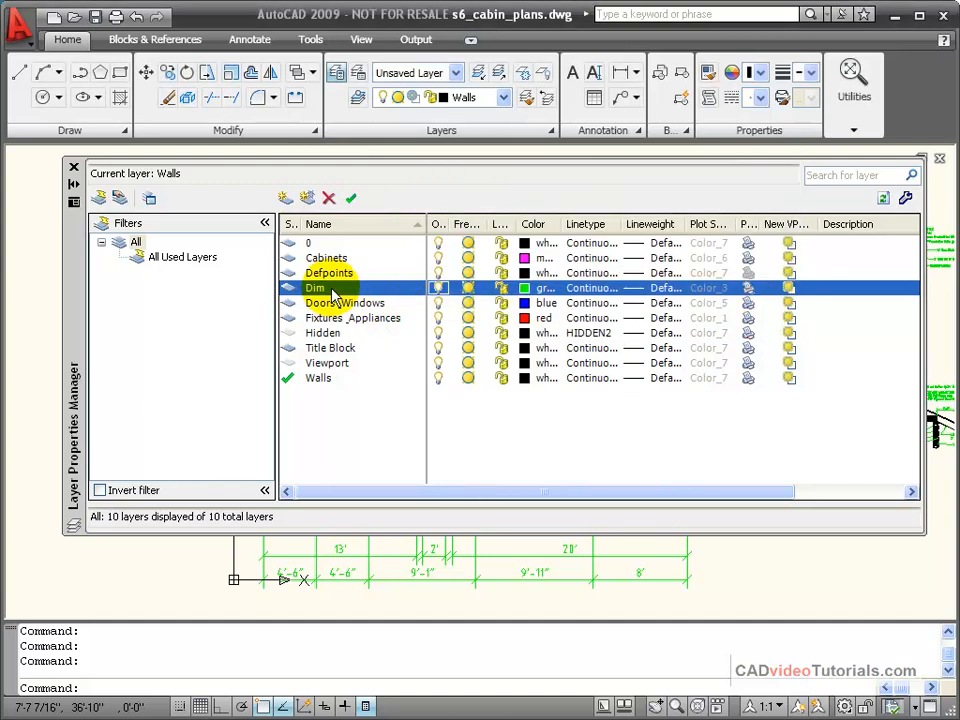
mouse_move(344, 324)
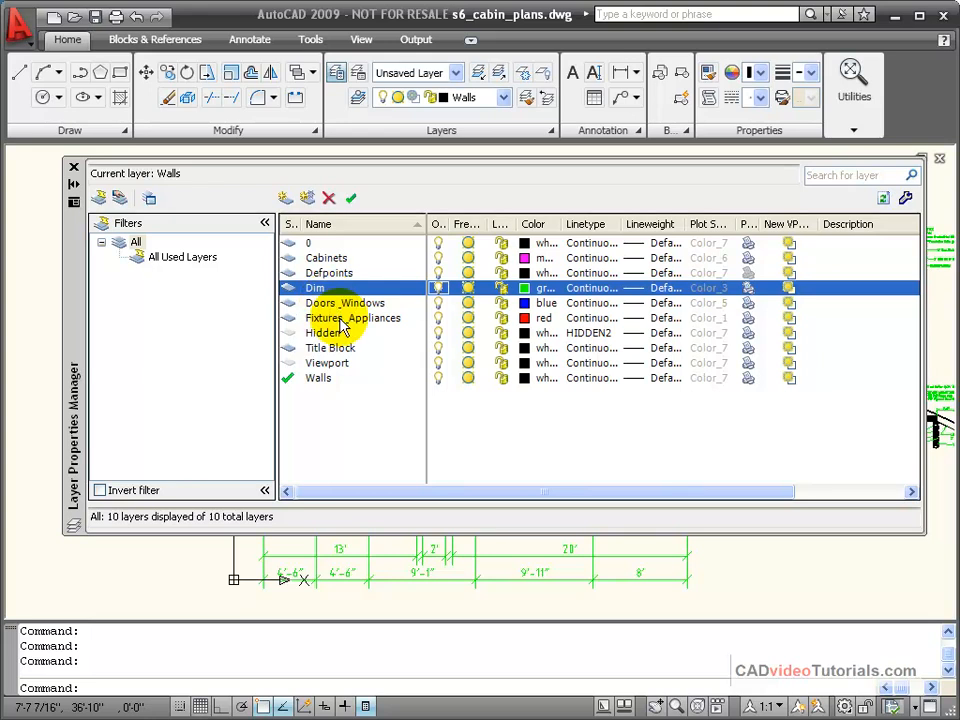
mouse_move(378, 384)
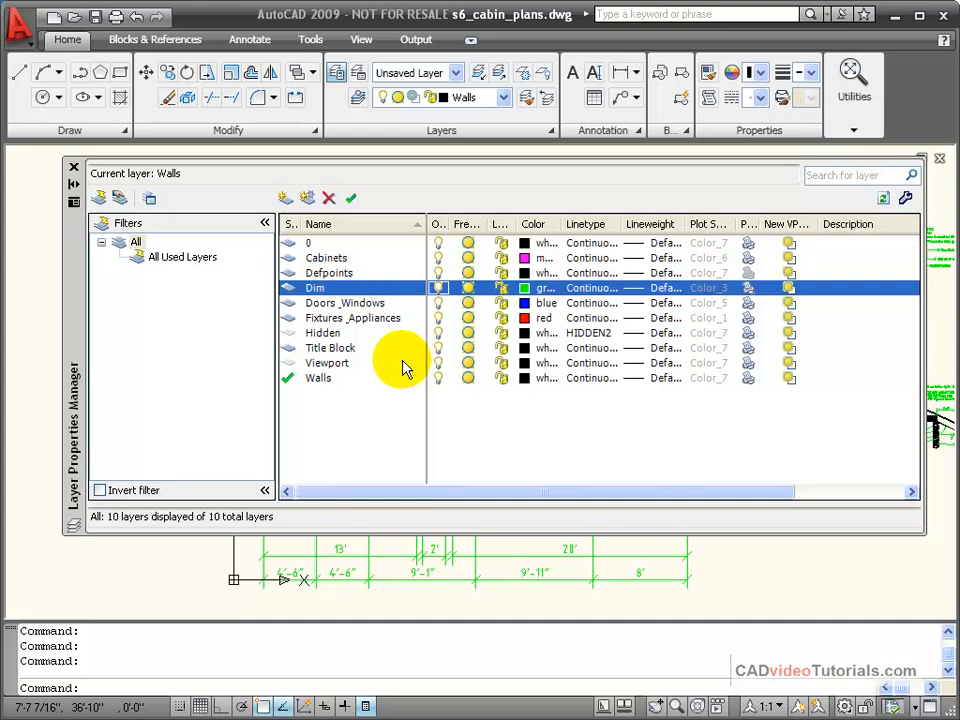
mouse_move(384, 360)
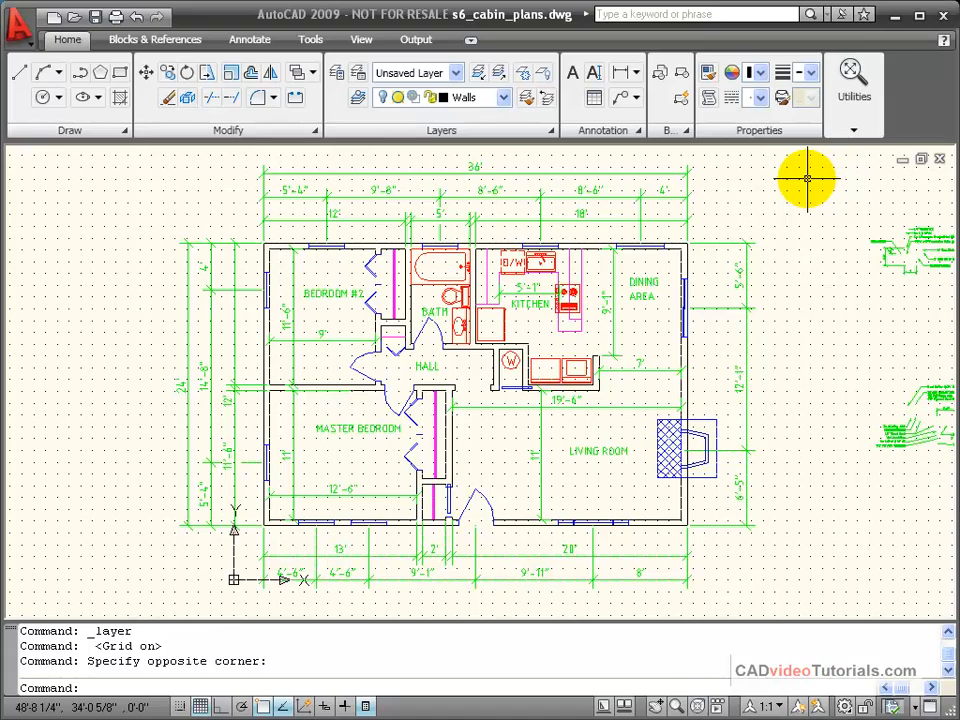
mouse_move(490, 110)
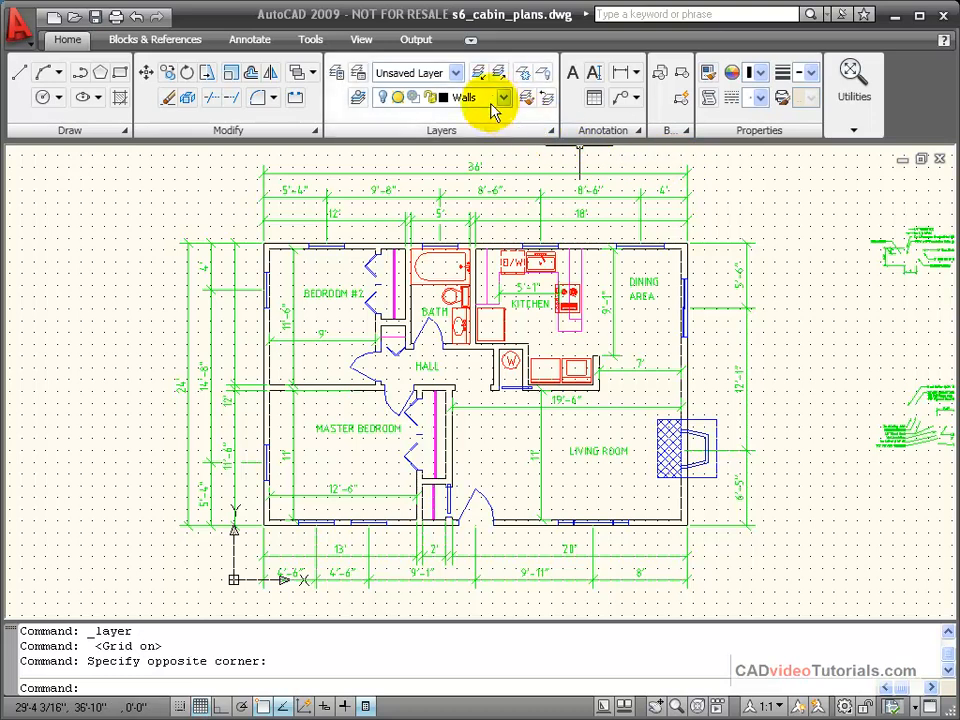
Freeze the Dim layer from the layer dropdown so dimensions and room labels vanish.
click(504, 96)
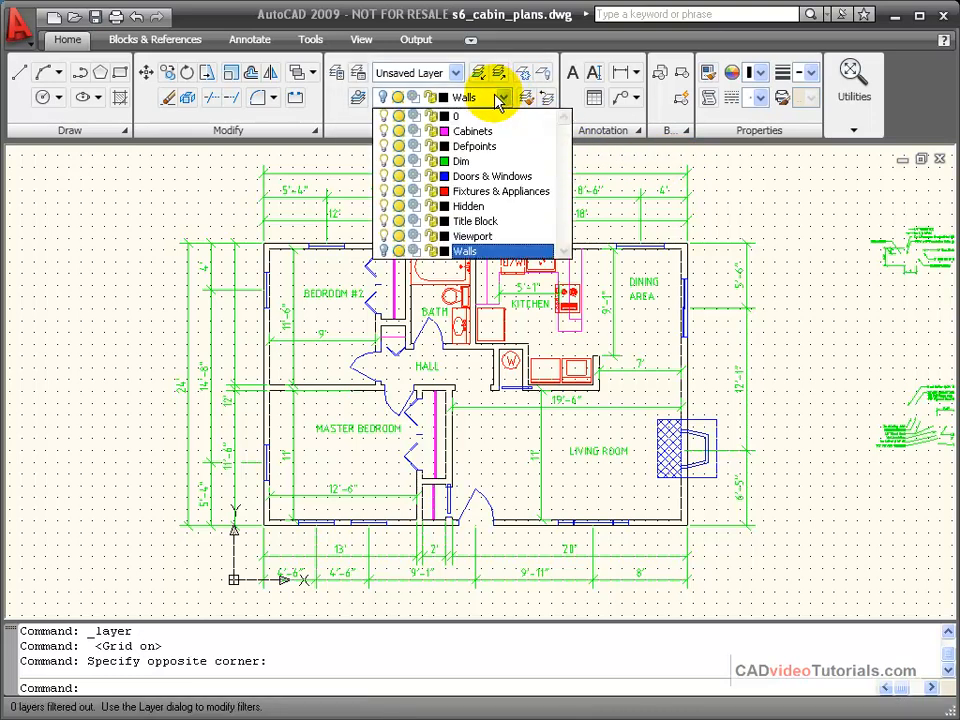
mouse_move(474, 146)
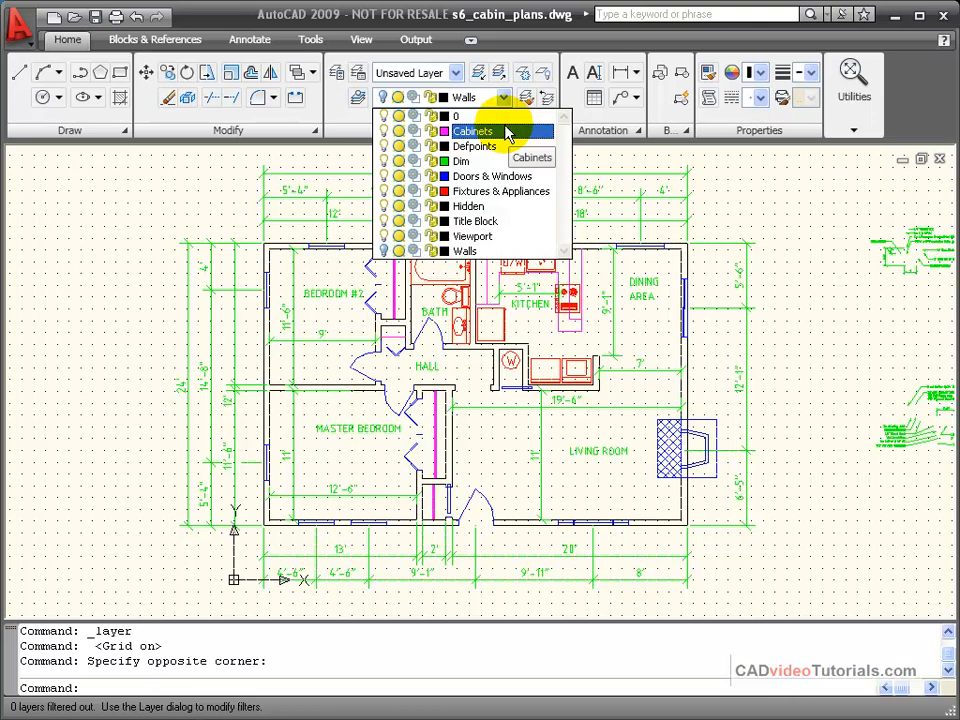
mouse_move(384, 140)
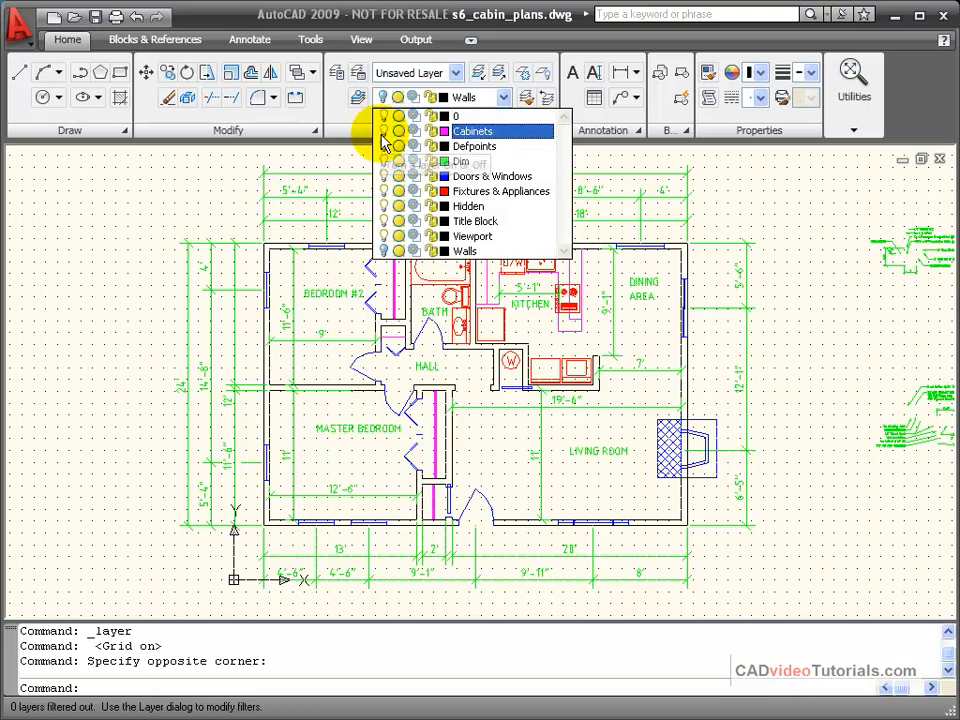
mouse_move(412, 132)
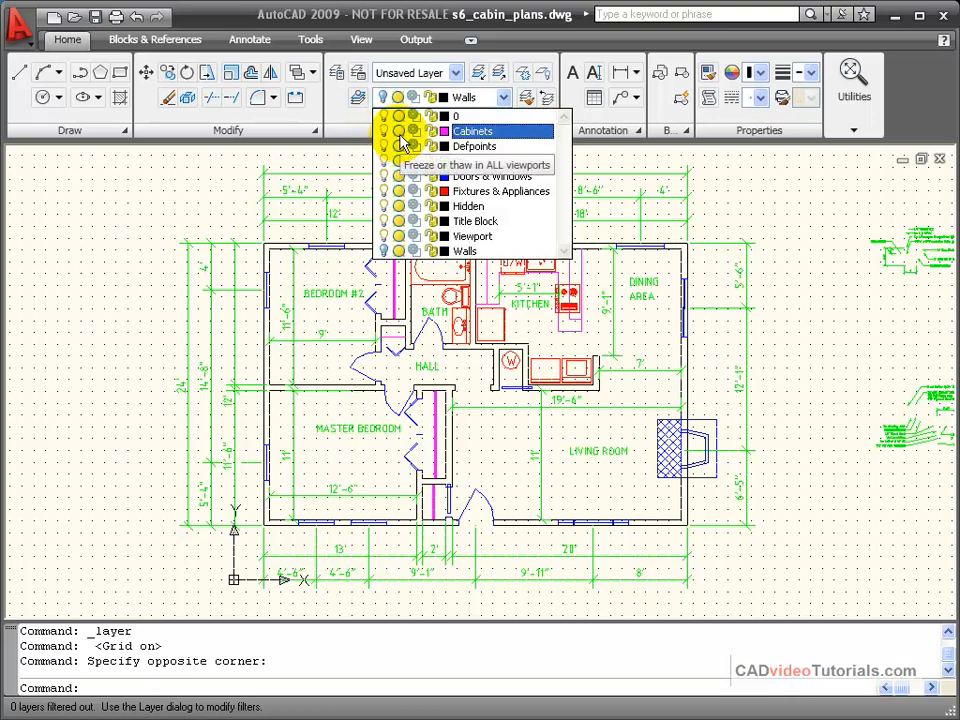
mouse_move(416, 130)
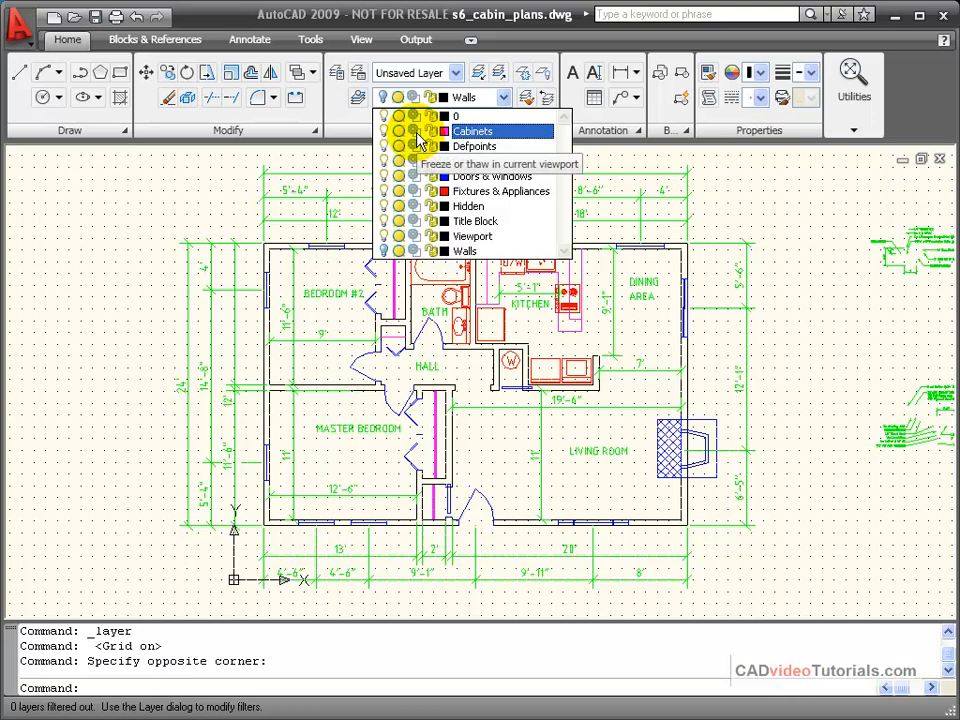
mouse_move(424, 144)
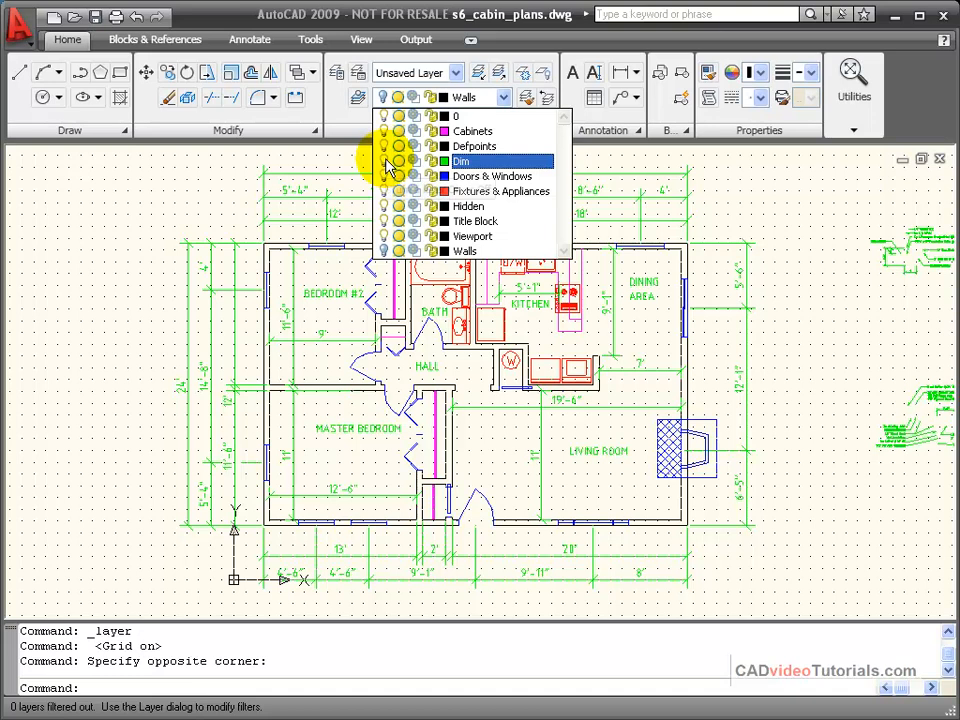
click(460, 160)
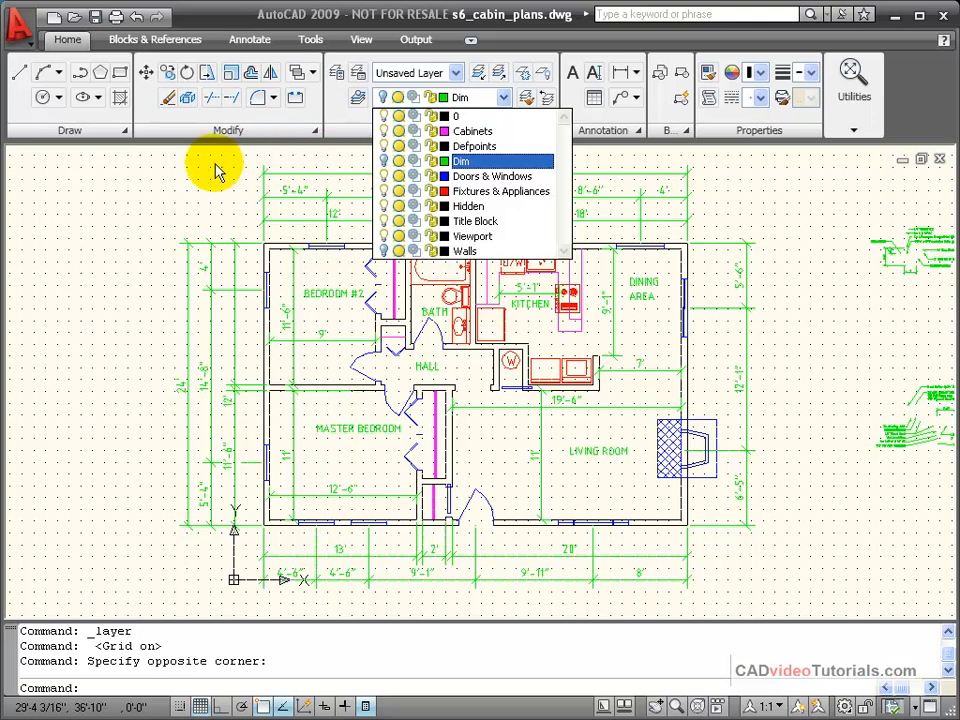
click(464, 252)
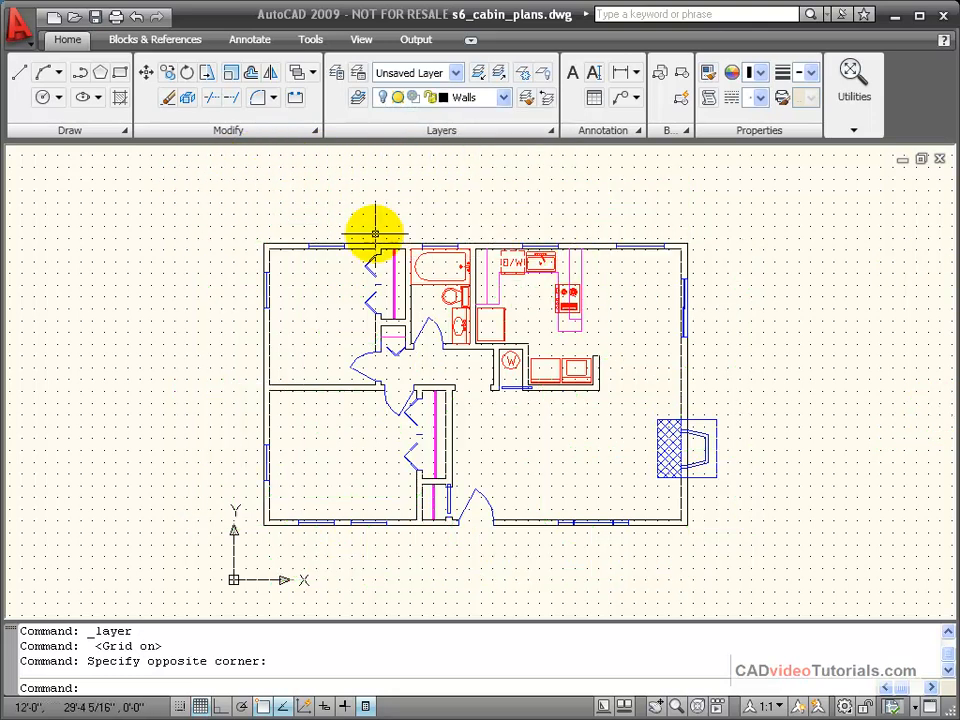
mouse_move(844, 270)
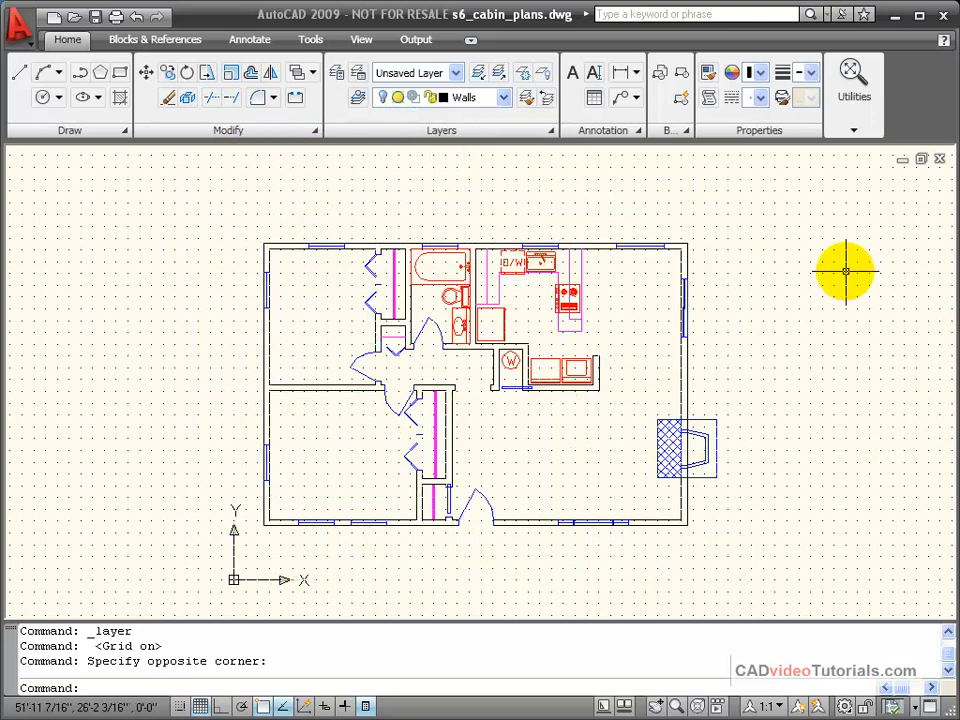
mouse_move(784, 244)
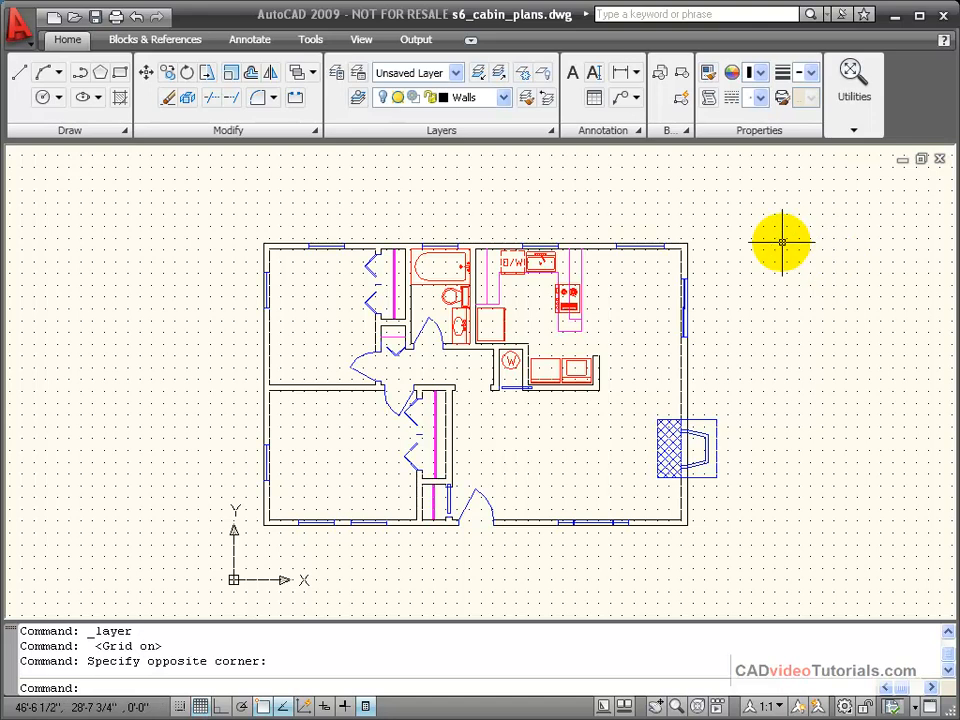
mouse_move(736, 210)
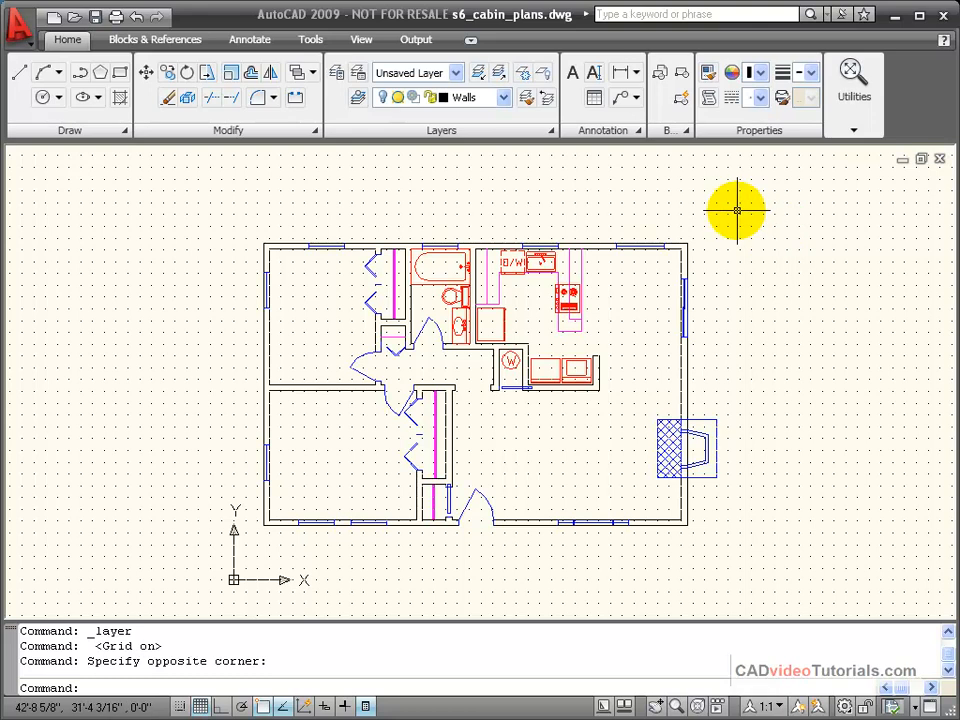
mouse_move(722, 212)
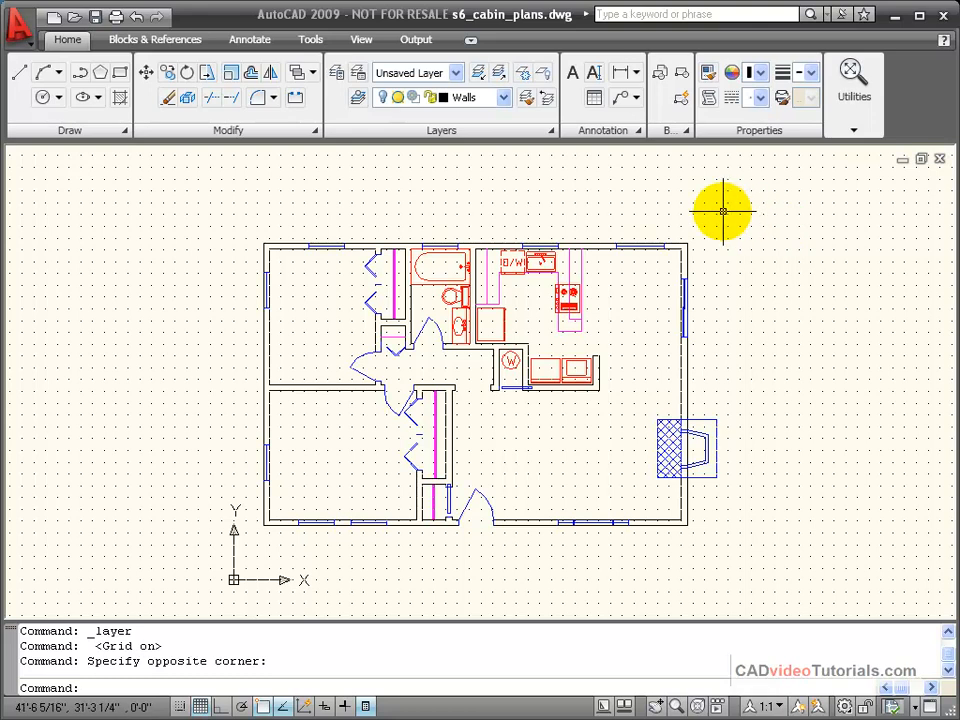
mouse_move(706, 384)
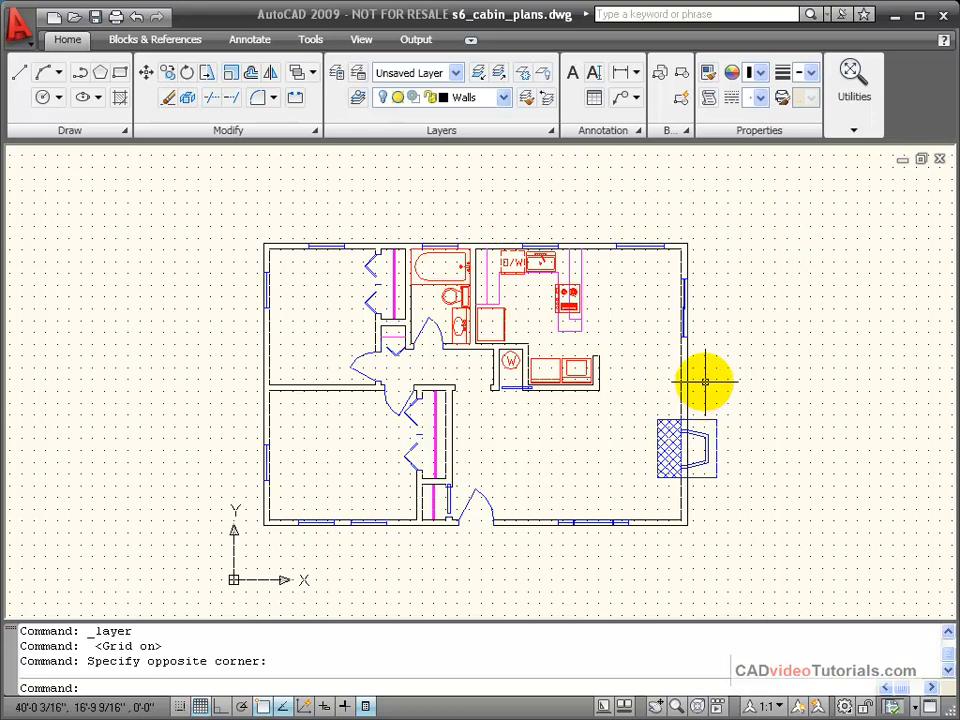
mouse_move(724, 350)
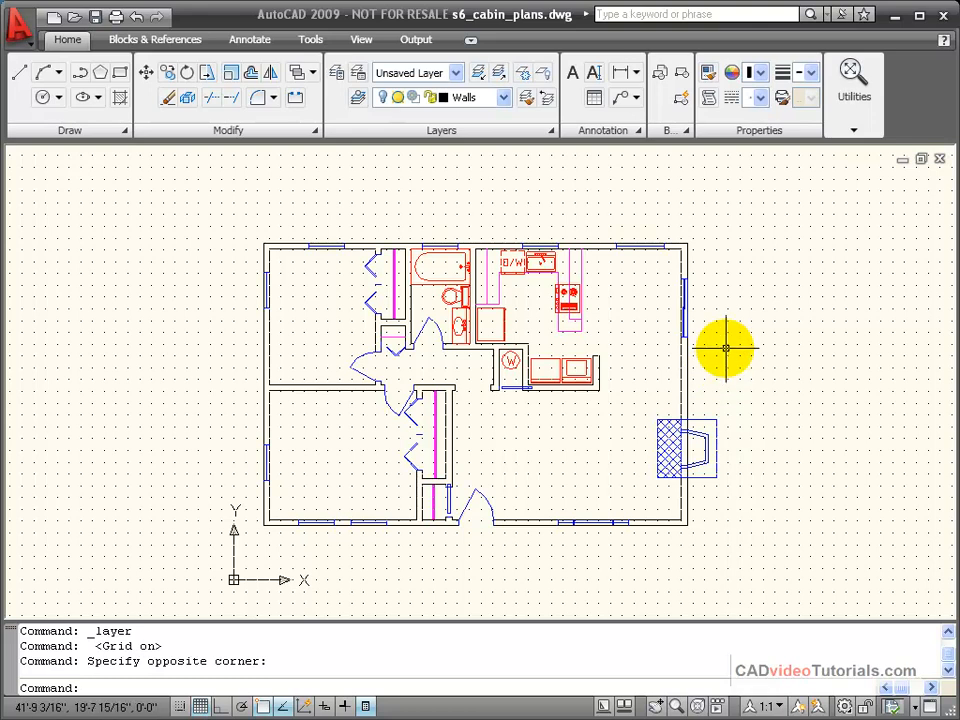
mouse_move(722, 330)
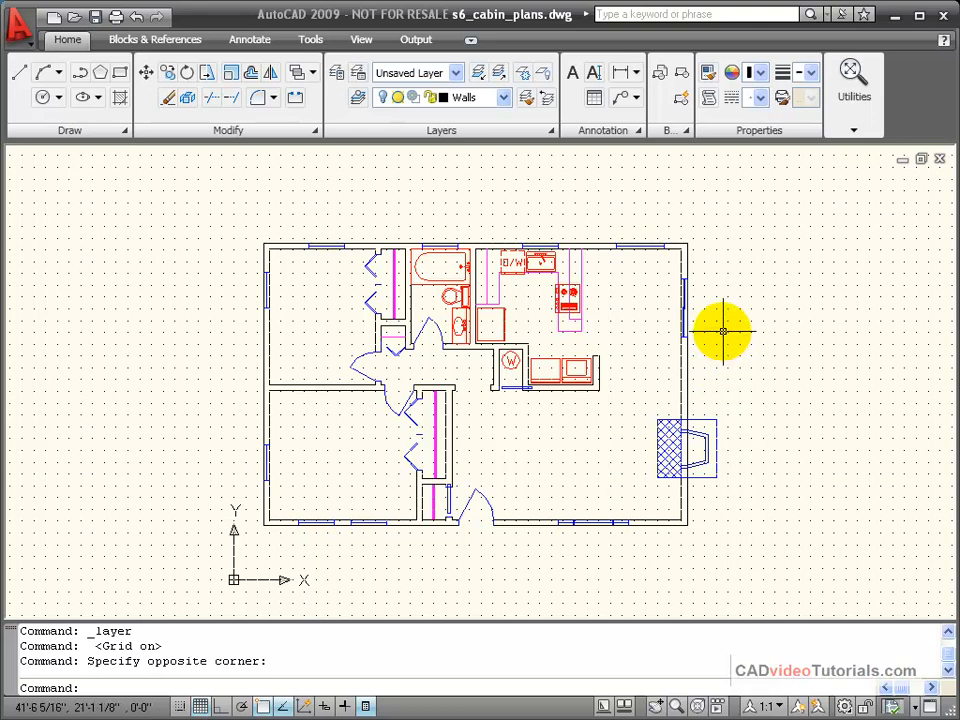
mouse_move(492, 192)
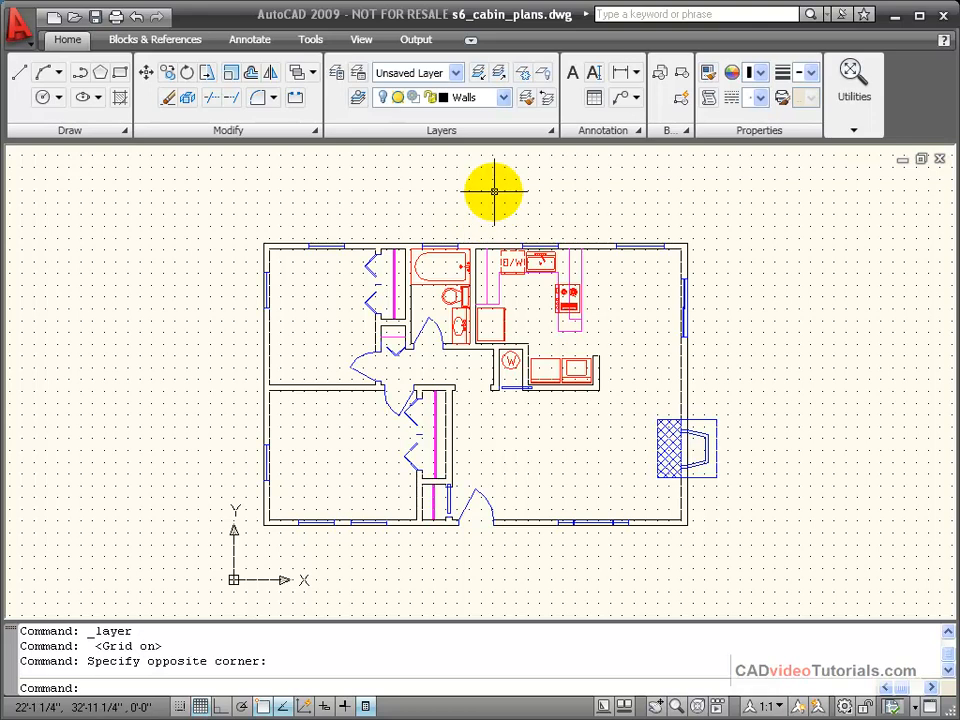
mouse_move(750, 218)
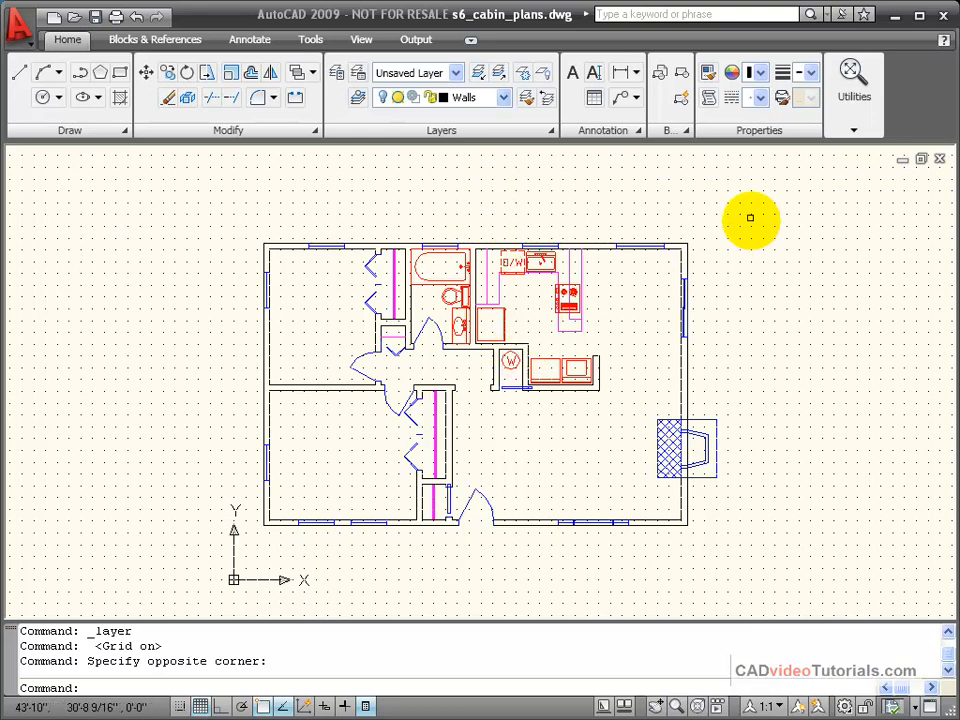
mouse_move(316, 216)
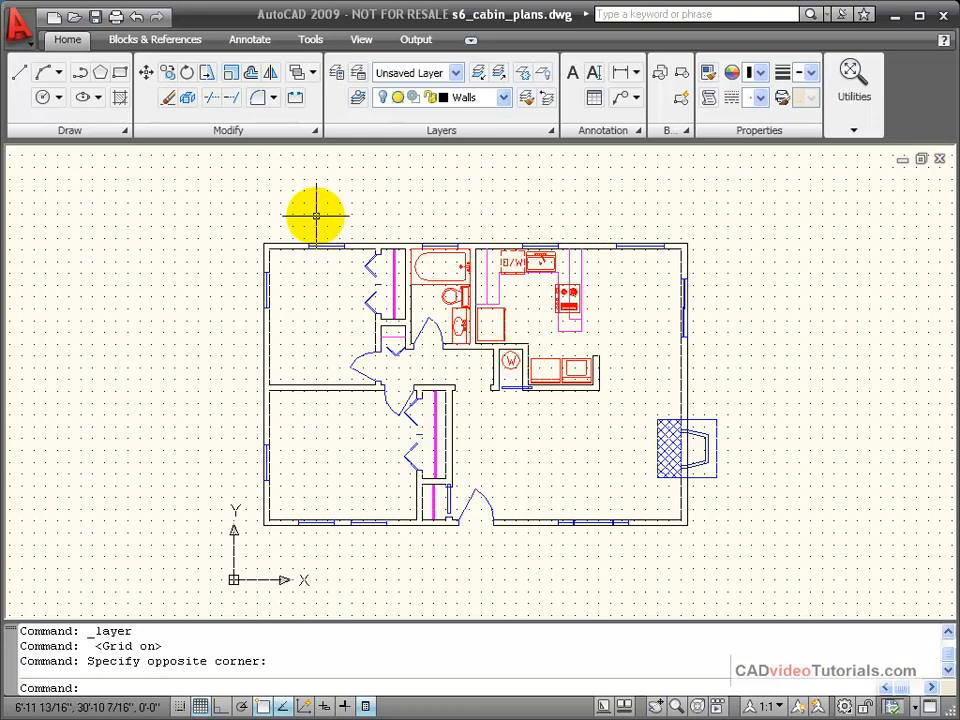
mouse_move(506, 108)
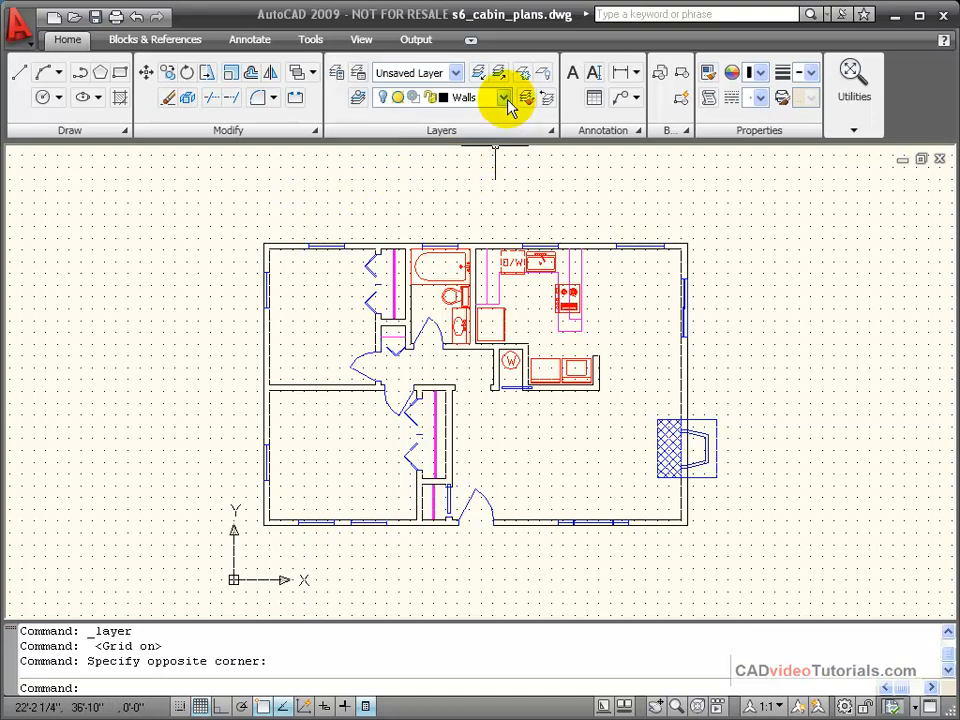
click(504, 96)
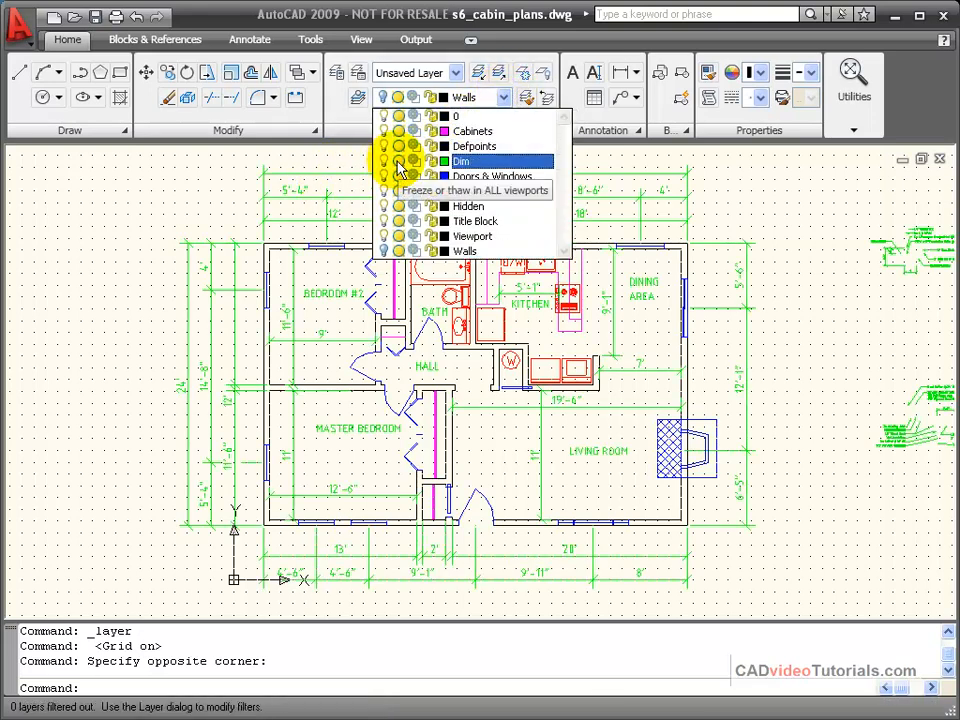
click(400, 160)
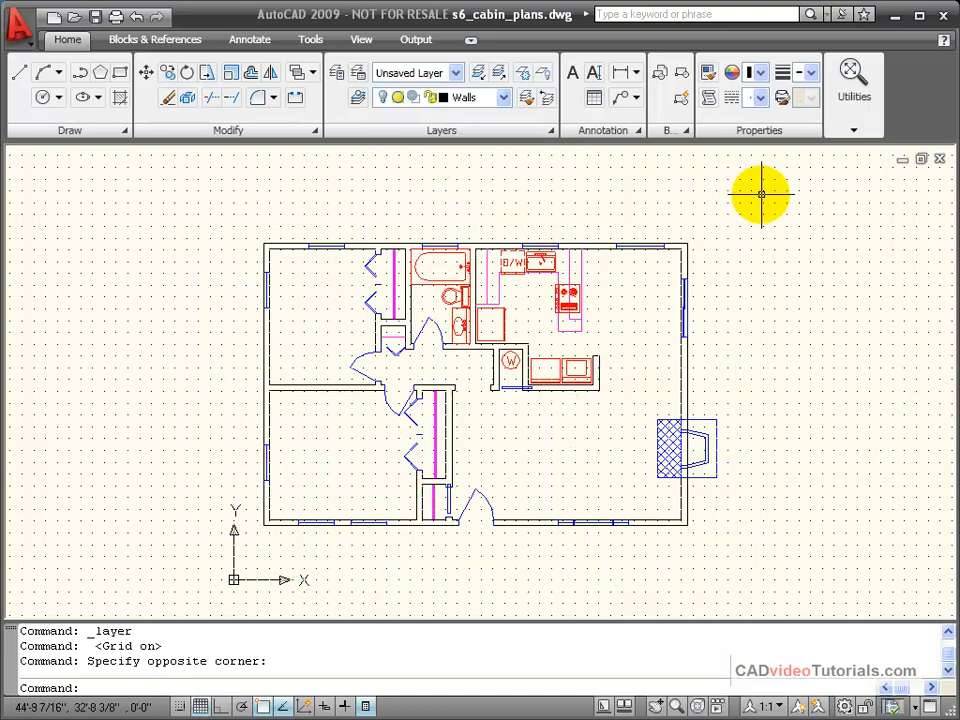
mouse_move(772, 244)
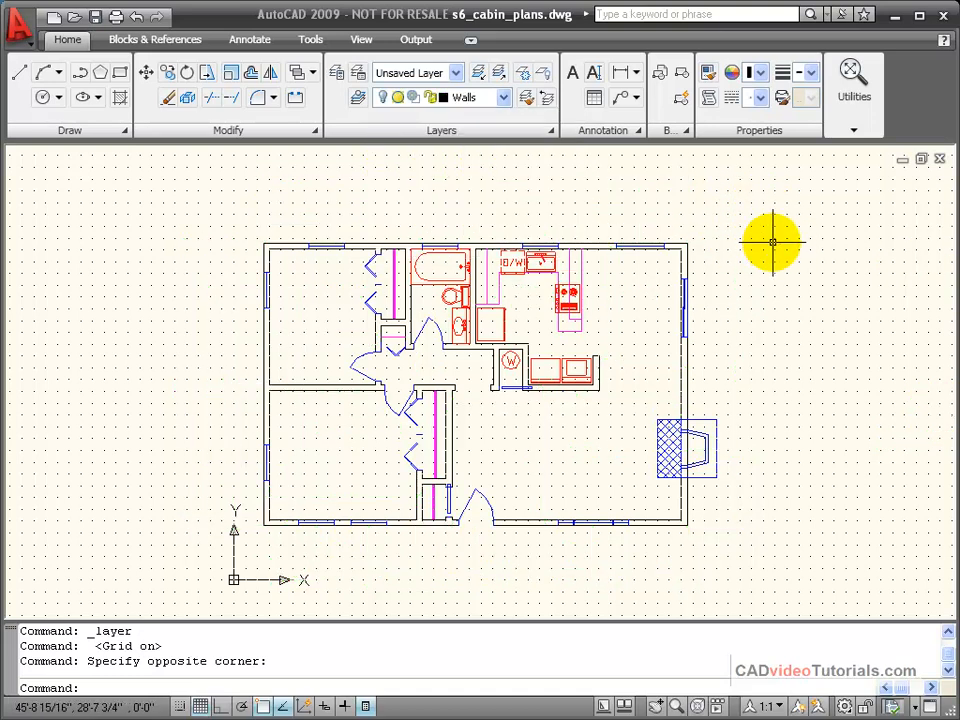
mouse_move(760, 226)
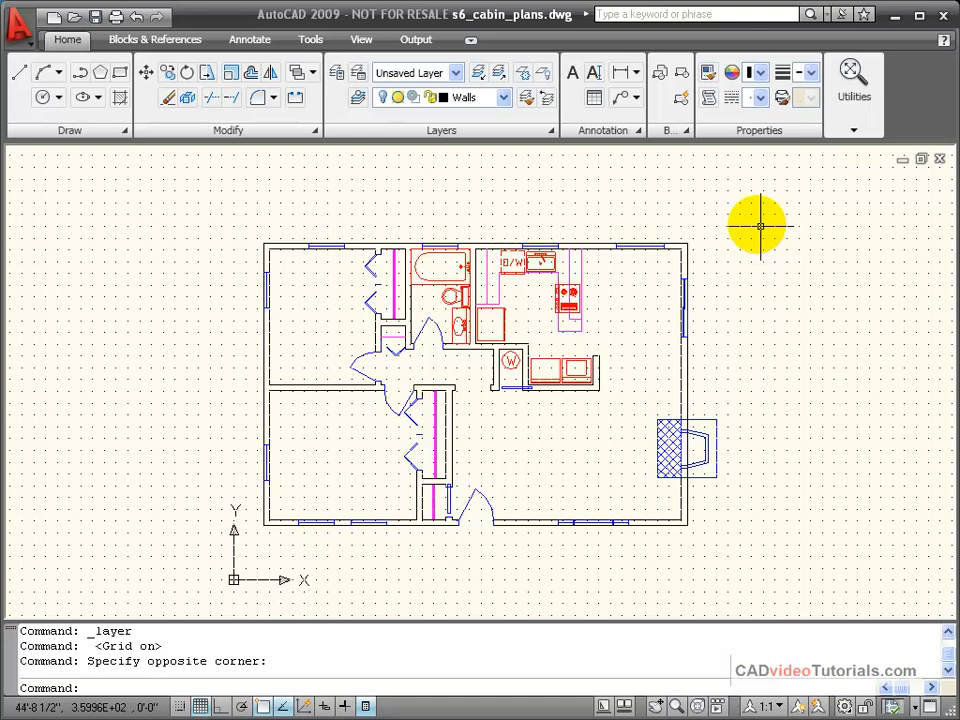
mouse_move(728, 216)
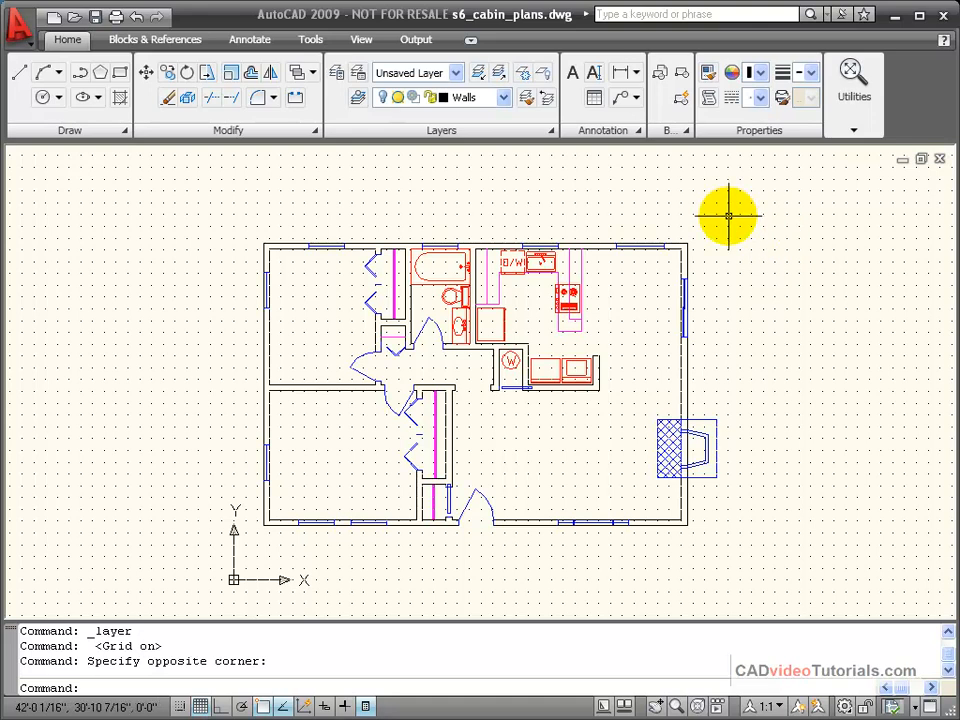
mouse_move(720, 216)
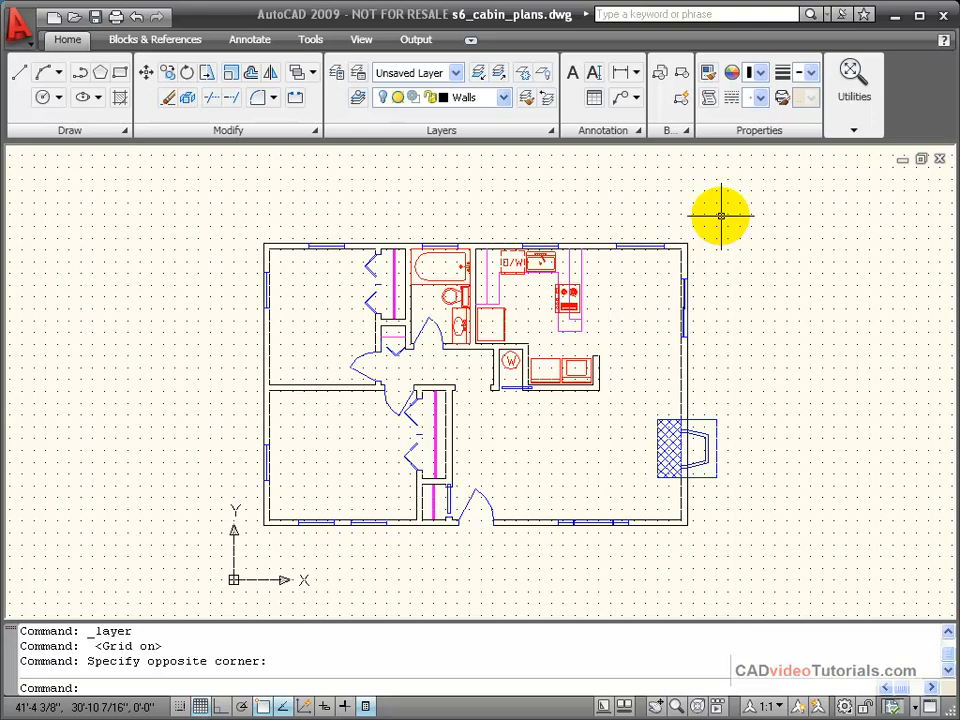
mouse_move(750, 244)
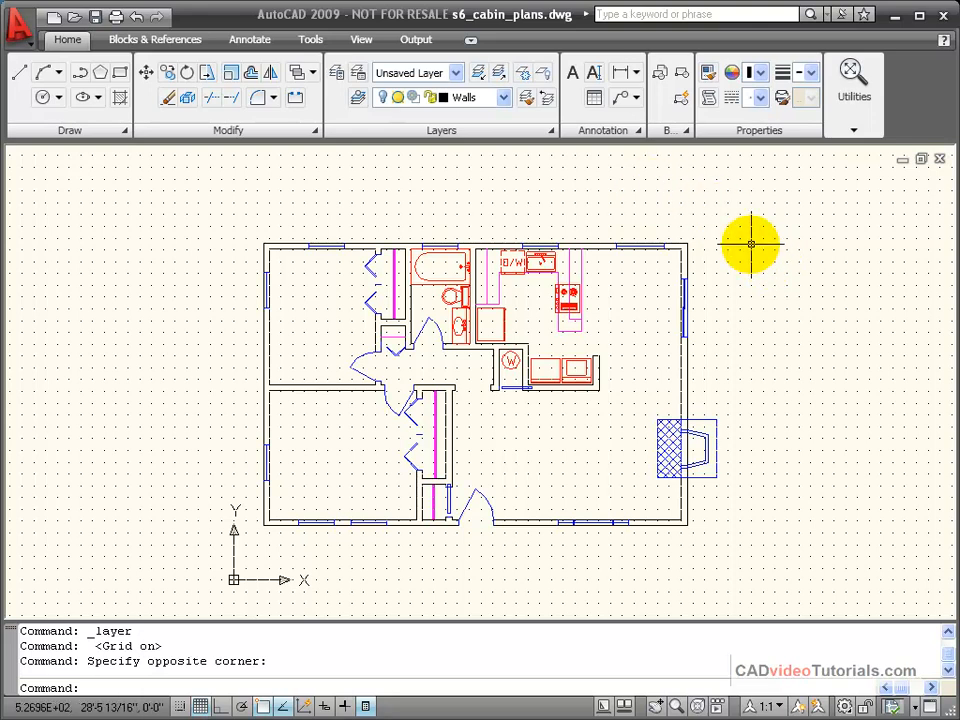
mouse_move(718, 222)
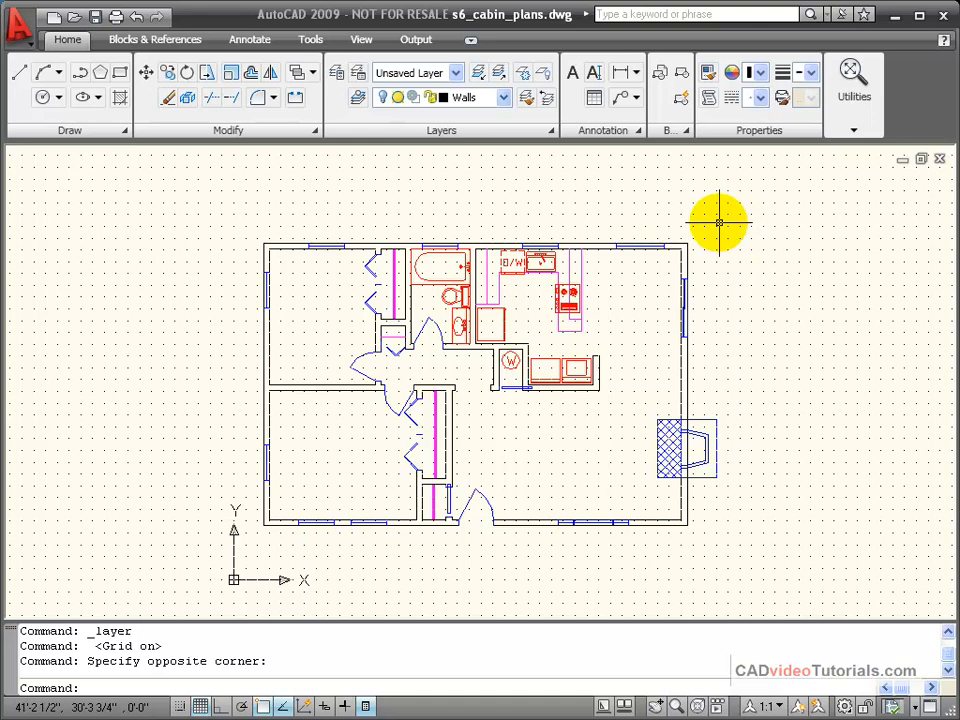
mouse_move(716, 236)
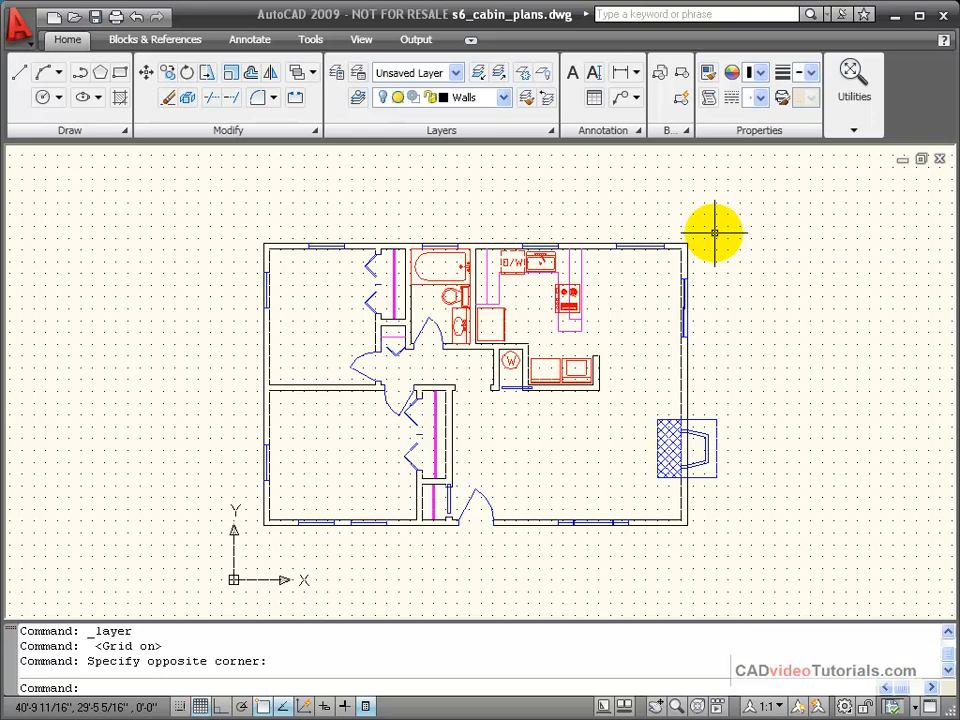
mouse_move(692, 224)
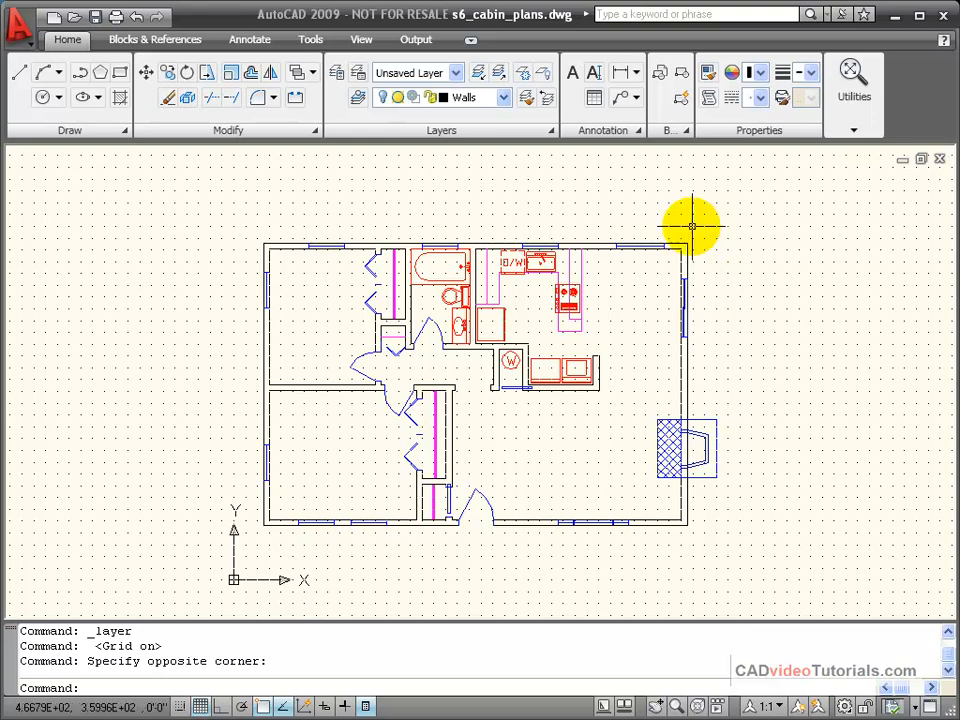
Thaw the Dim layer so dimensions and room labels reappear.
click(502, 96)
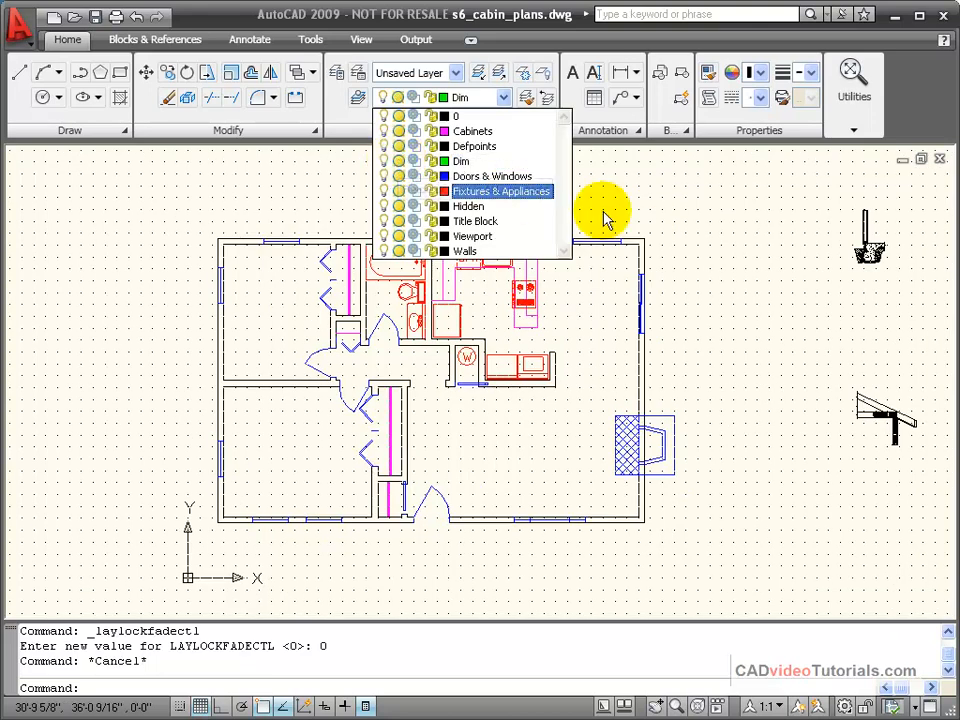
click(464, 252)
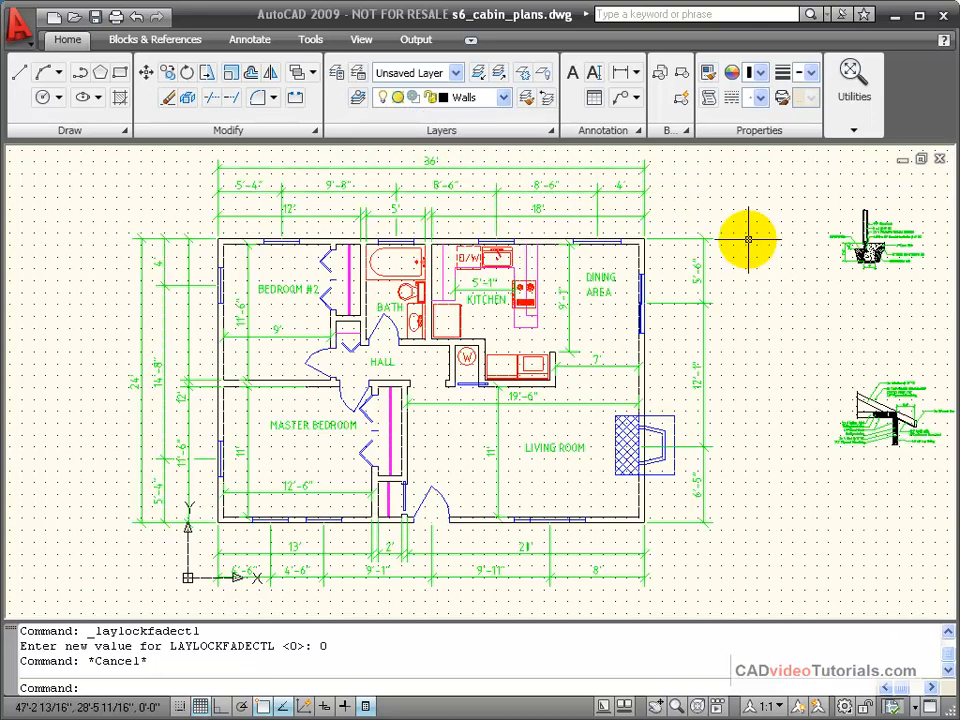
mouse_move(744, 236)
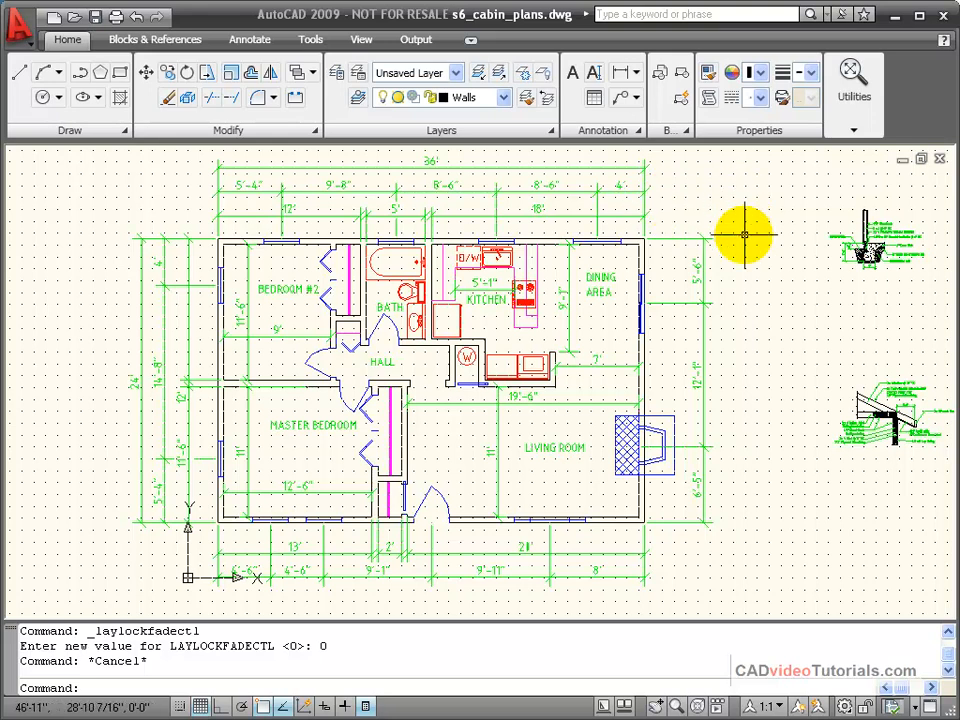
mouse_move(736, 292)
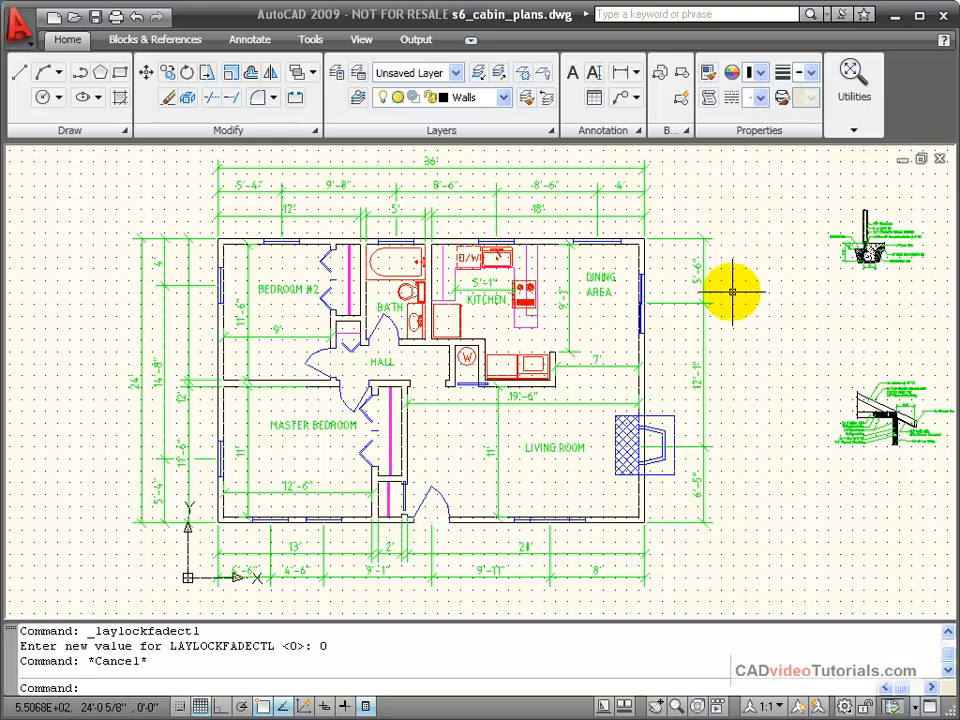
mouse_move(748, 232)
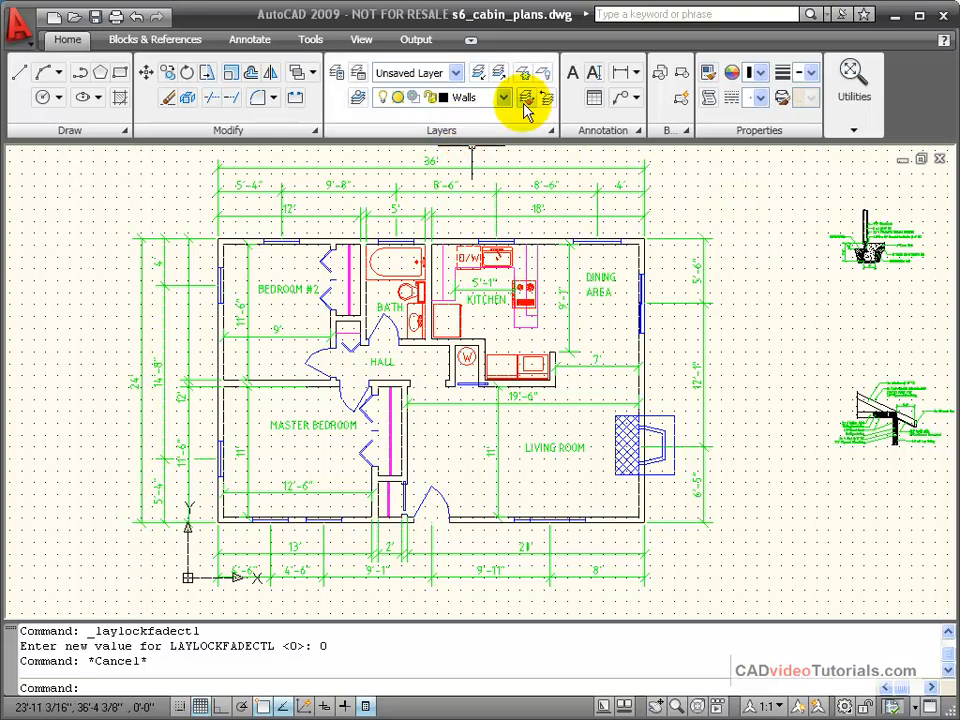
click(504, 96)
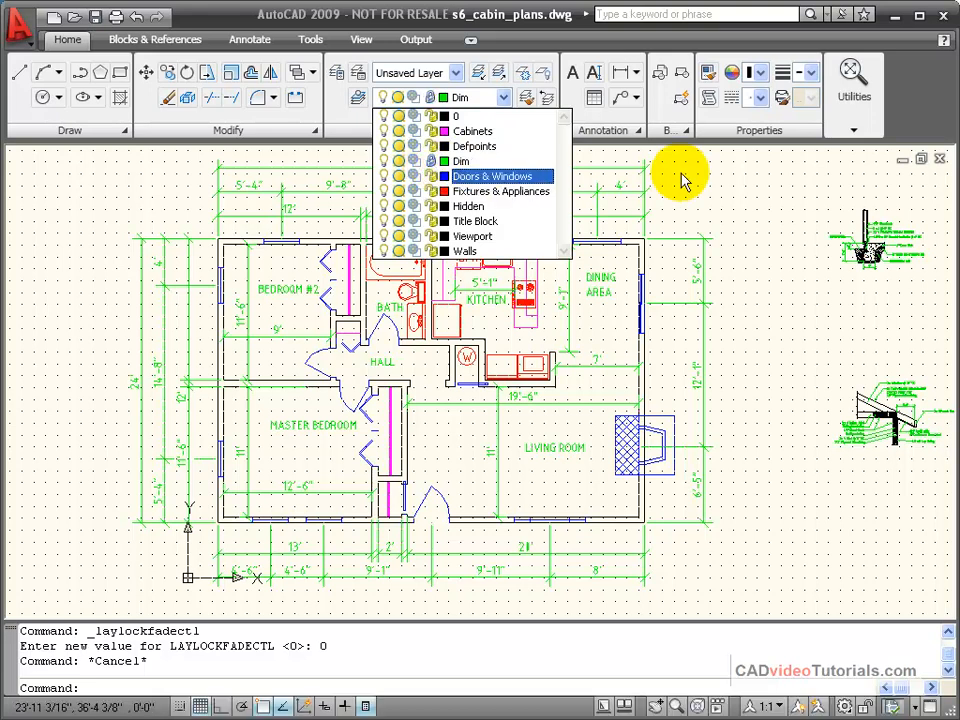
click(464, 250)
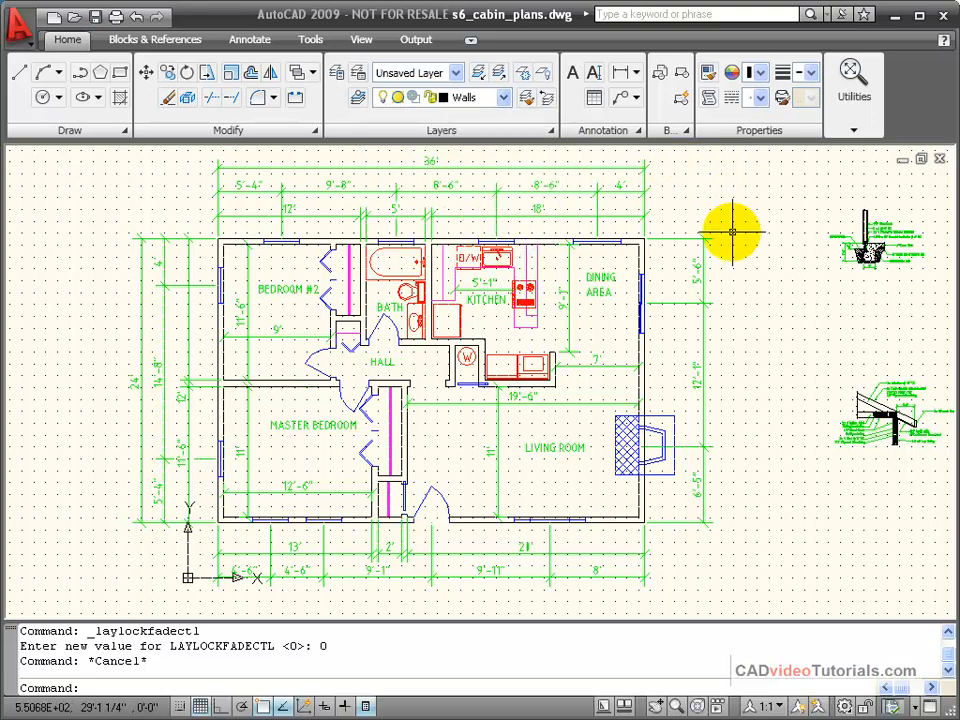
mouse_move(724, 224)
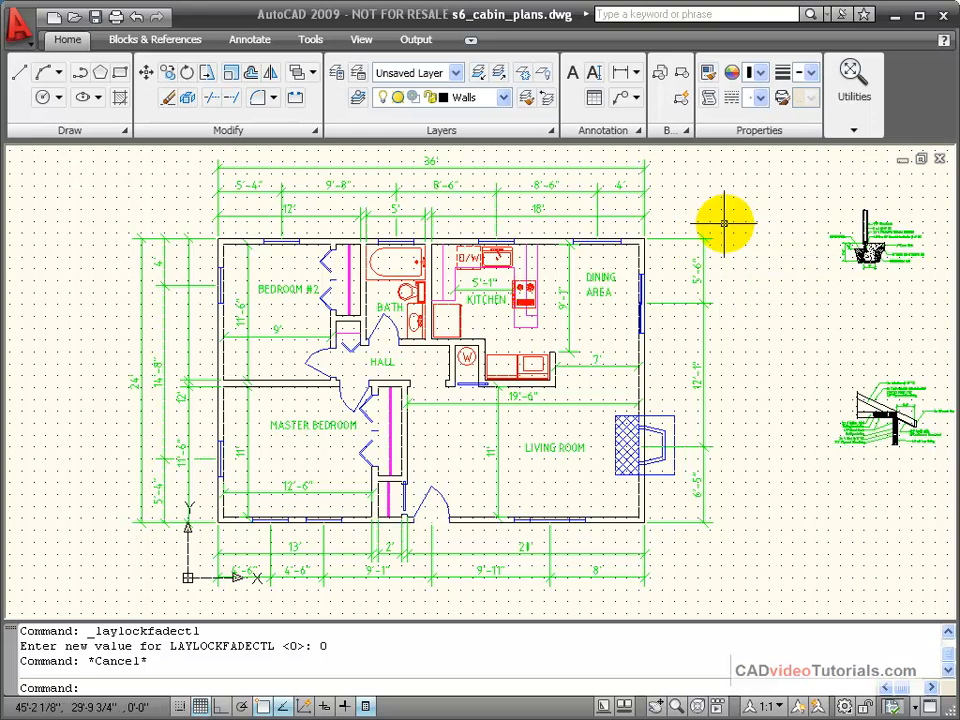
mouse_move(592, 180)
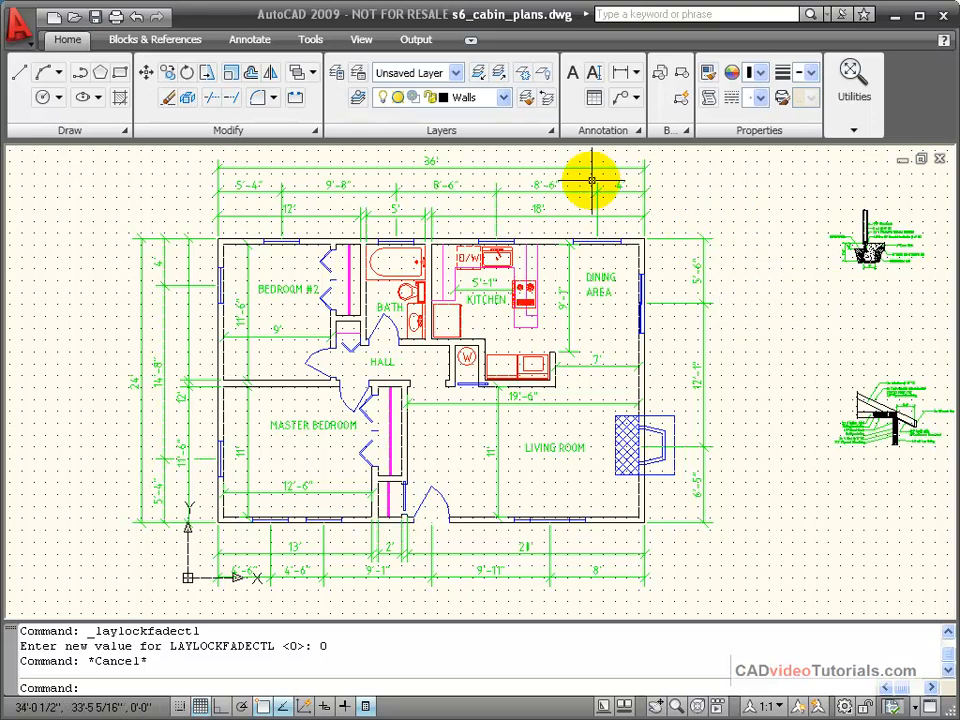
mouse_move(588, 190)
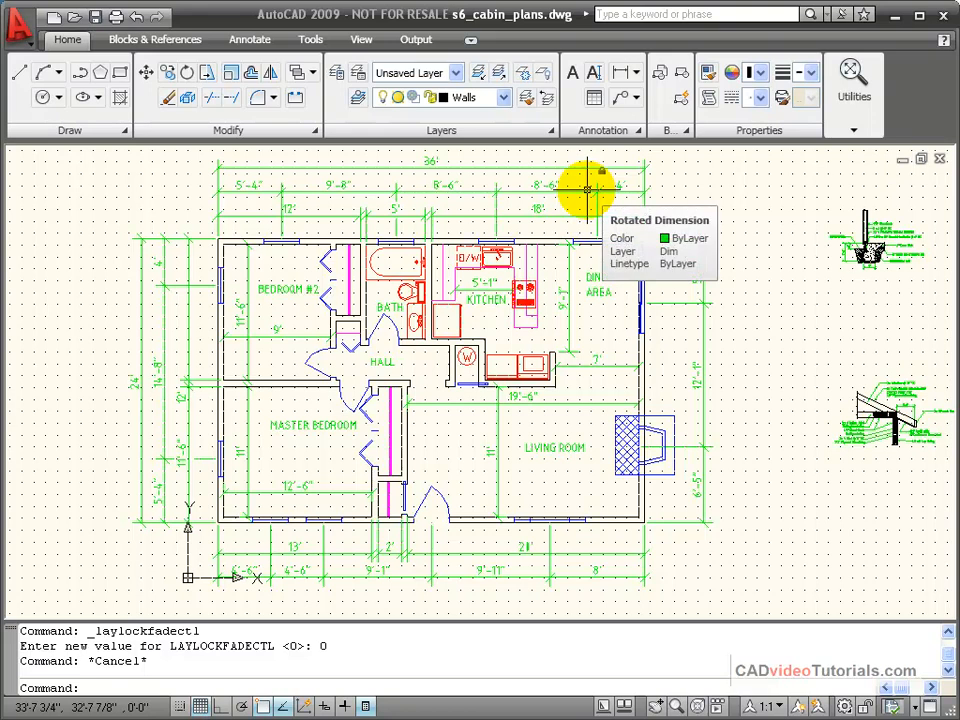
mouse_move(688, 240)
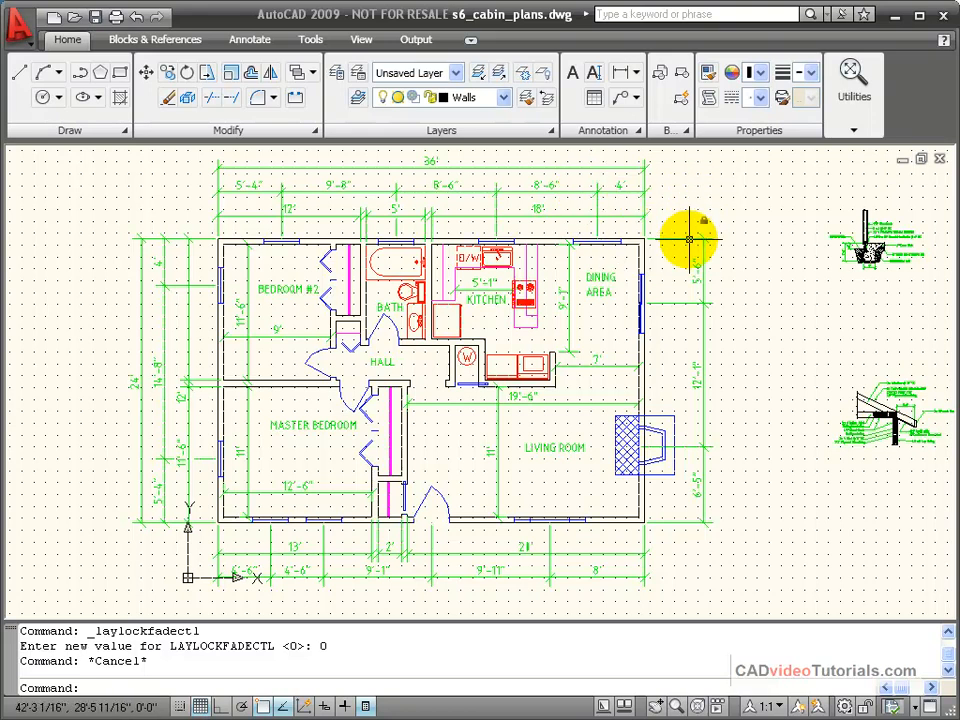
mouse_move(784, 232)
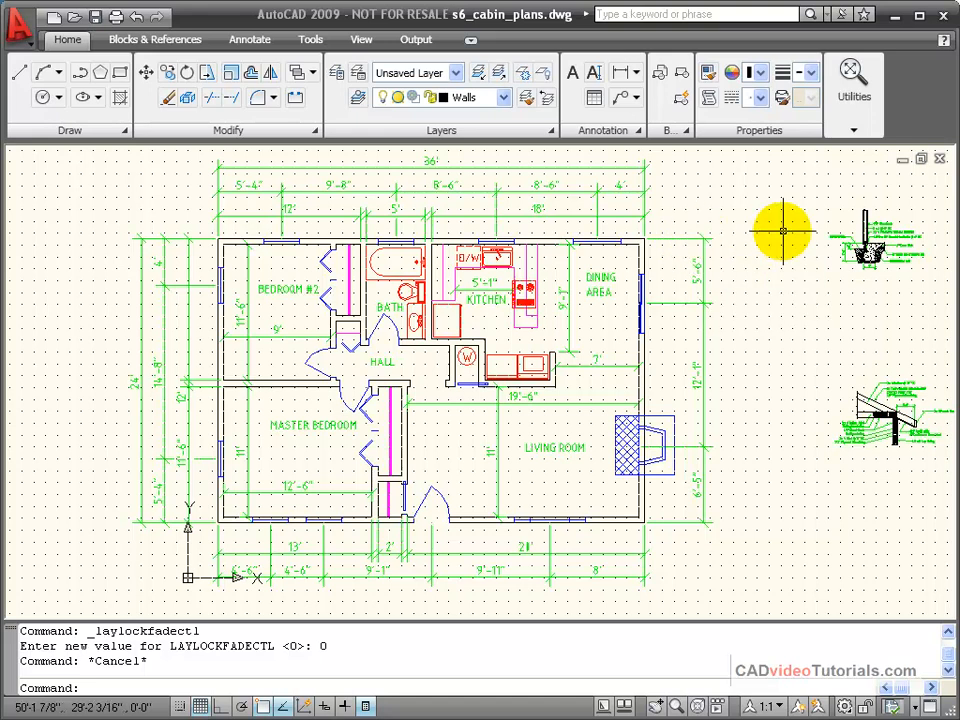
mouse_move(756, 240)
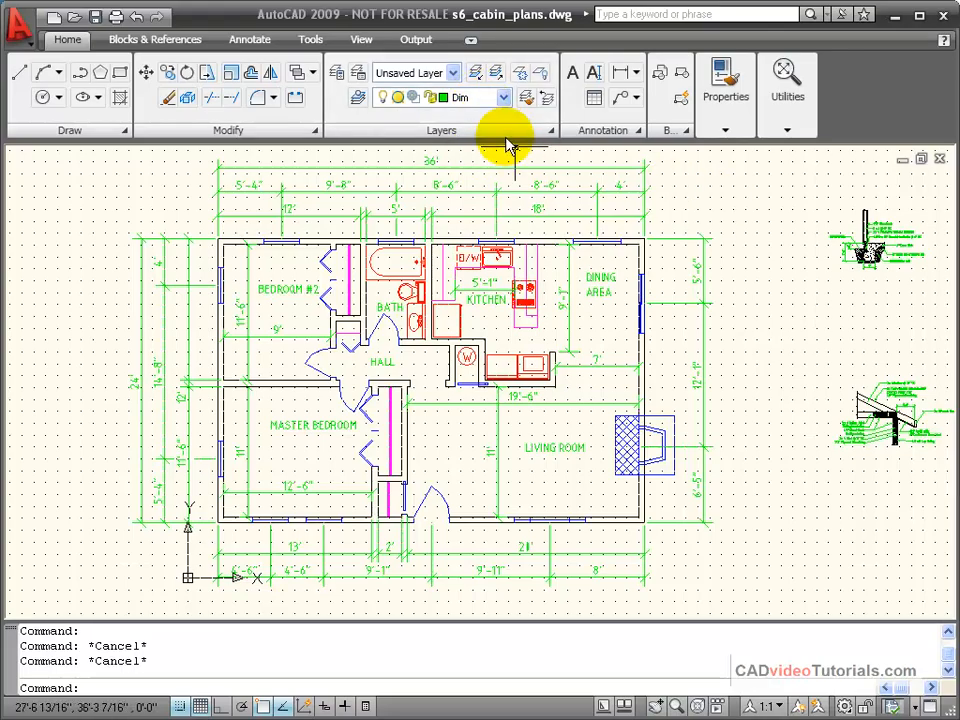
mouse_move(478, 108)
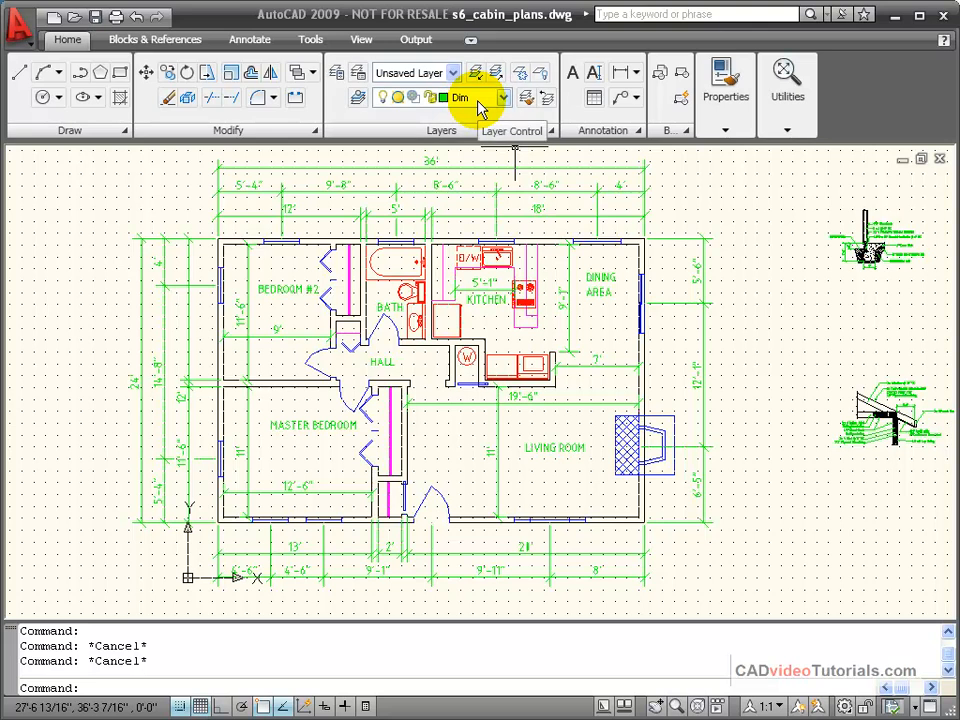
mouse_move(702, 232)
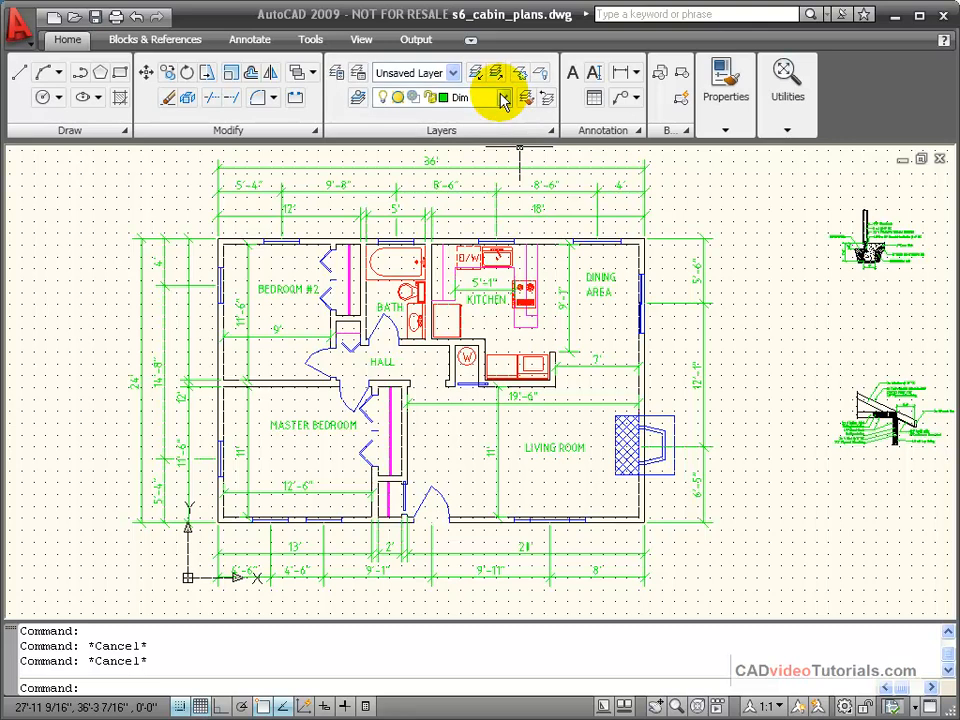
Make Walls the current layer again from the layer dropdown.
click(504, 96)
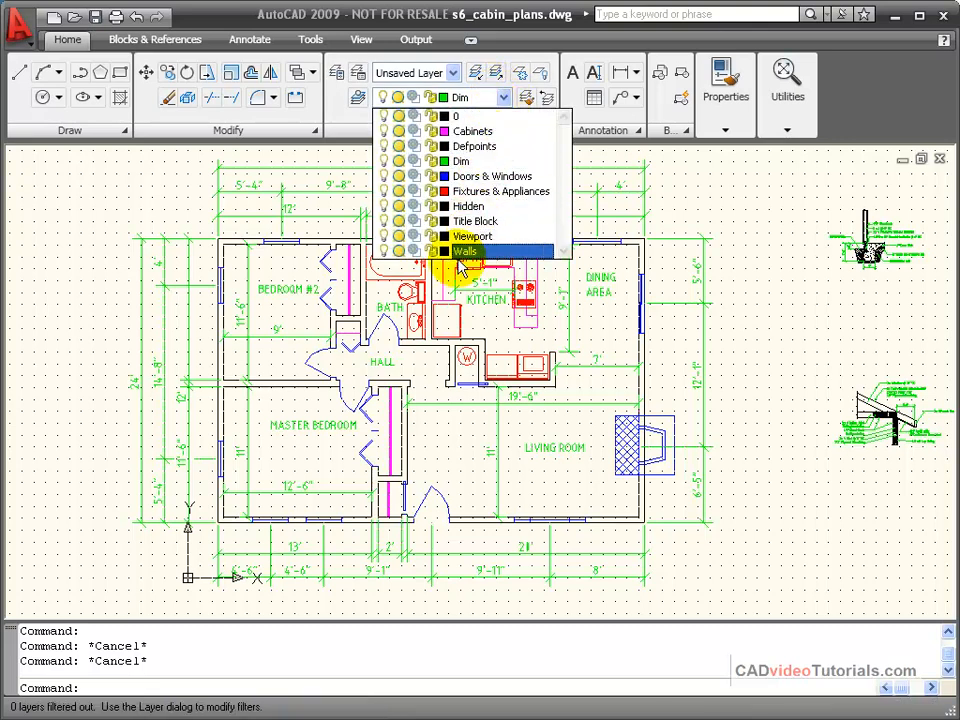
click(464, 250)
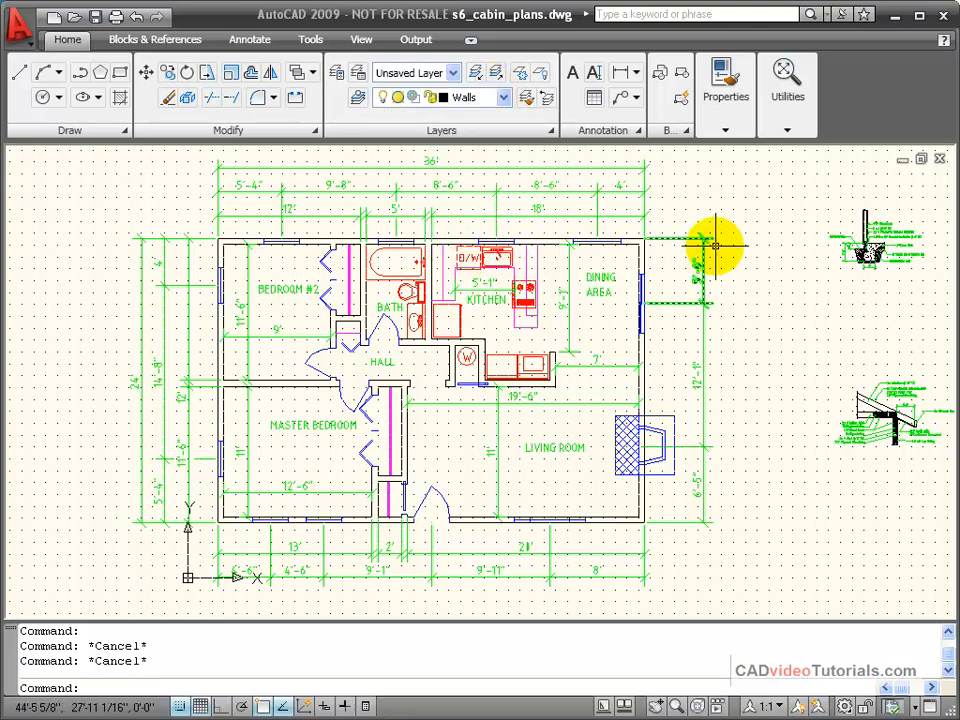
mouse_move(732, 214)
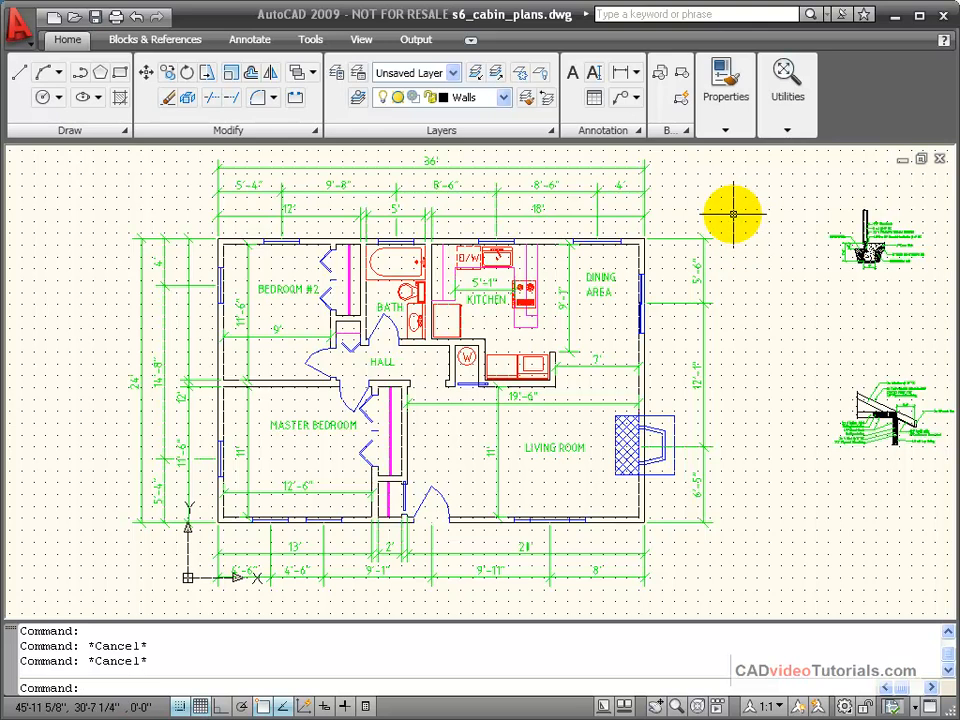
mouse_move(320, 352)
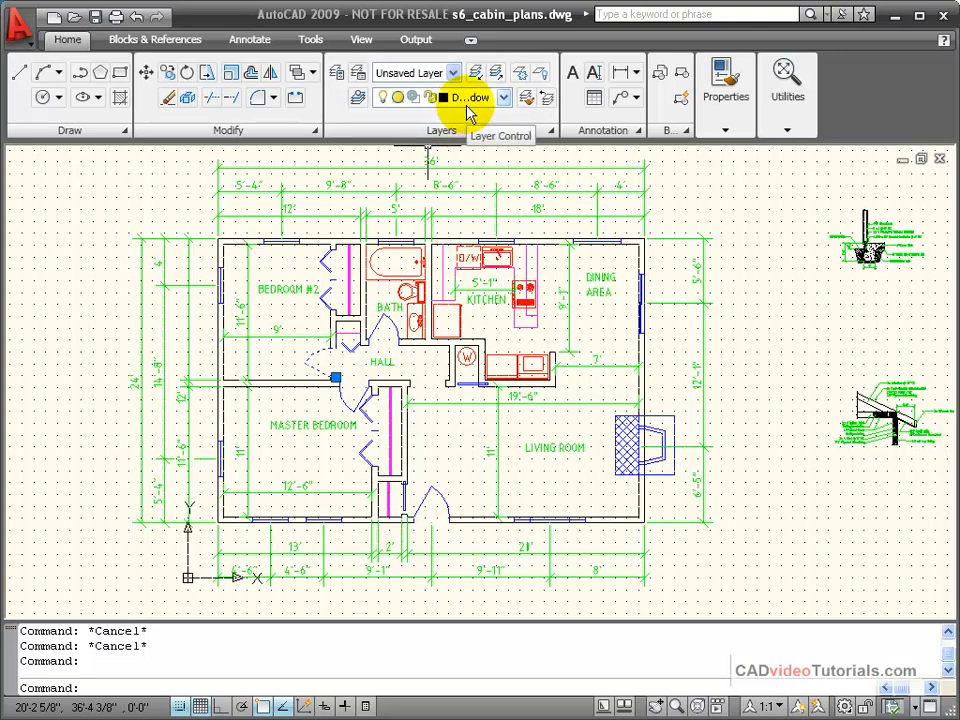
mouse_move(730, 272)
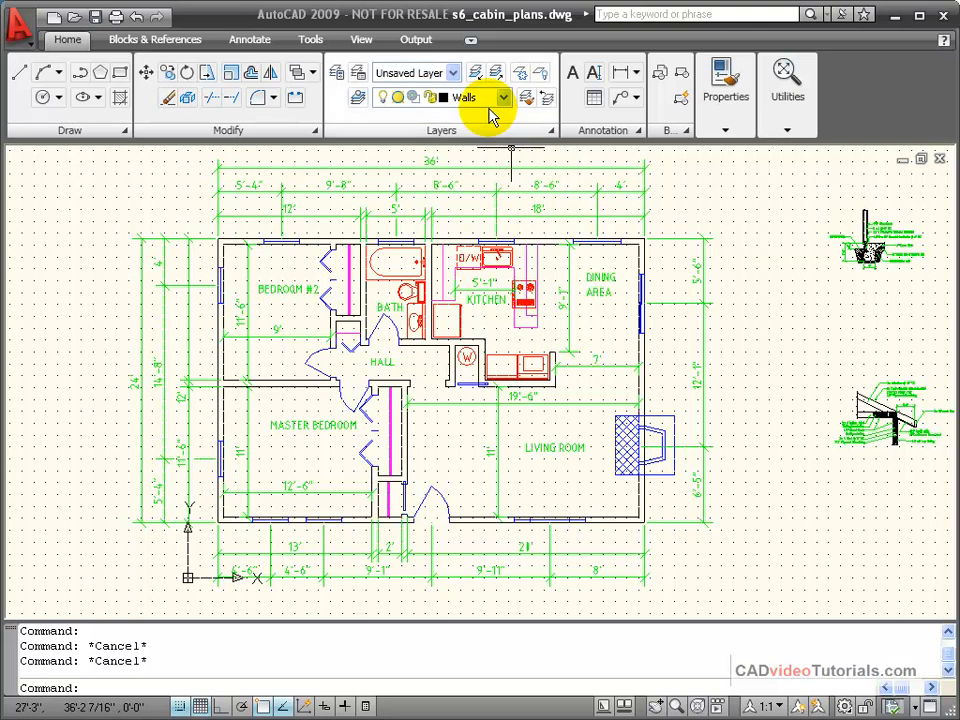
mouse_move(736, 204)
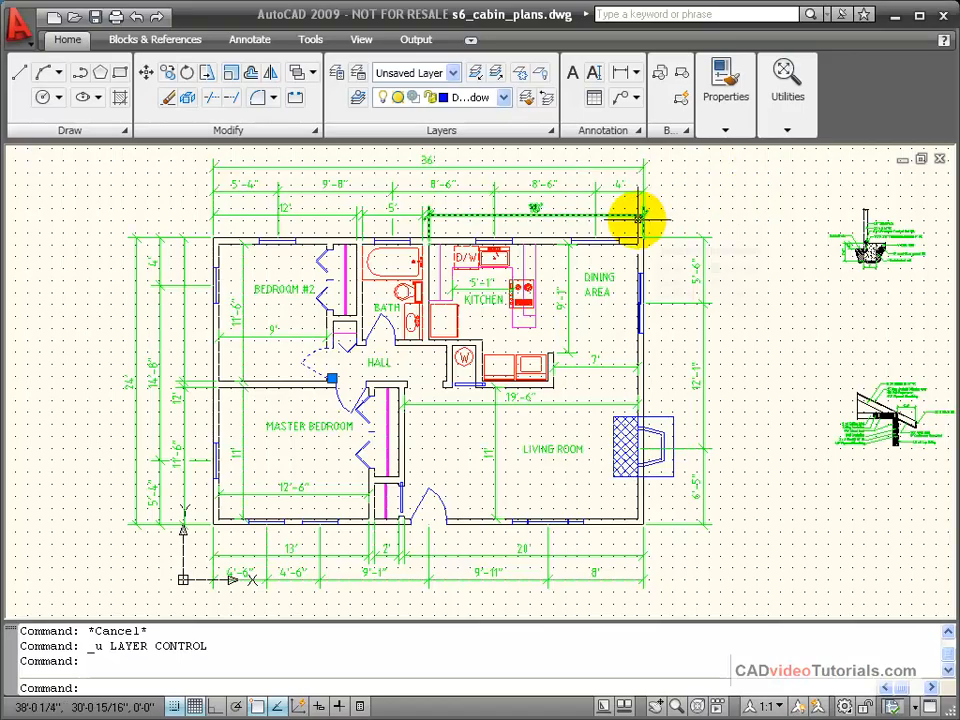
mouse_move(340, 358)
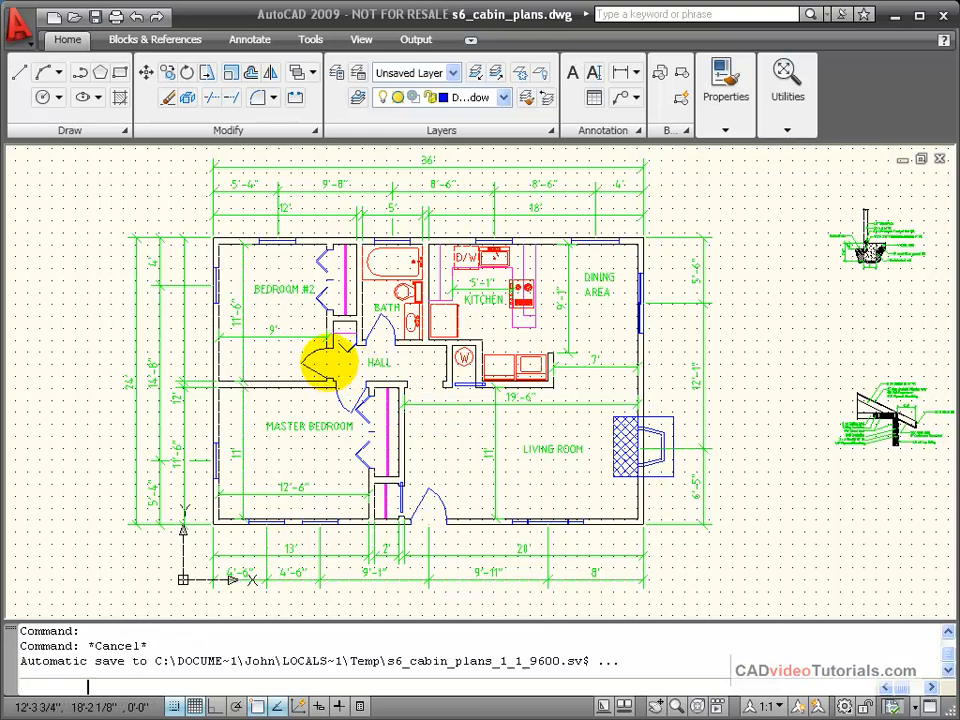
Reset the layer dropdown to Walls and unisolate the layers to restore the full plan.
click(324, 356)
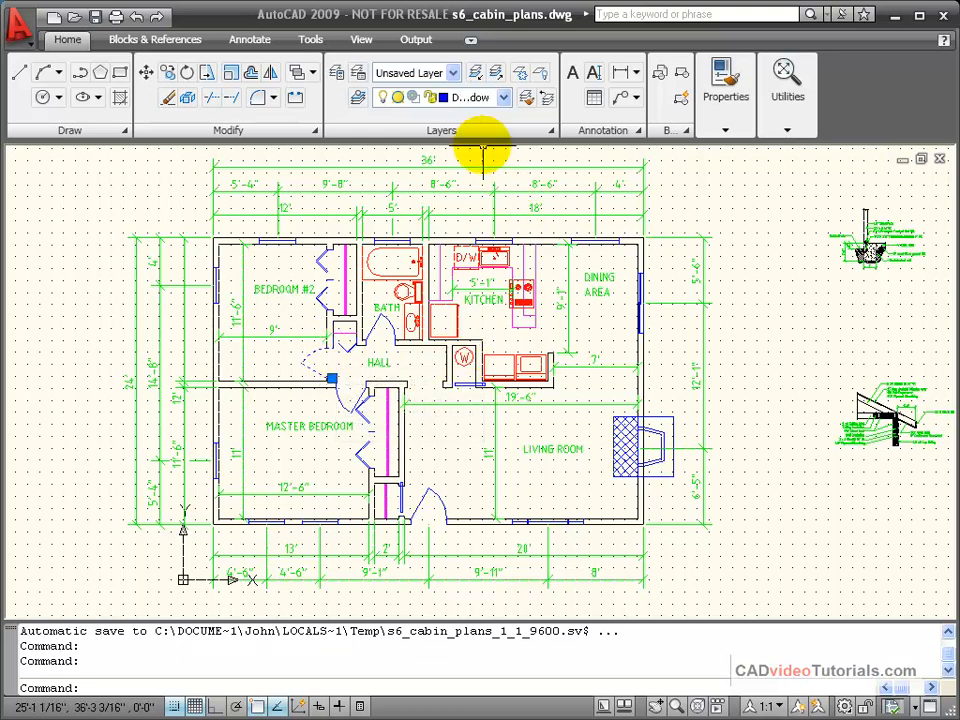
mouse_move(604, 180)
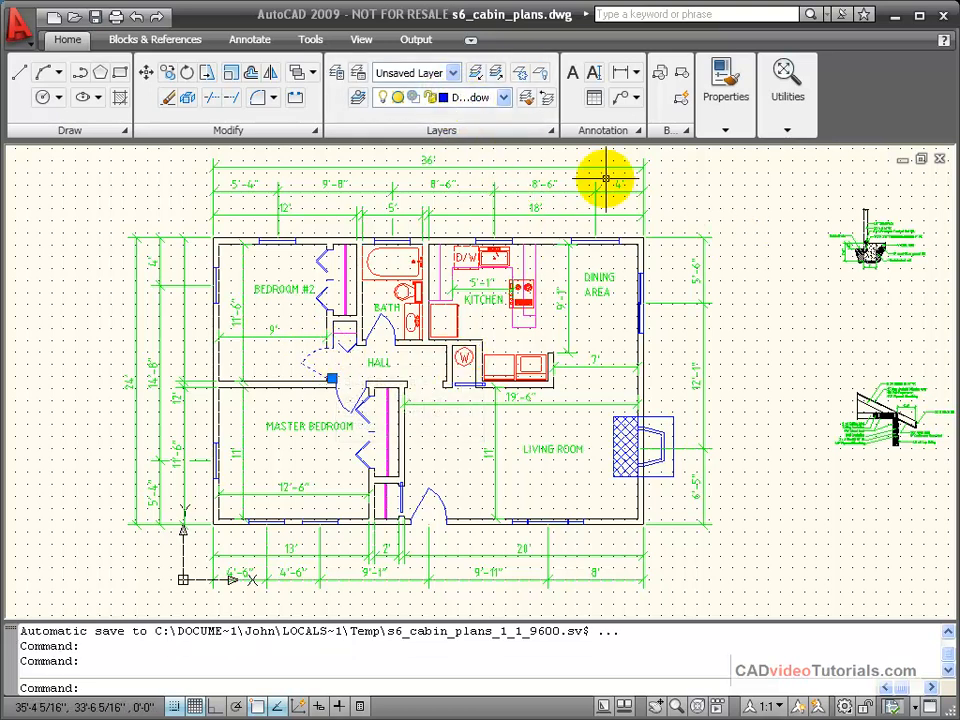
click(506, 98)
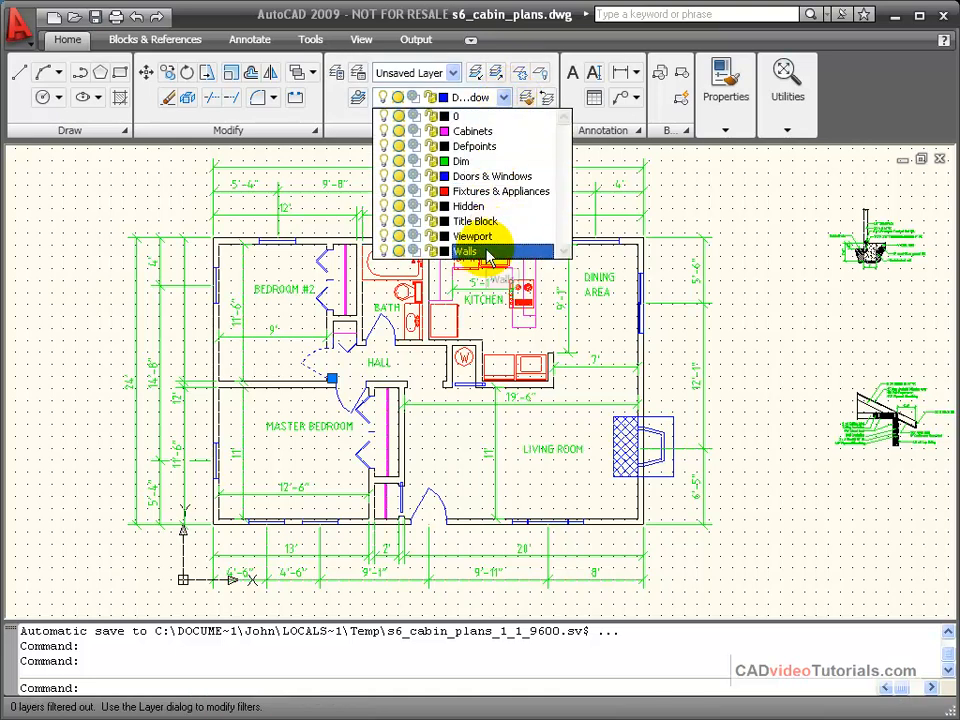
click(464, 252)
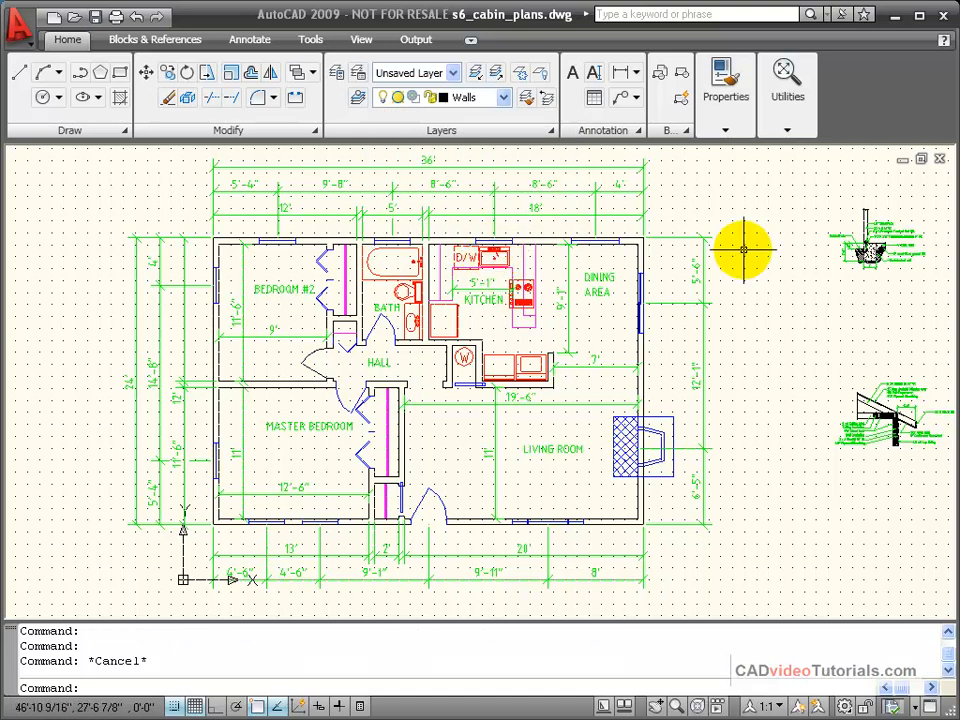
mouse_move(344, 340)
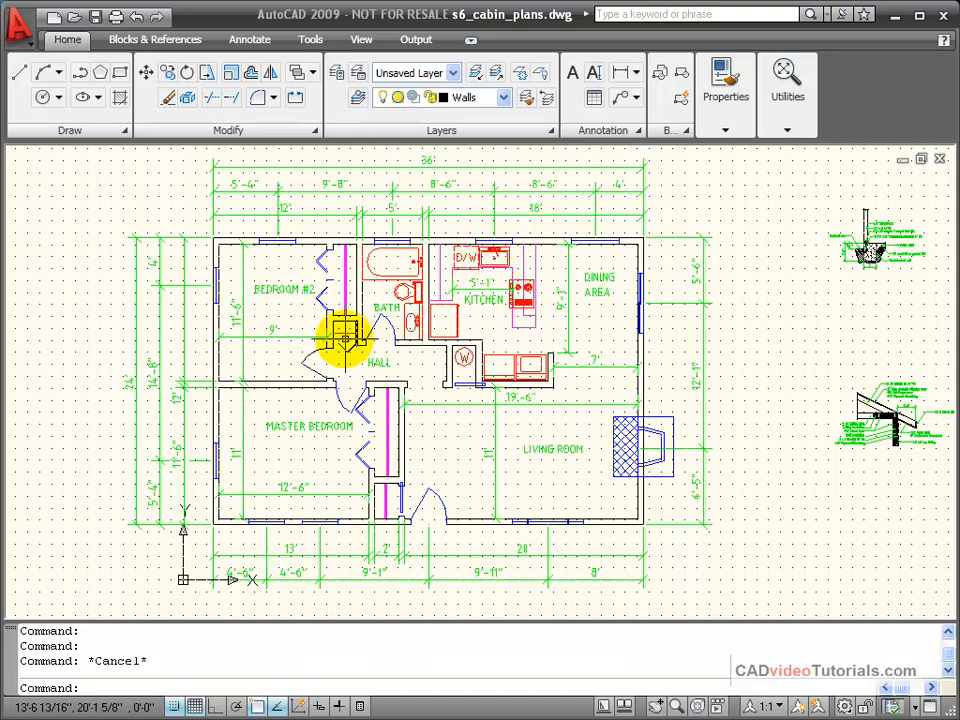
mouse_move(316, 350)
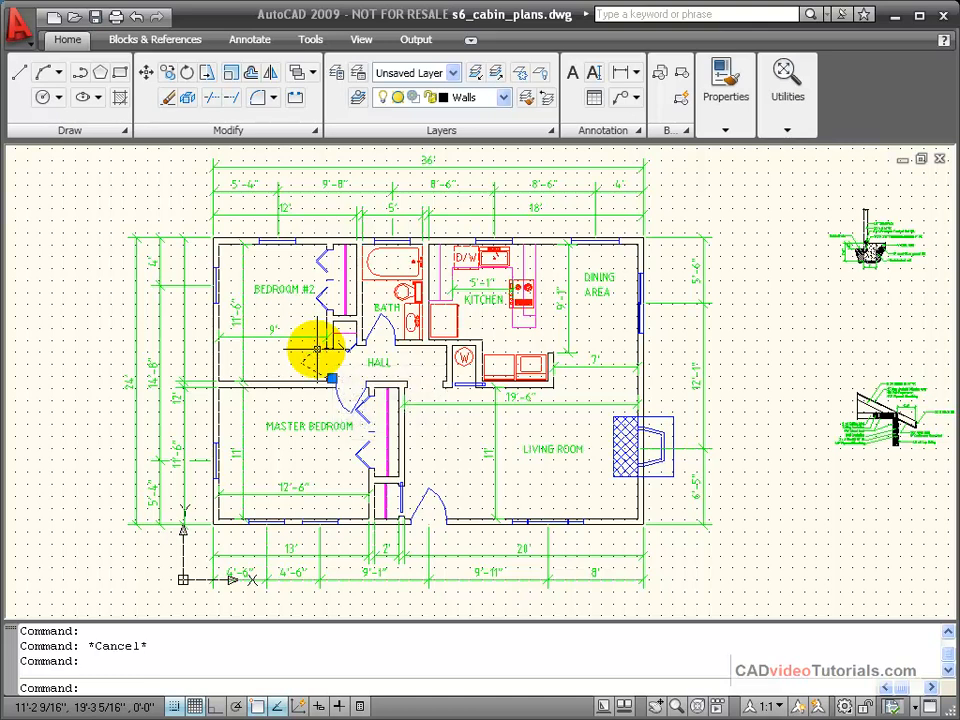
mouse_move(678, 344)
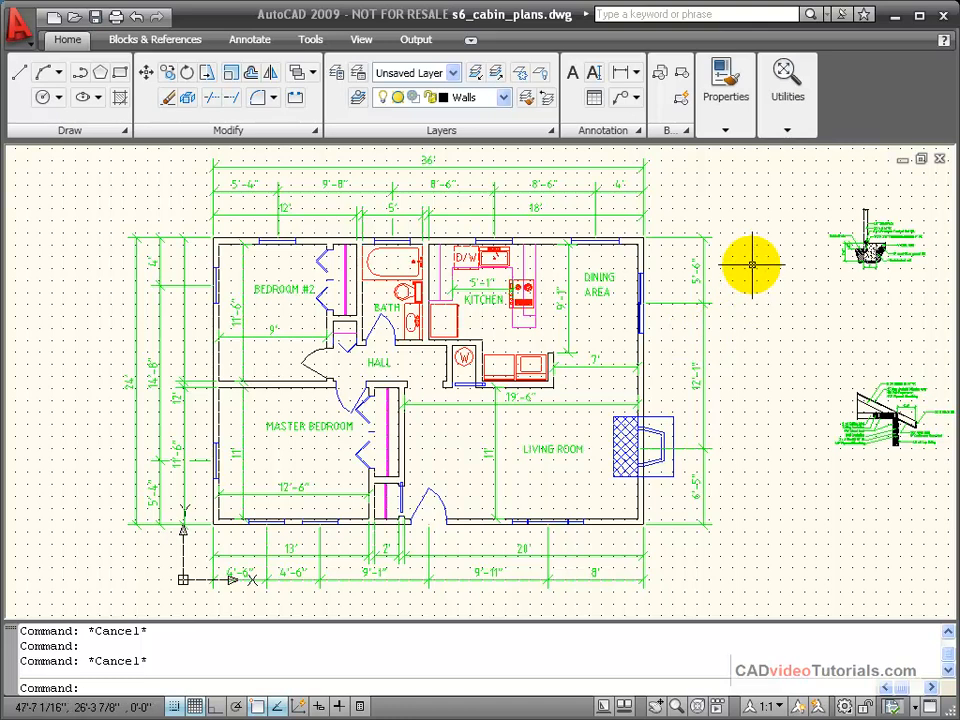
mouse_move(748, 264)
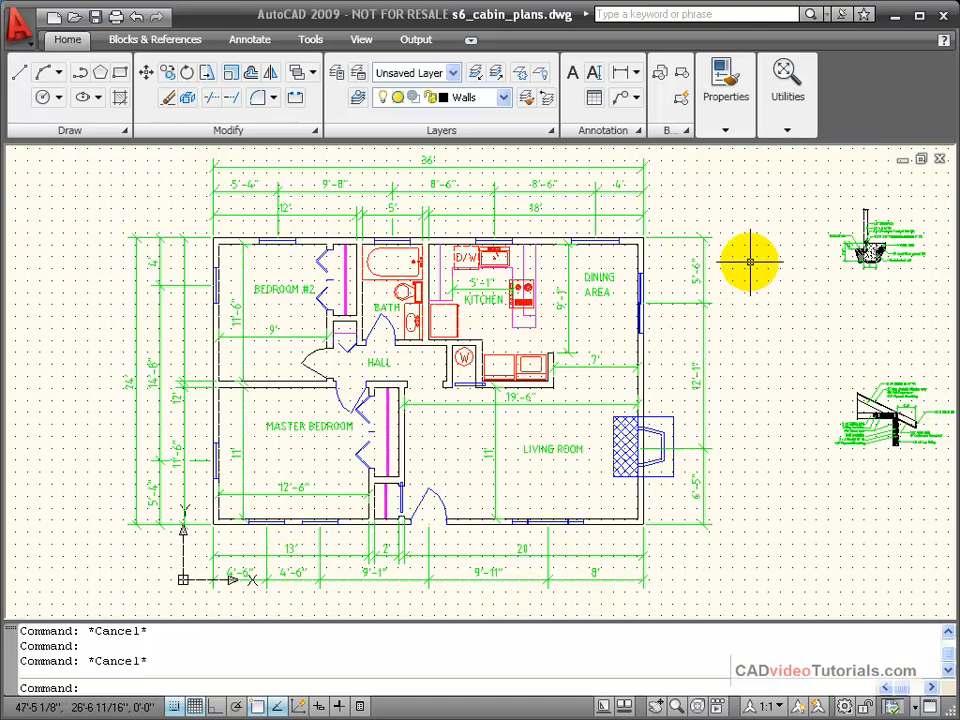
click(476, 72)
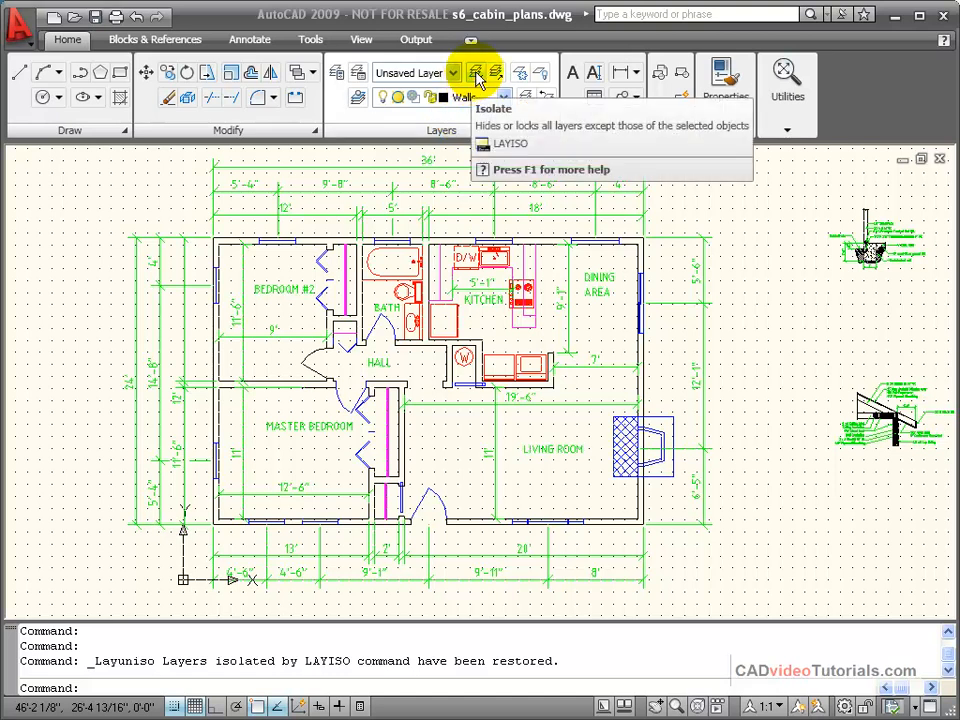
mouse_move(498, 76)
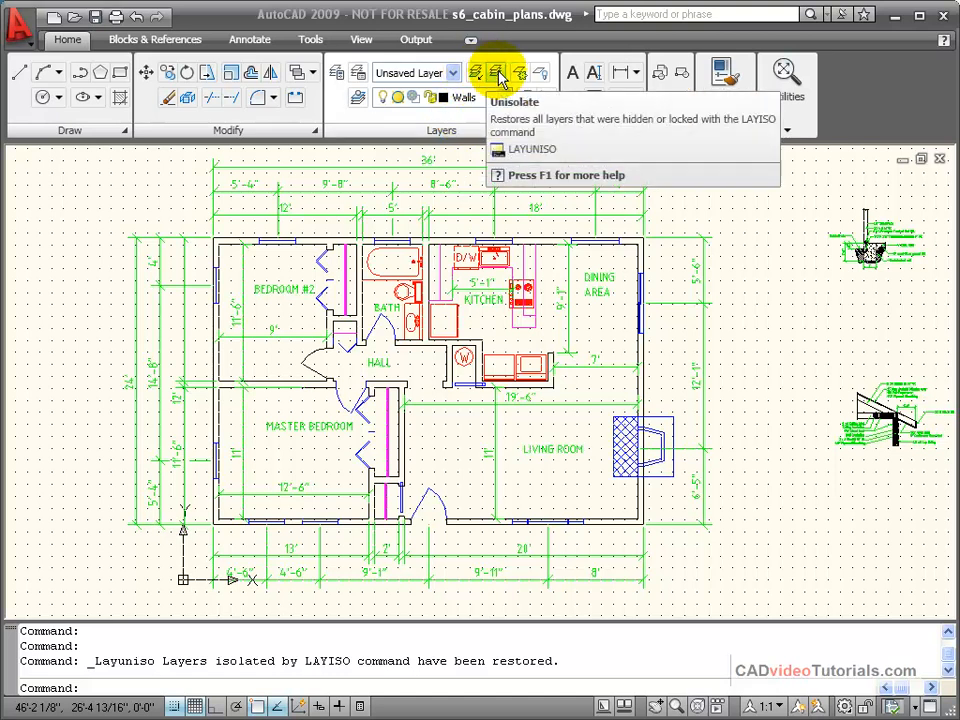
mouse_move(650, 260)
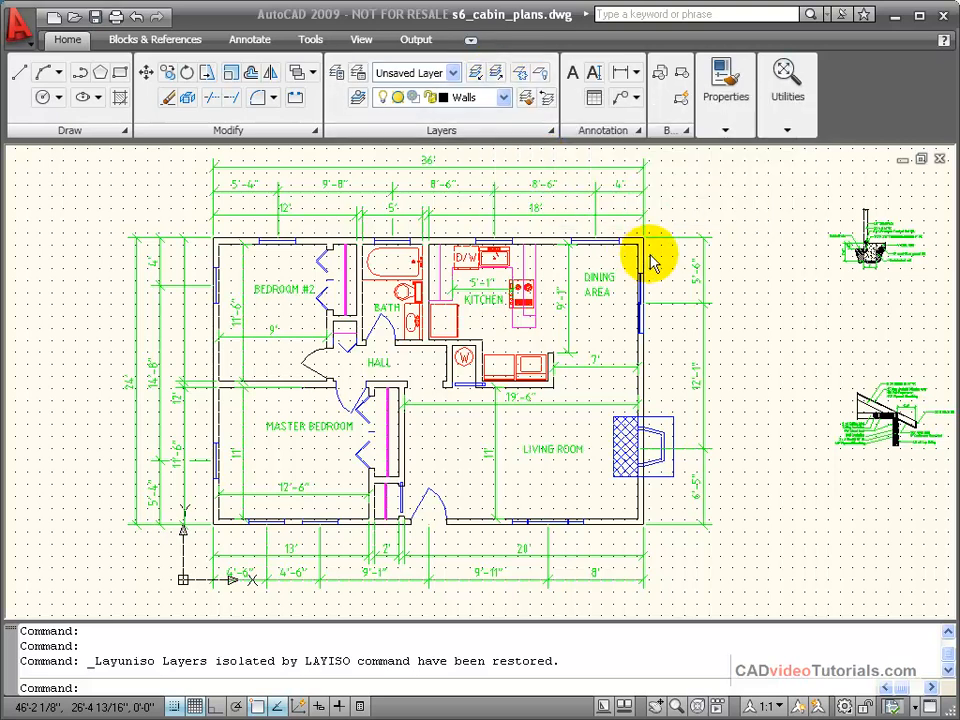
Select an exterior wall line and confirm it lies on layer 0.
click(644, 250)
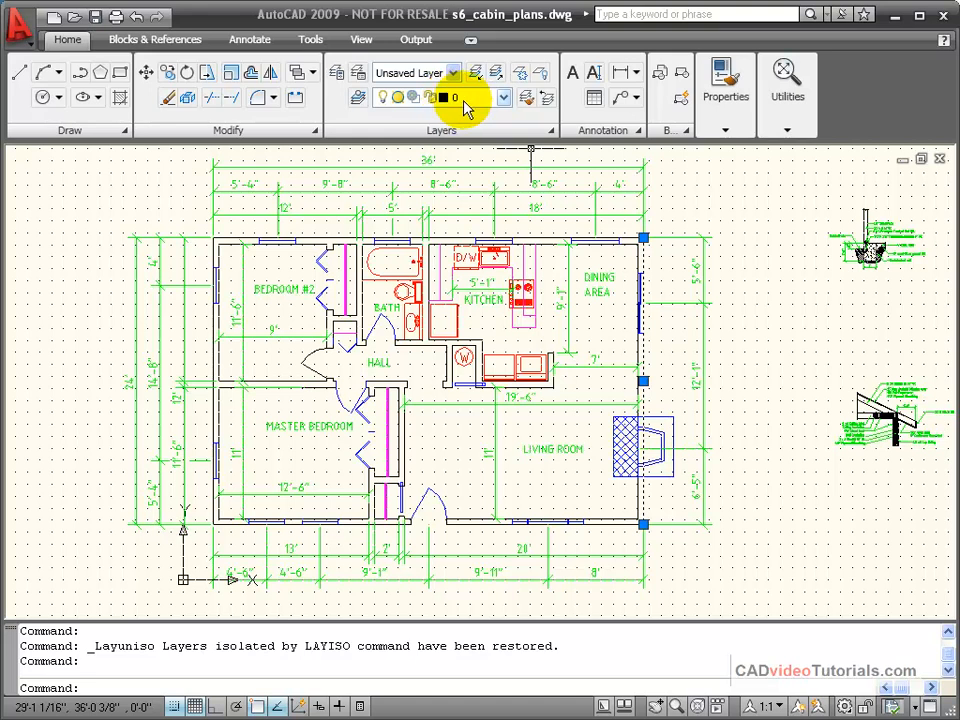
mouse_move(430, 96)
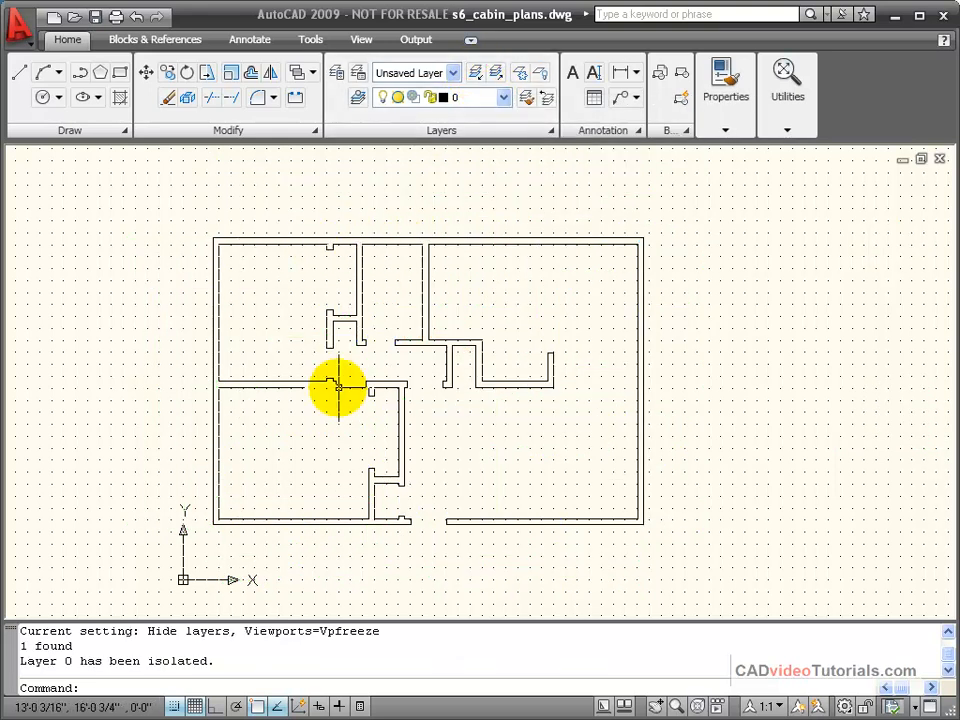
mouse_move(216, 310)
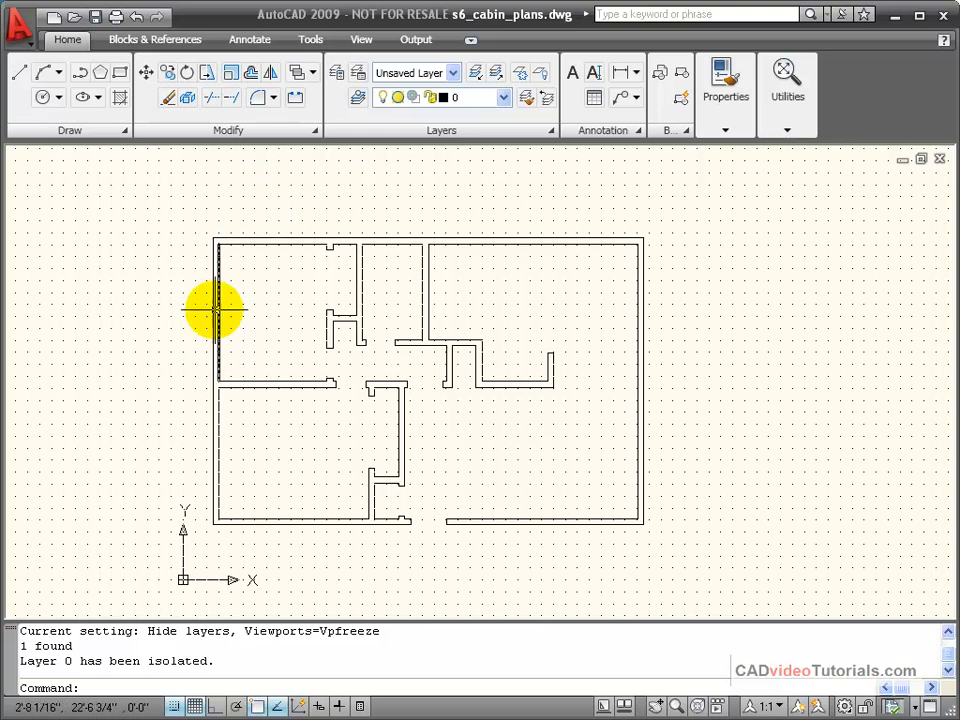
Move the selected wall lines from layer 0 onto the Walls layer via the layer dropdown.
drag(216, 308, 720, 578)
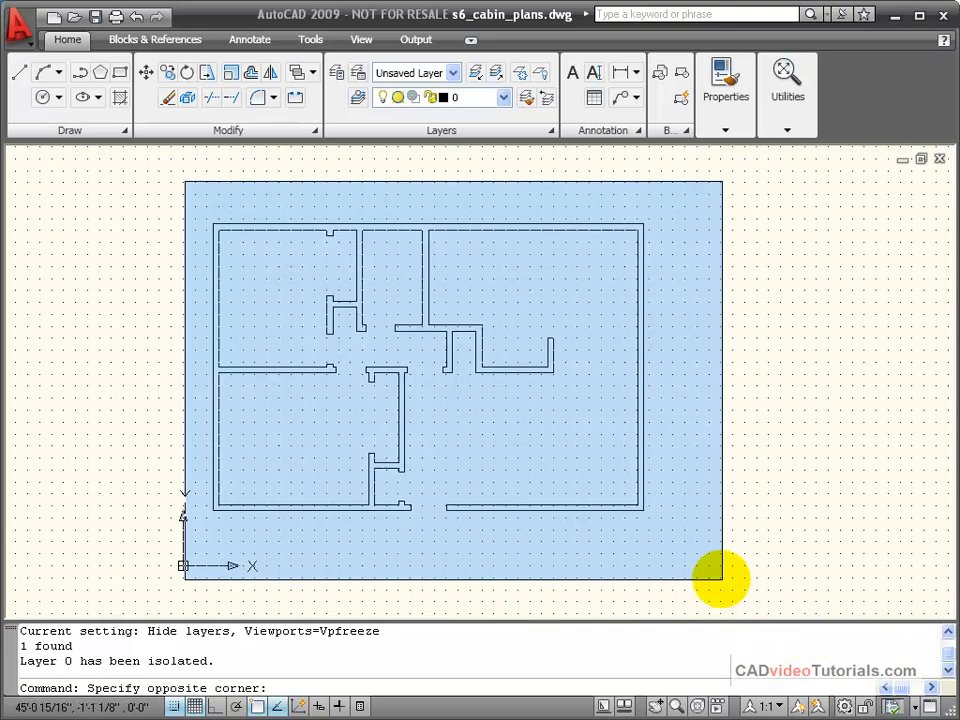
click(720, 576)
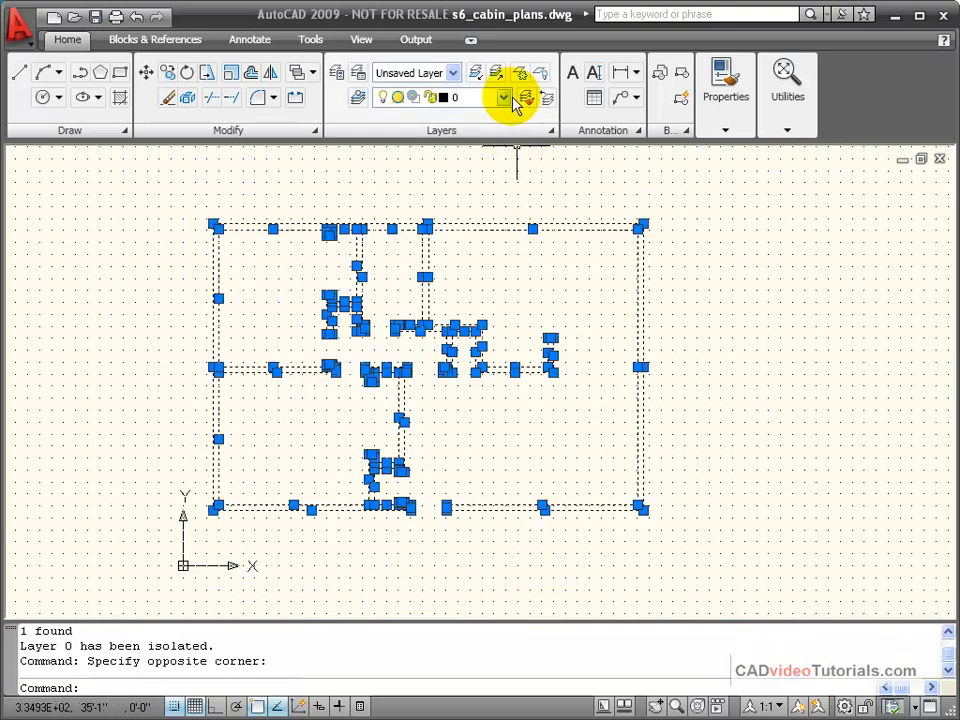
click(504, 96)
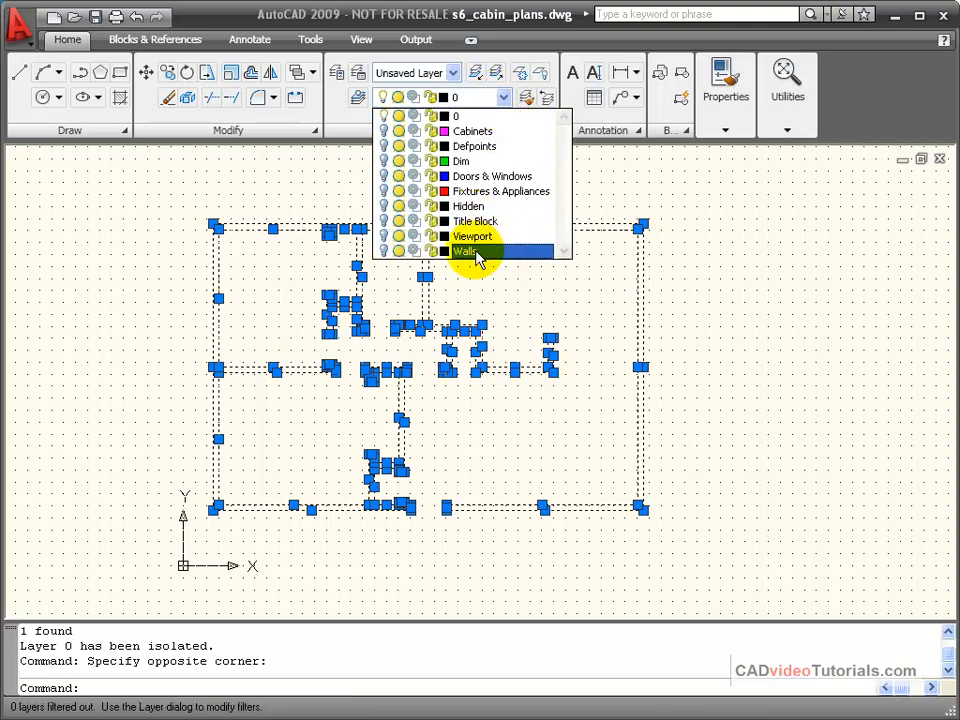
click(464, 252)
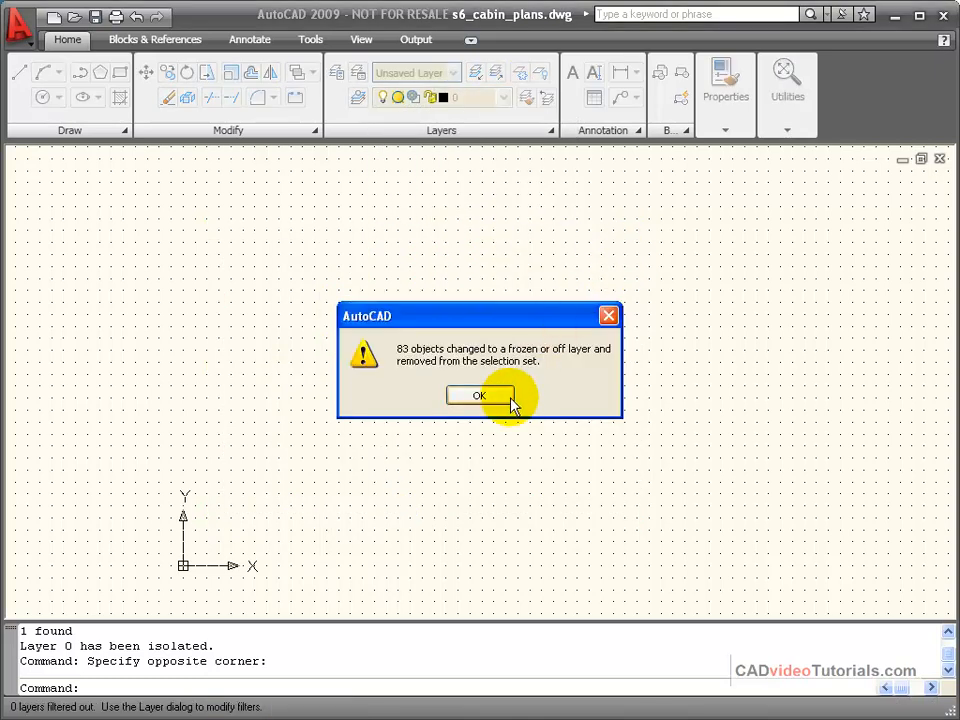
click(480, 396)
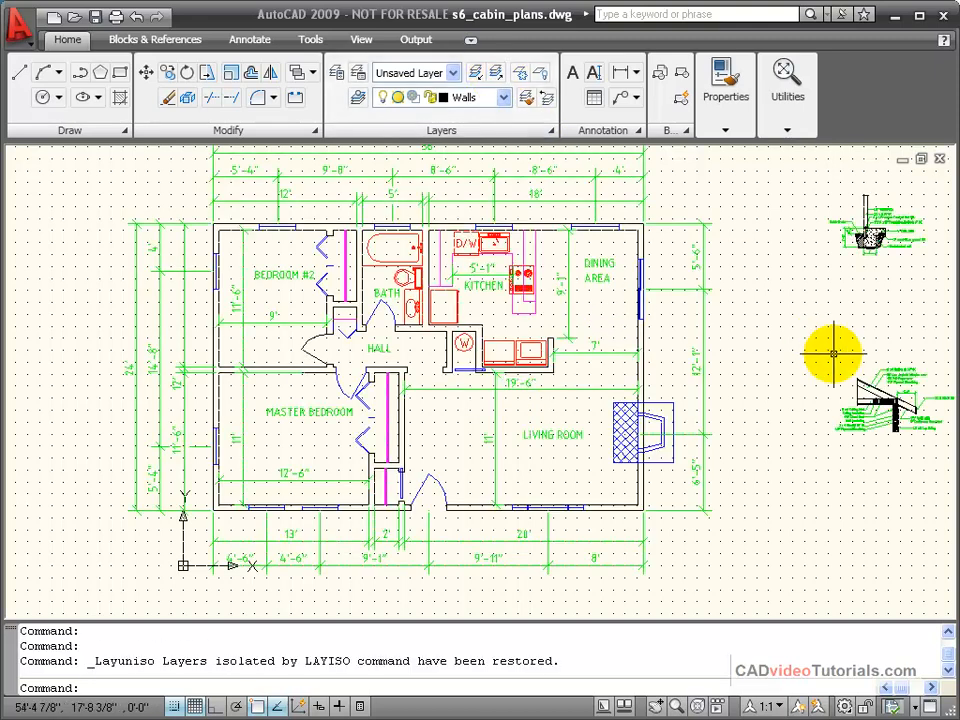
mouse_move(264, 244)
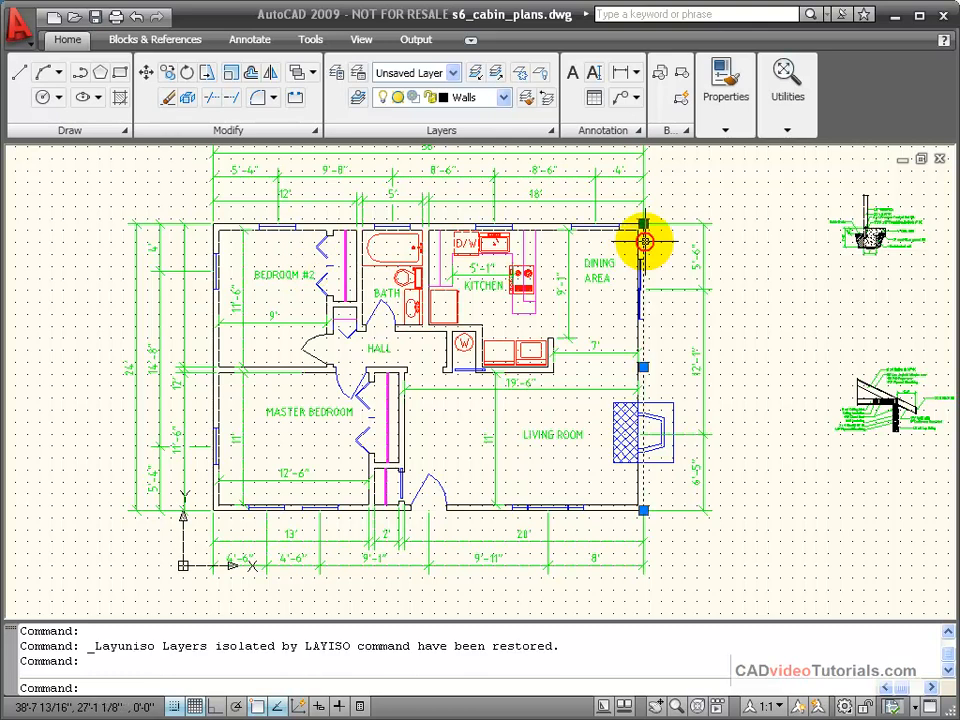
mouse_move(748, 278)
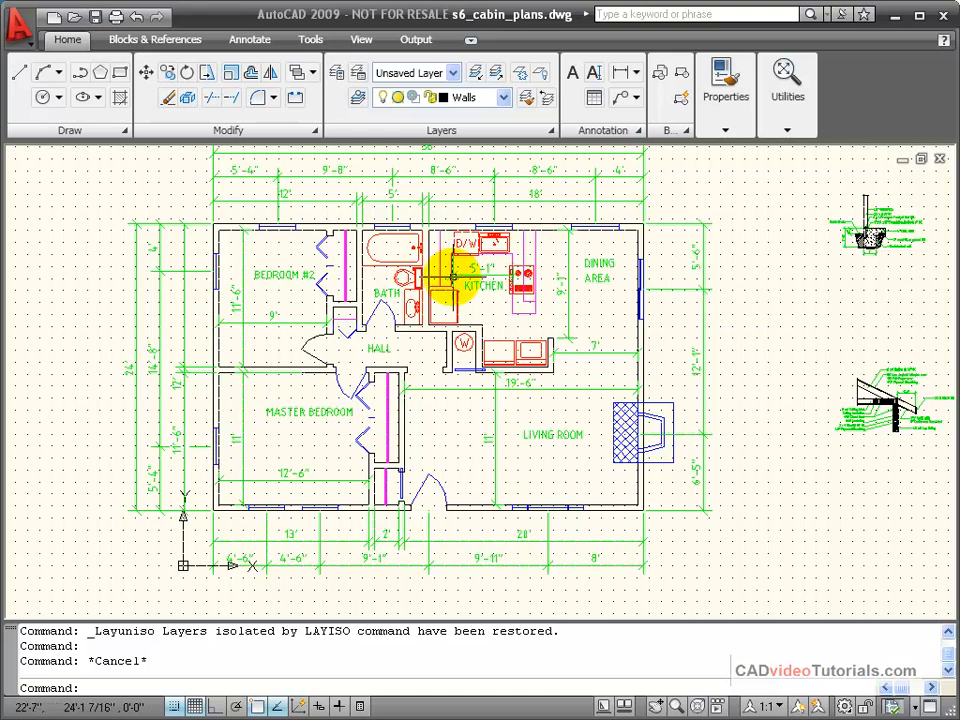
mouse_move(744, 242)
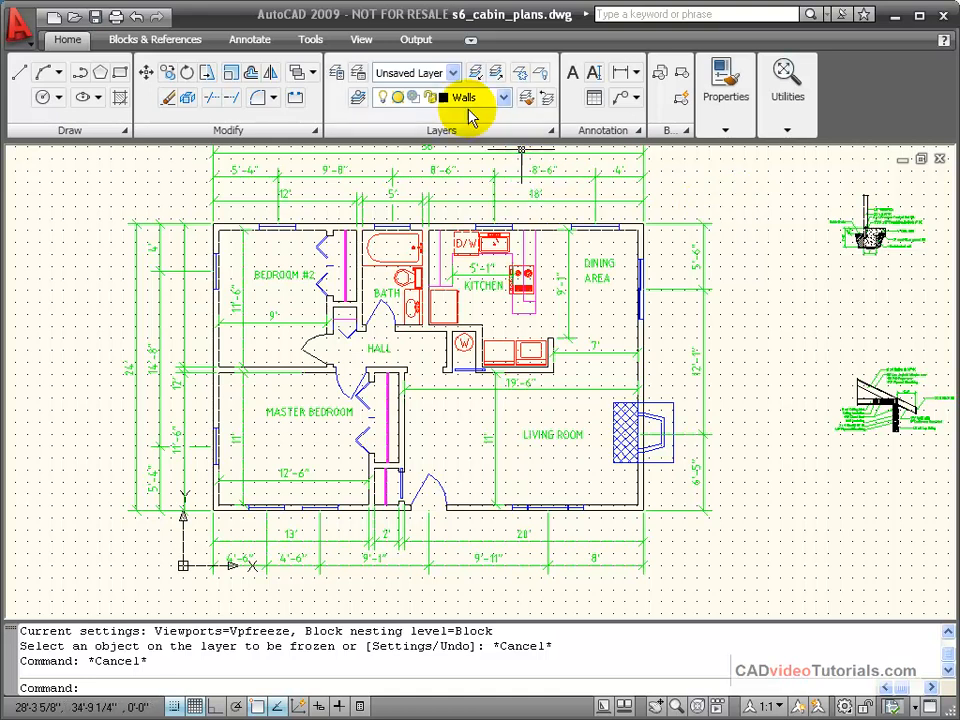
mouse_move(520, 76)
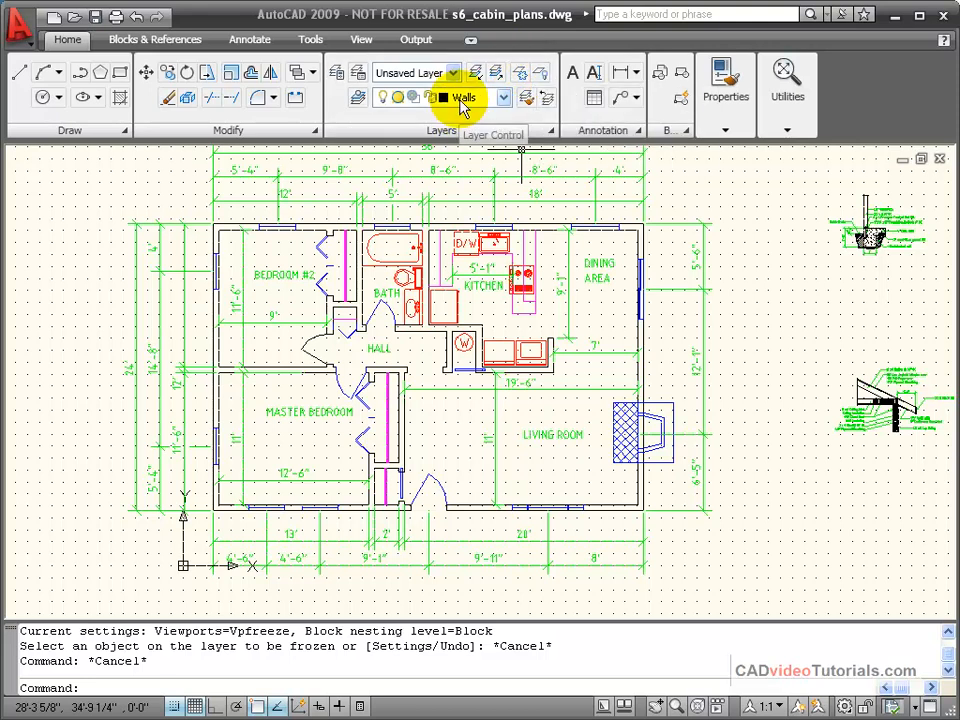
mouse_move(518, 64)
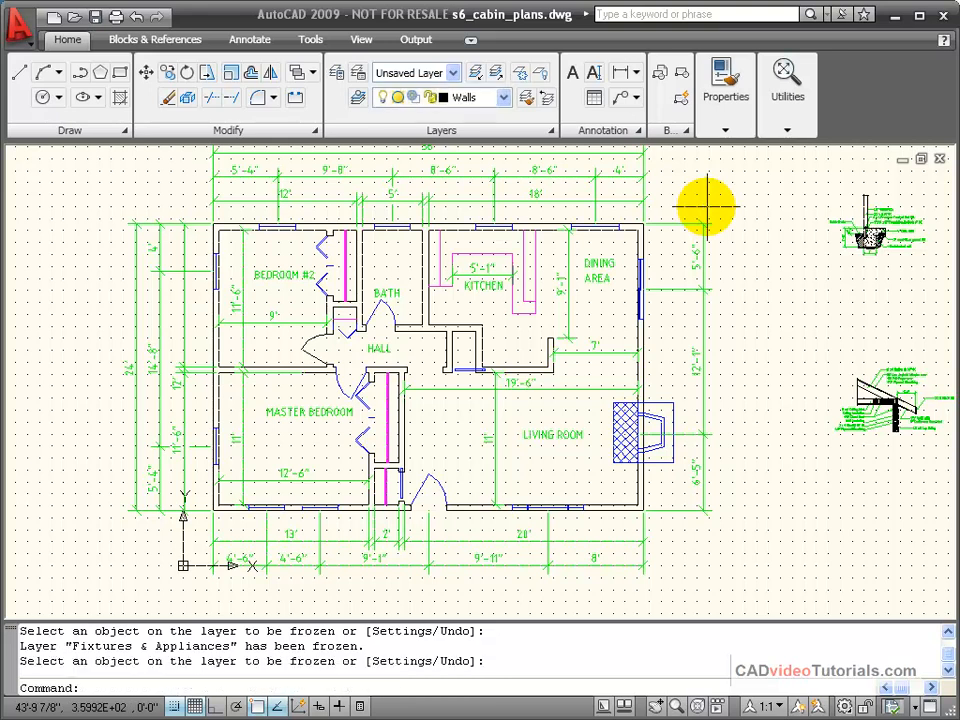
mouse_move(700, 270)
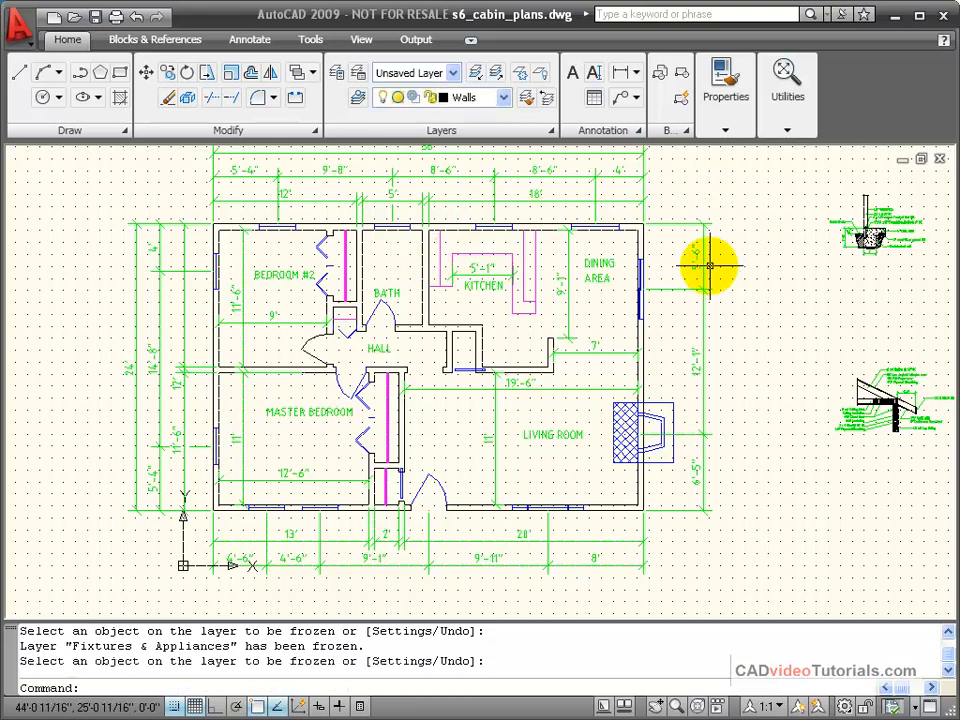
mouse_move(544, 96)
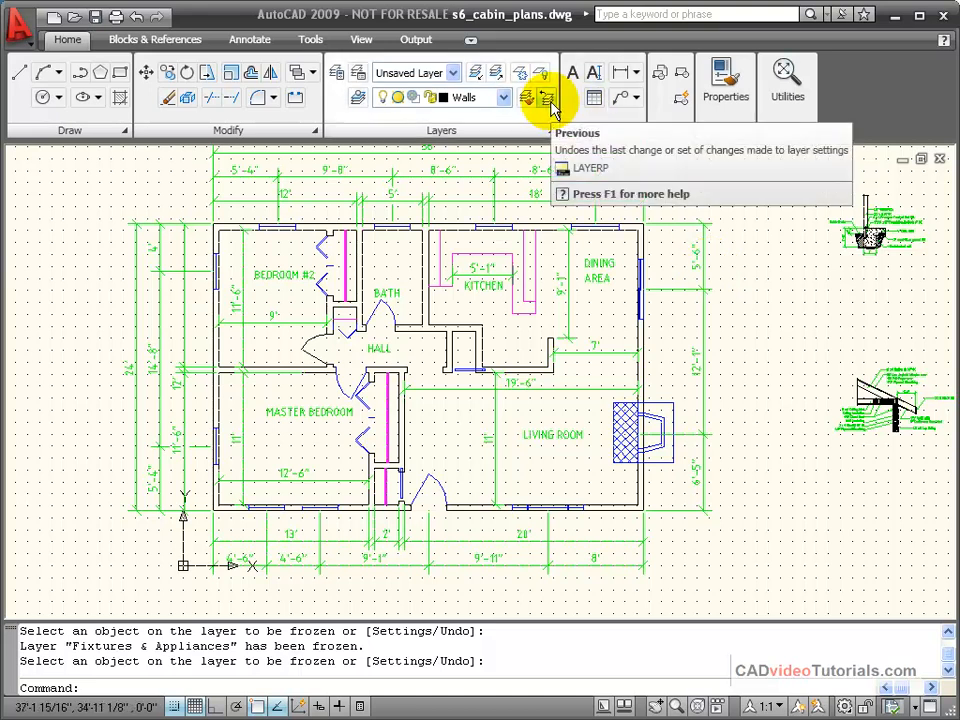
mouse_move(548, 102)
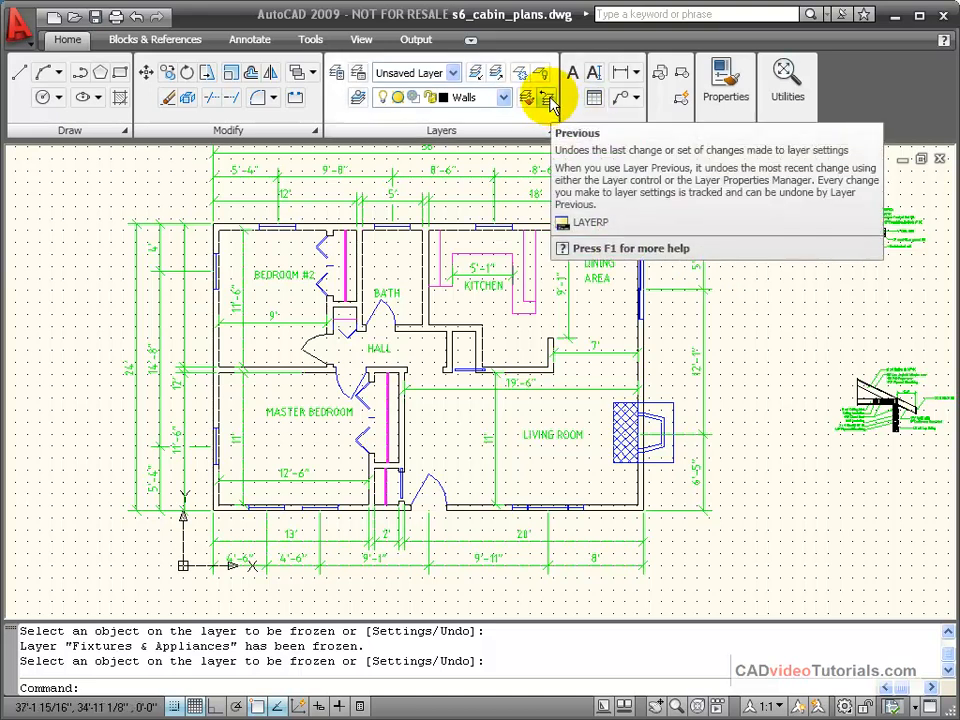
Undo the last layer freeze with Layer Previous so the fixtures reappear, then pick an object for Layer Off.
click(548, 96)
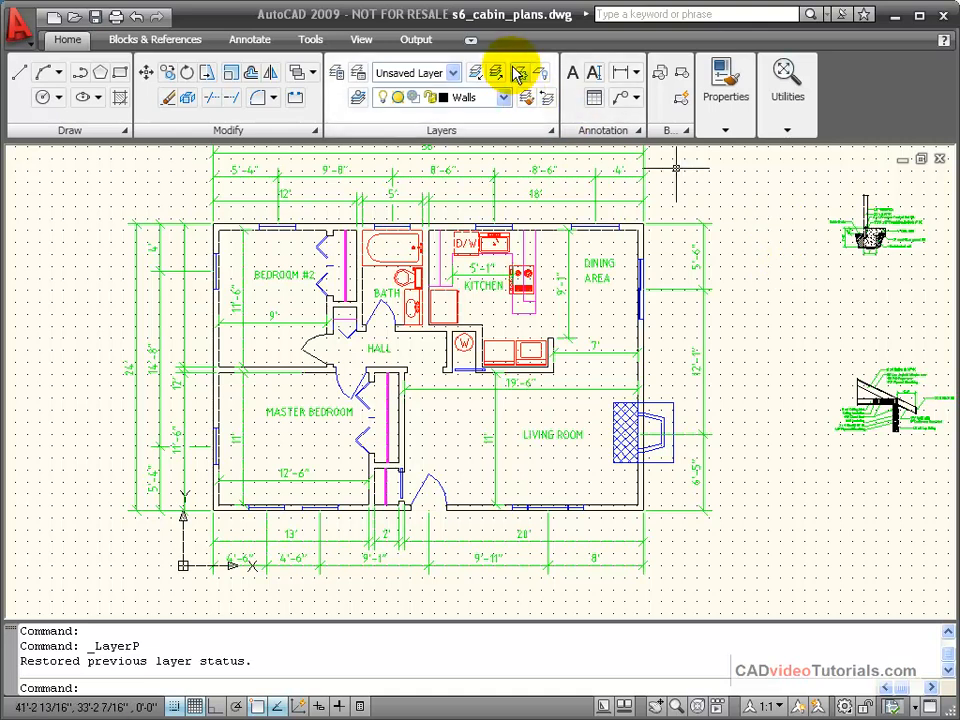
mouse_move(524, 96)
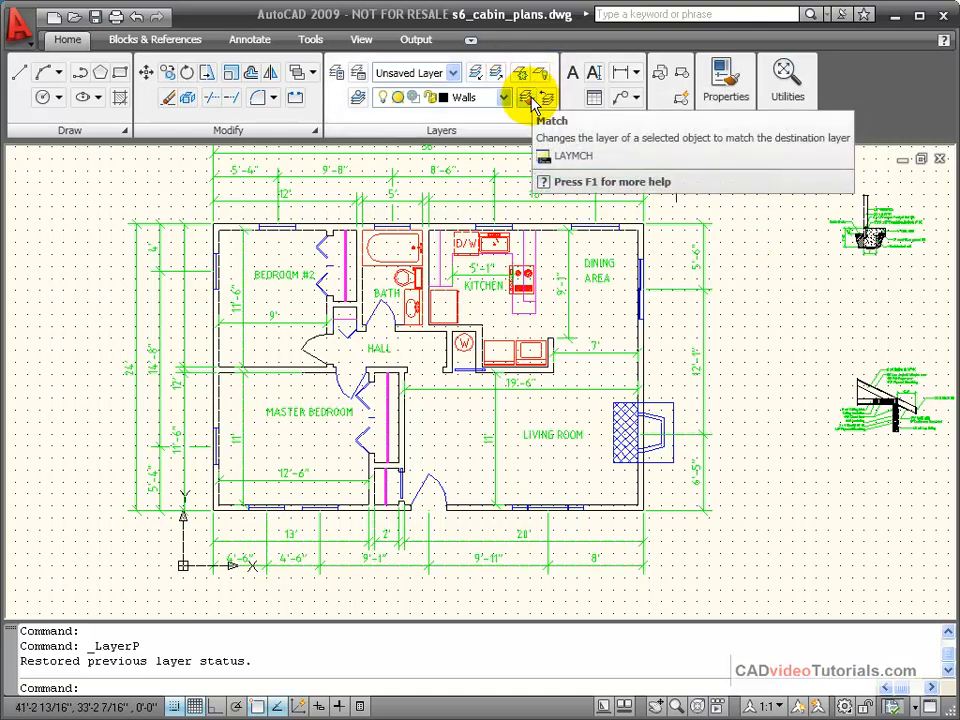
click(540, 72)
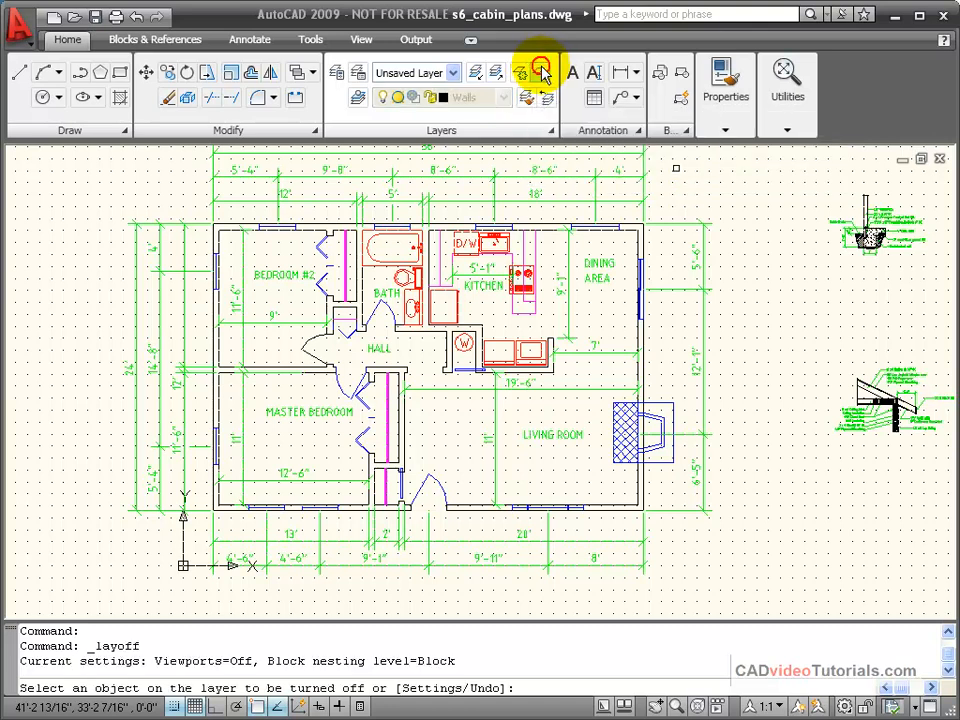
click(420, 300)
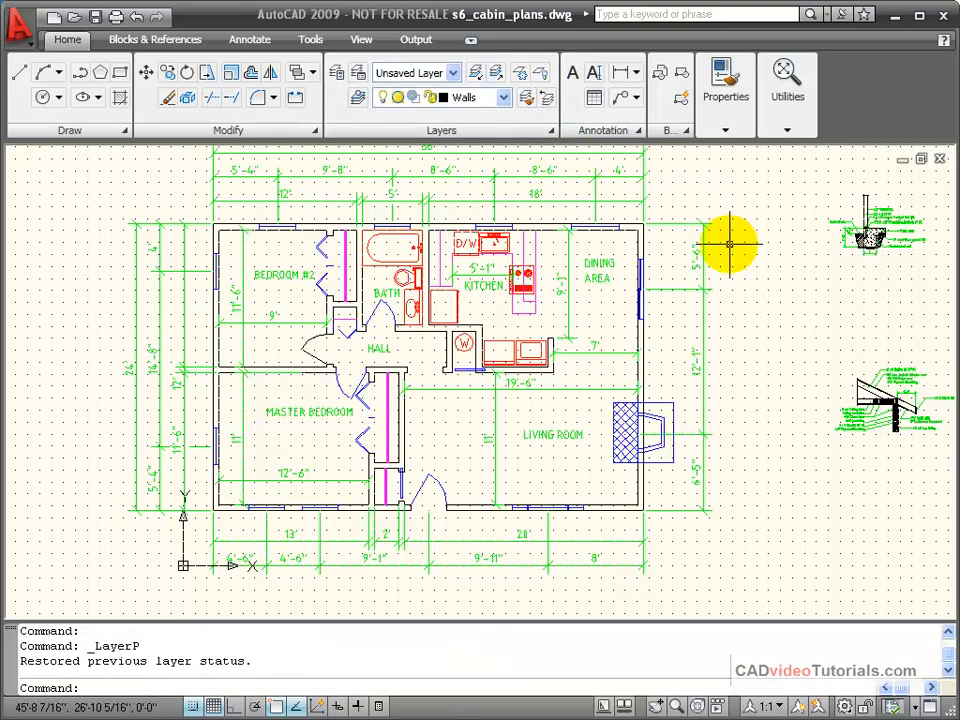
mouse_move(728, 242)
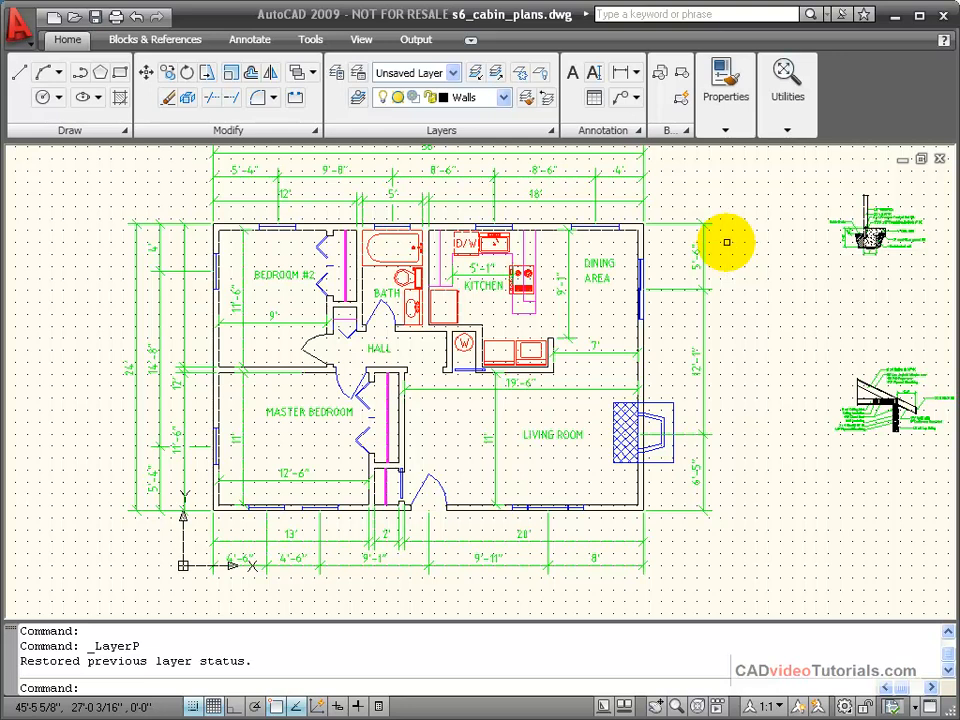
mouse_move(520, 104)
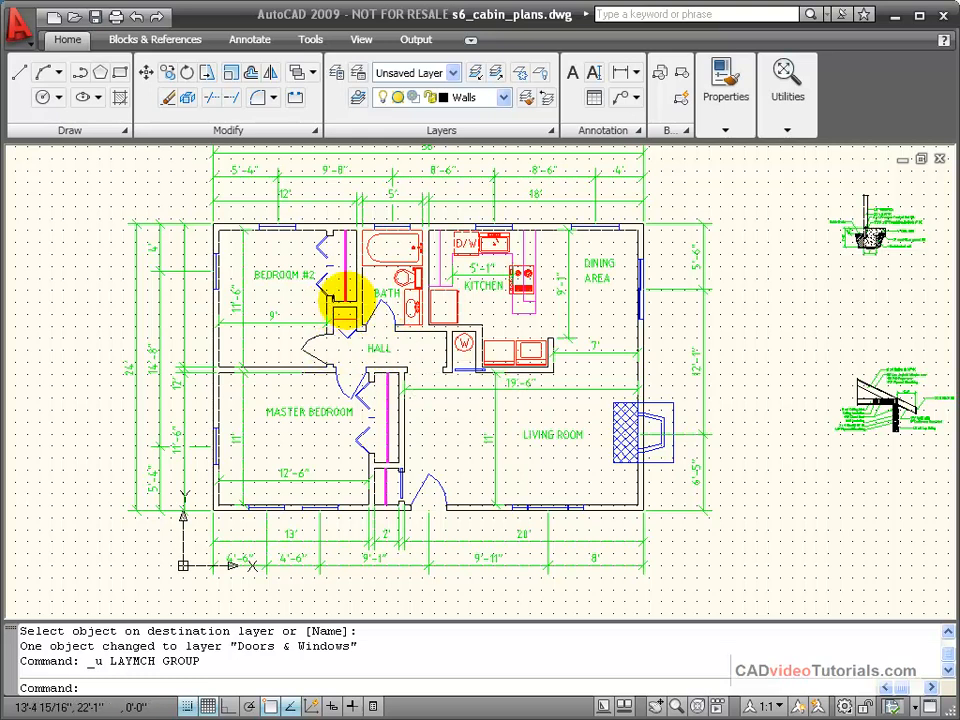
mouse_move(722, 242)
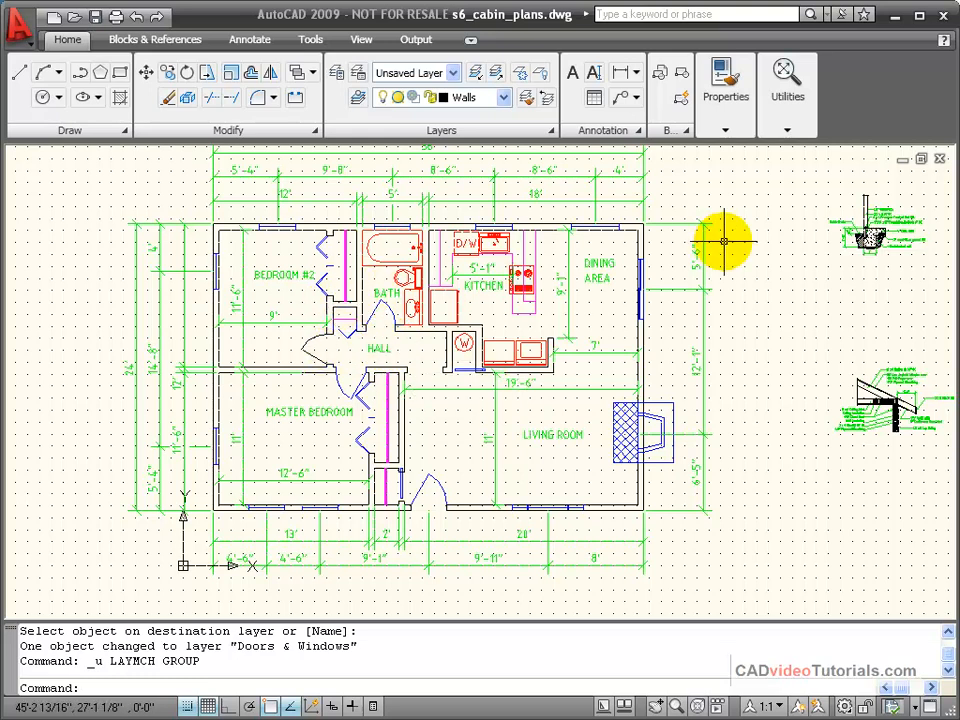
mouse_move(324, 348)
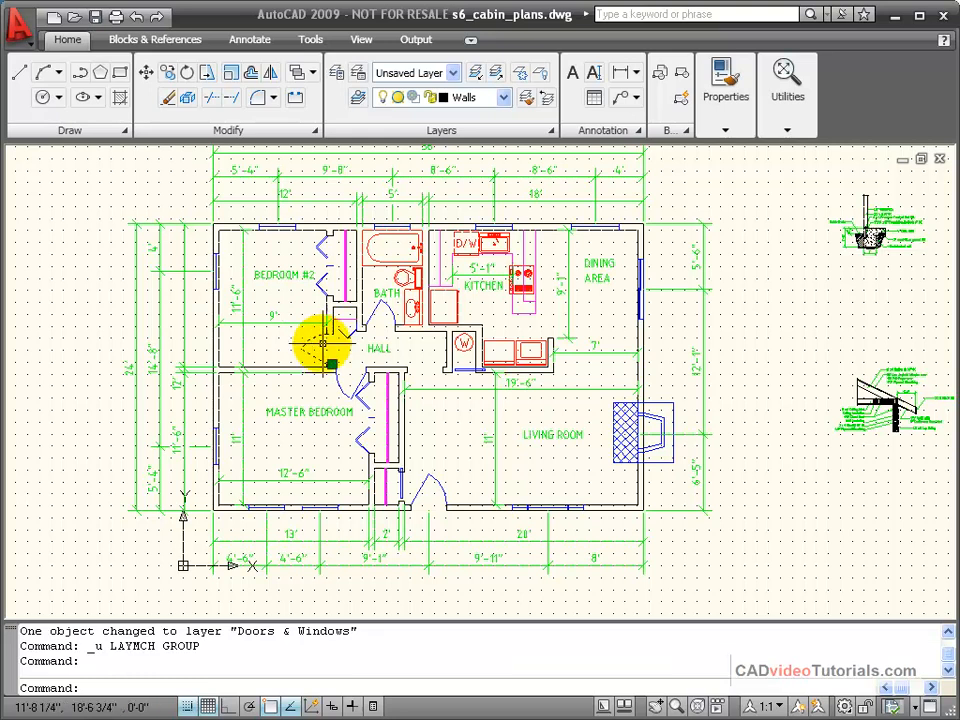
mouse_move(730, 338)
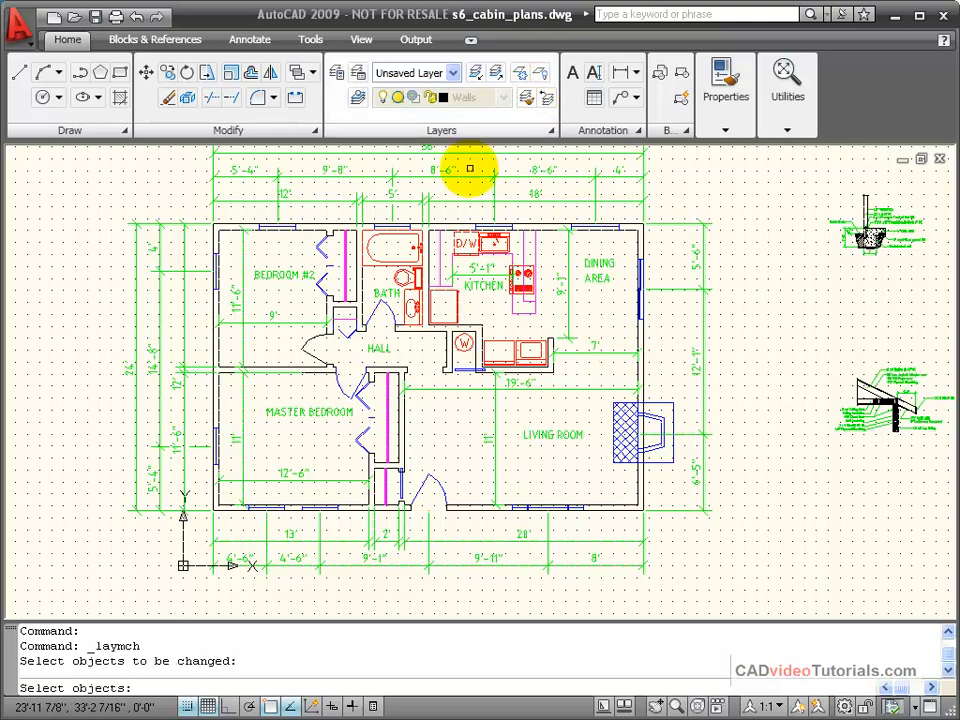
Match the hall door onto the bedroom door's Doors & Windows layer with Layer Match.
click(396, 352)
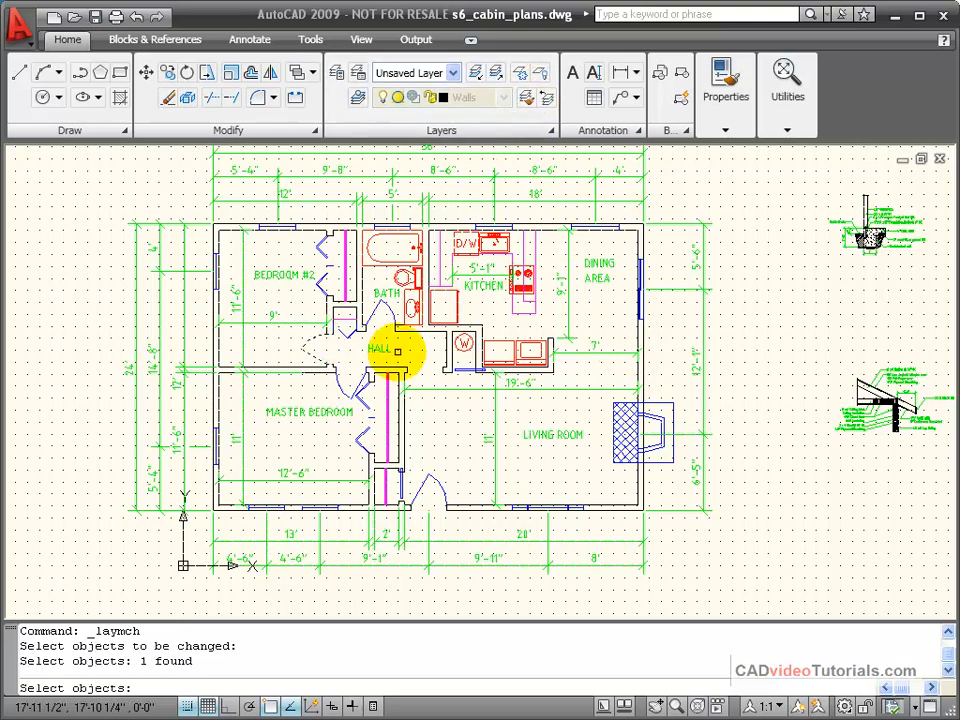
mouse_move(496, 330)
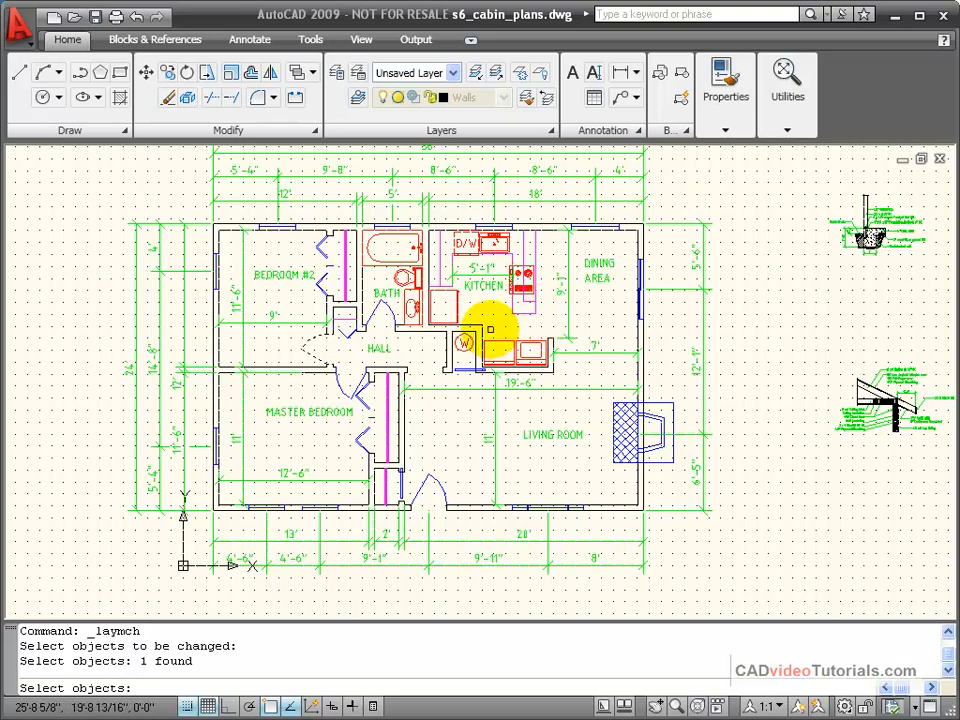
click(320, 280)
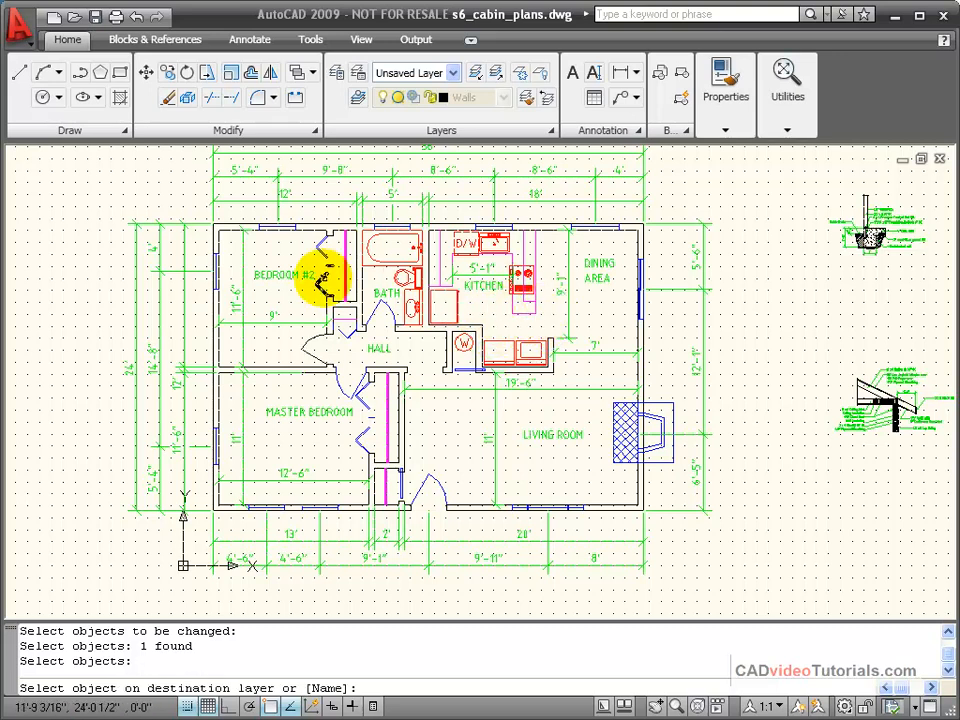
click(320, 276)
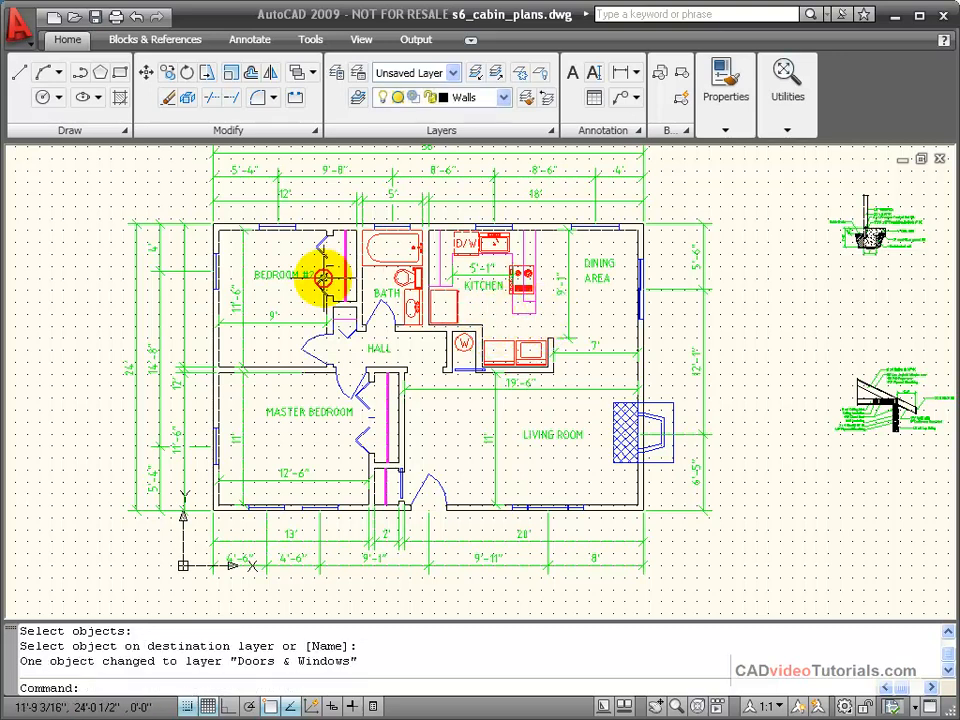
mouse_move(344, 348)
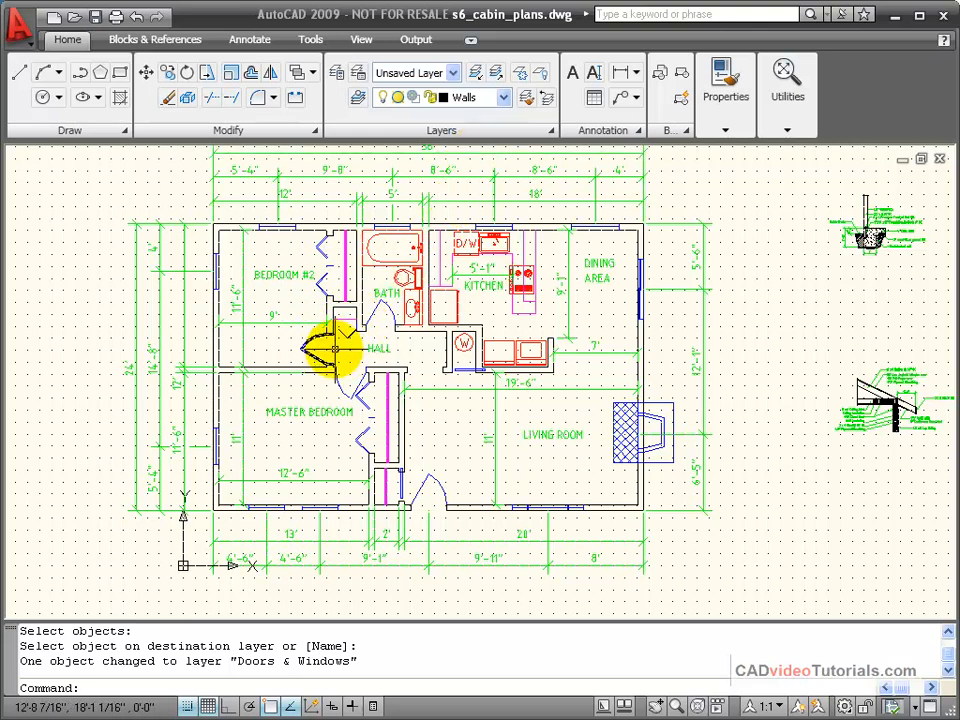
mouse_move(724, 298)
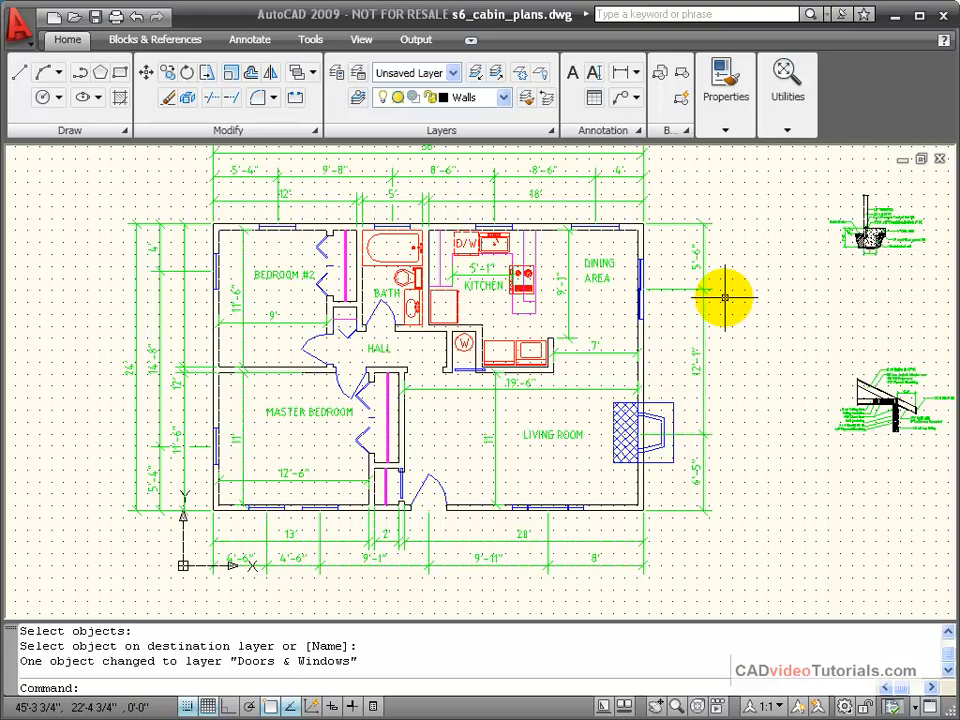
mouse_move(320, 344)
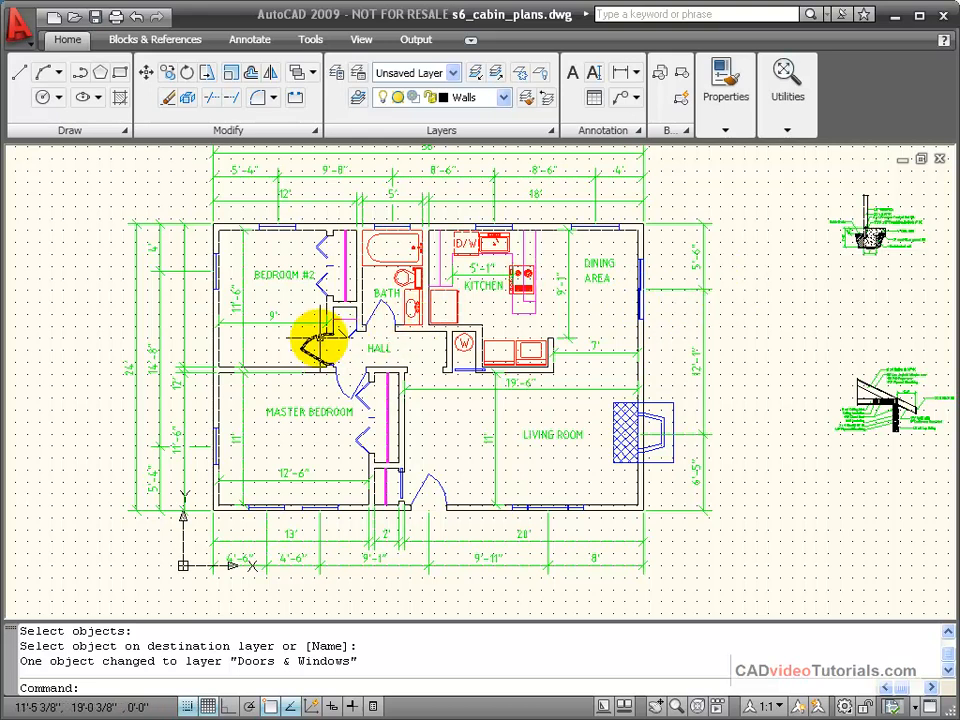